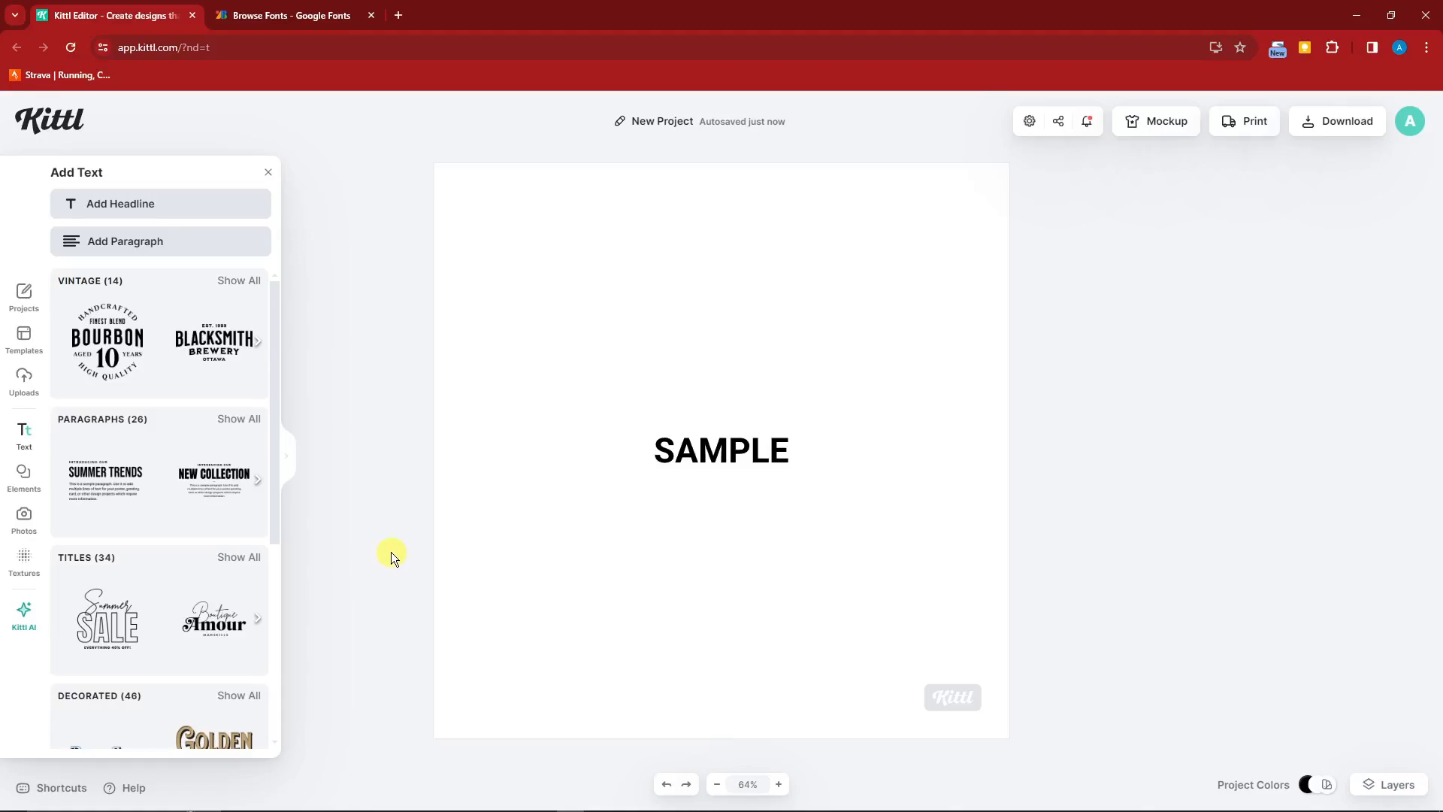
{"action": "mouse_move", "coordinate": [410, 542]}
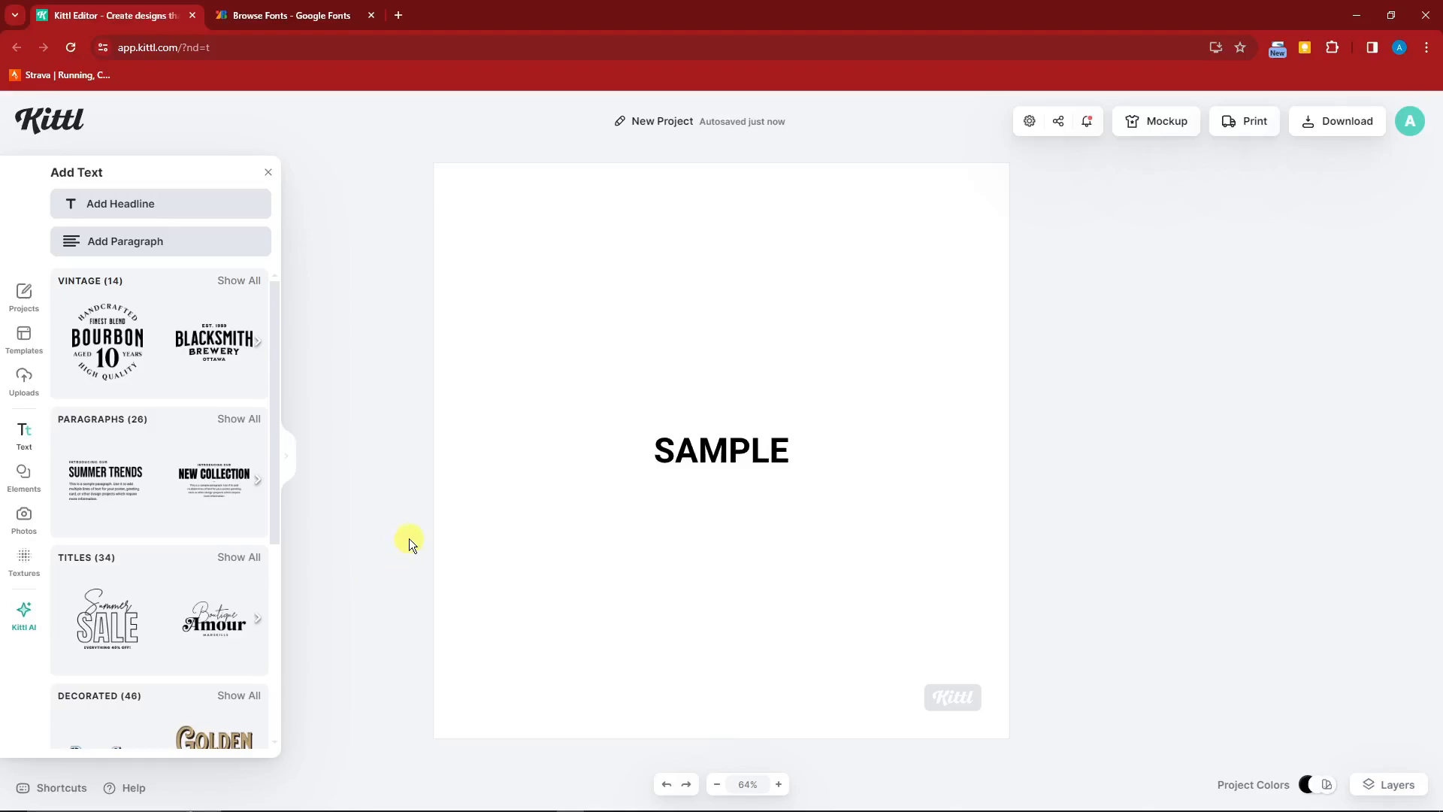
{"action": "mouse_move", "coordinate": [860, 433]}
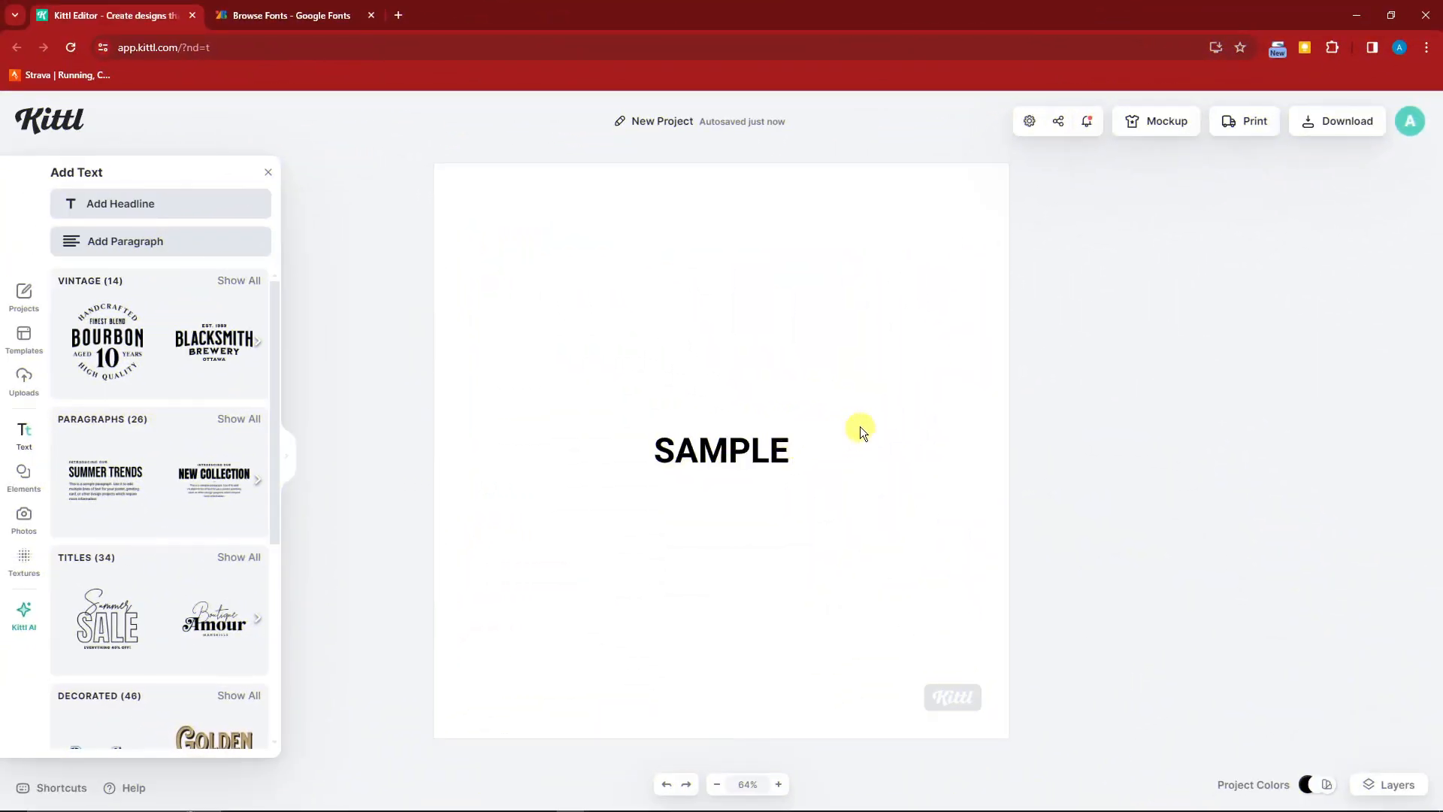
{"action": "mouse_move", "coordinate": [638, 396]}
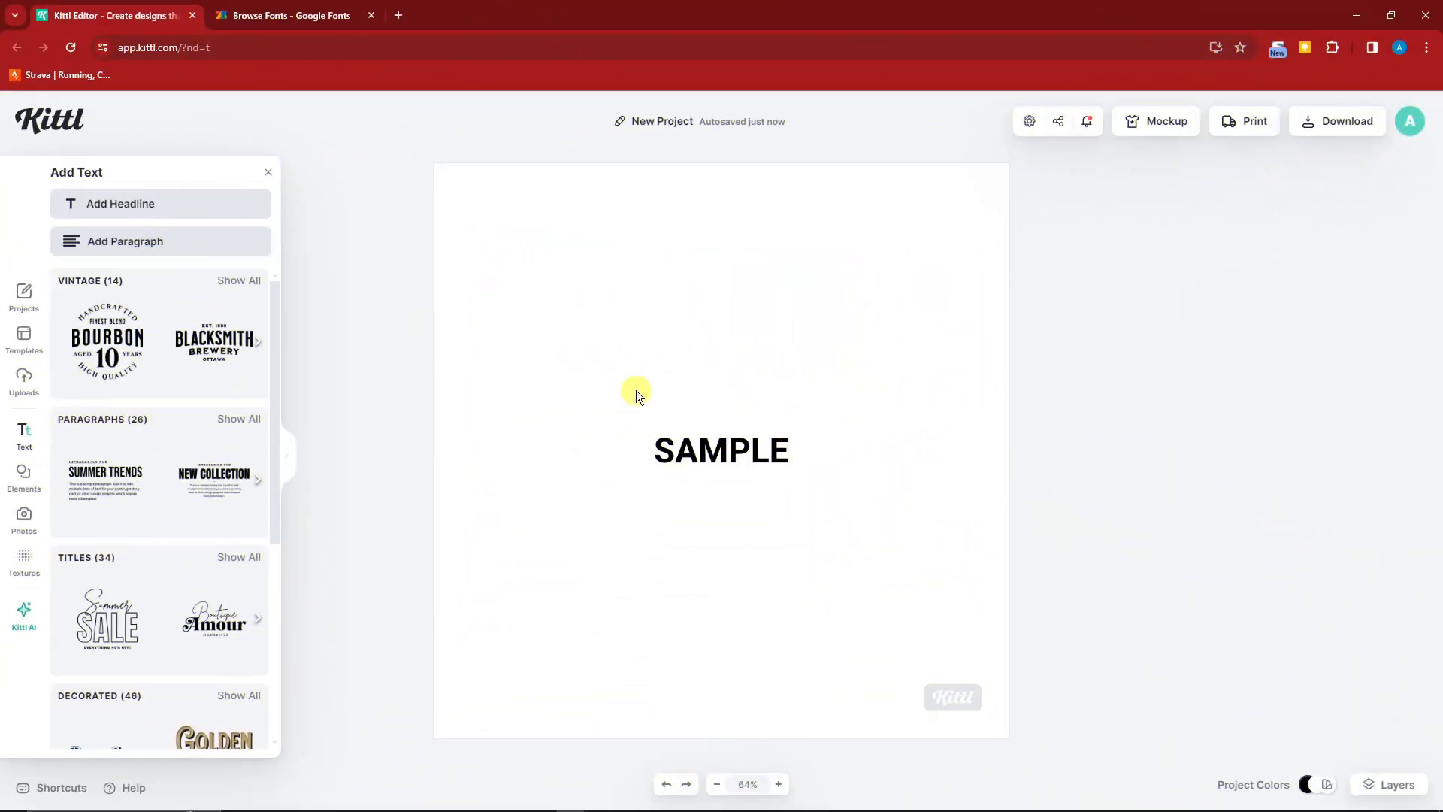
{"action": "mouse_move", "coordinate": [768, 403]}
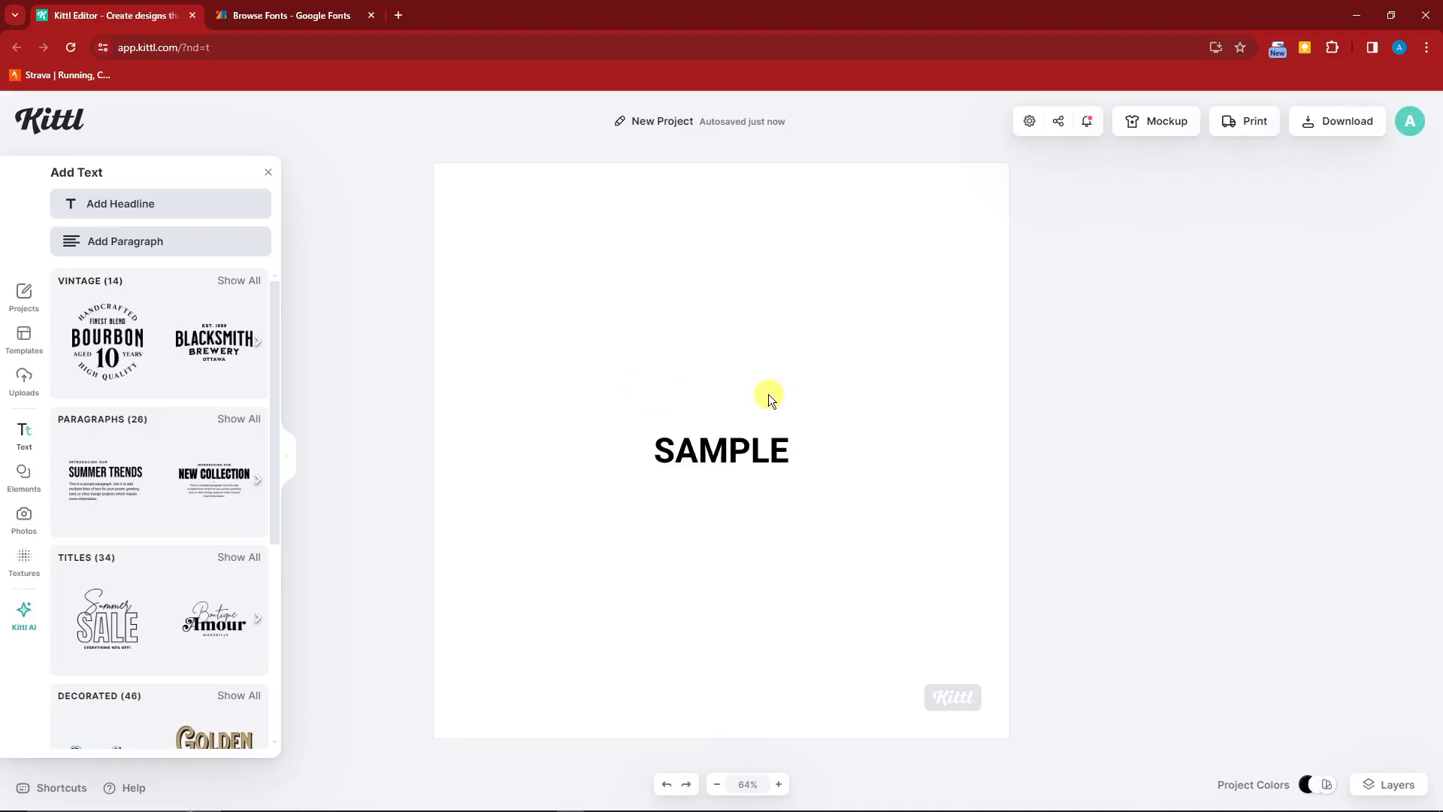
Zoom the page to 120% and reselect SAMPLE to show its Roboto Bold 72 settings
{"action": "left_click", "coordinate": [721, 450]}
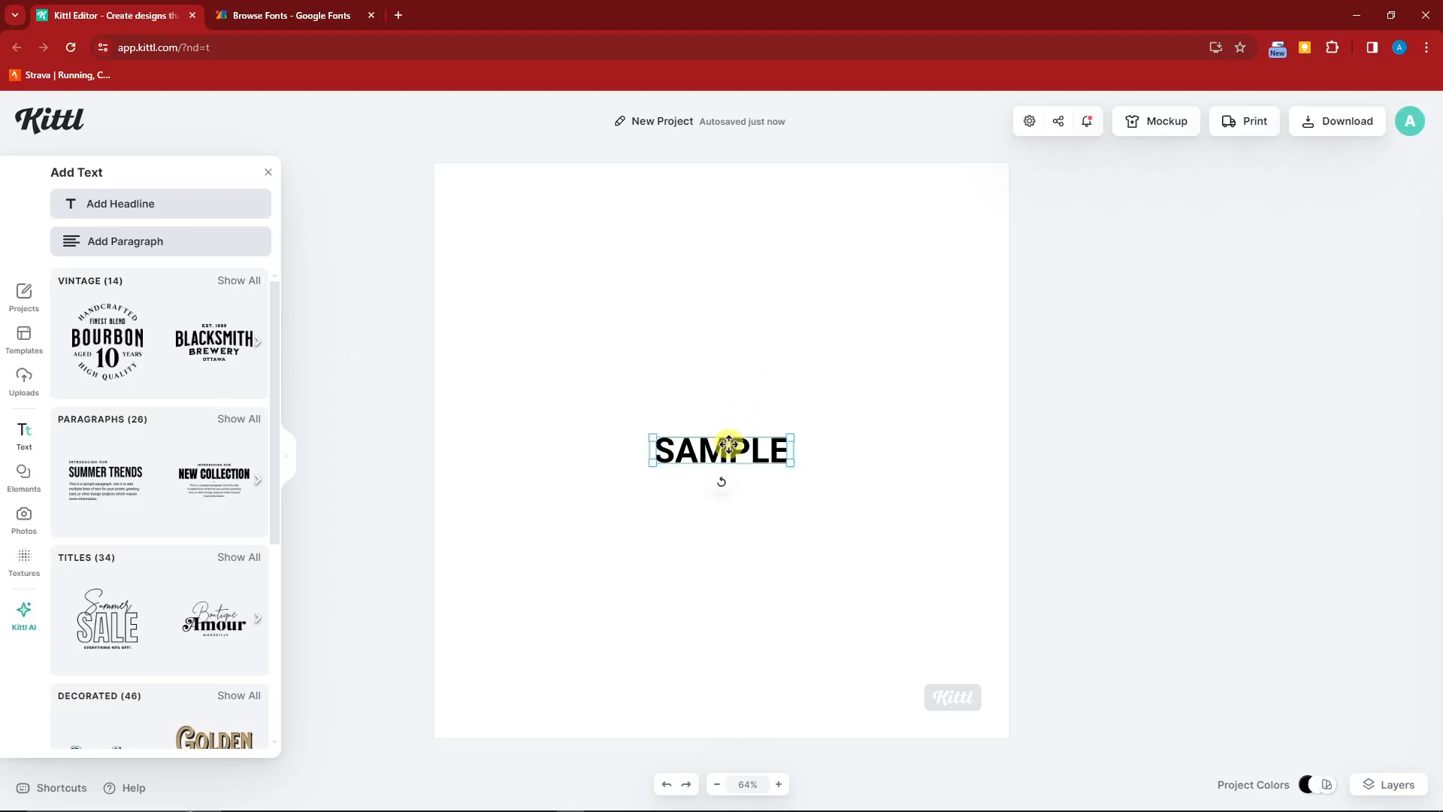
{"action": "left_click", "coordinate": [720, 450]}
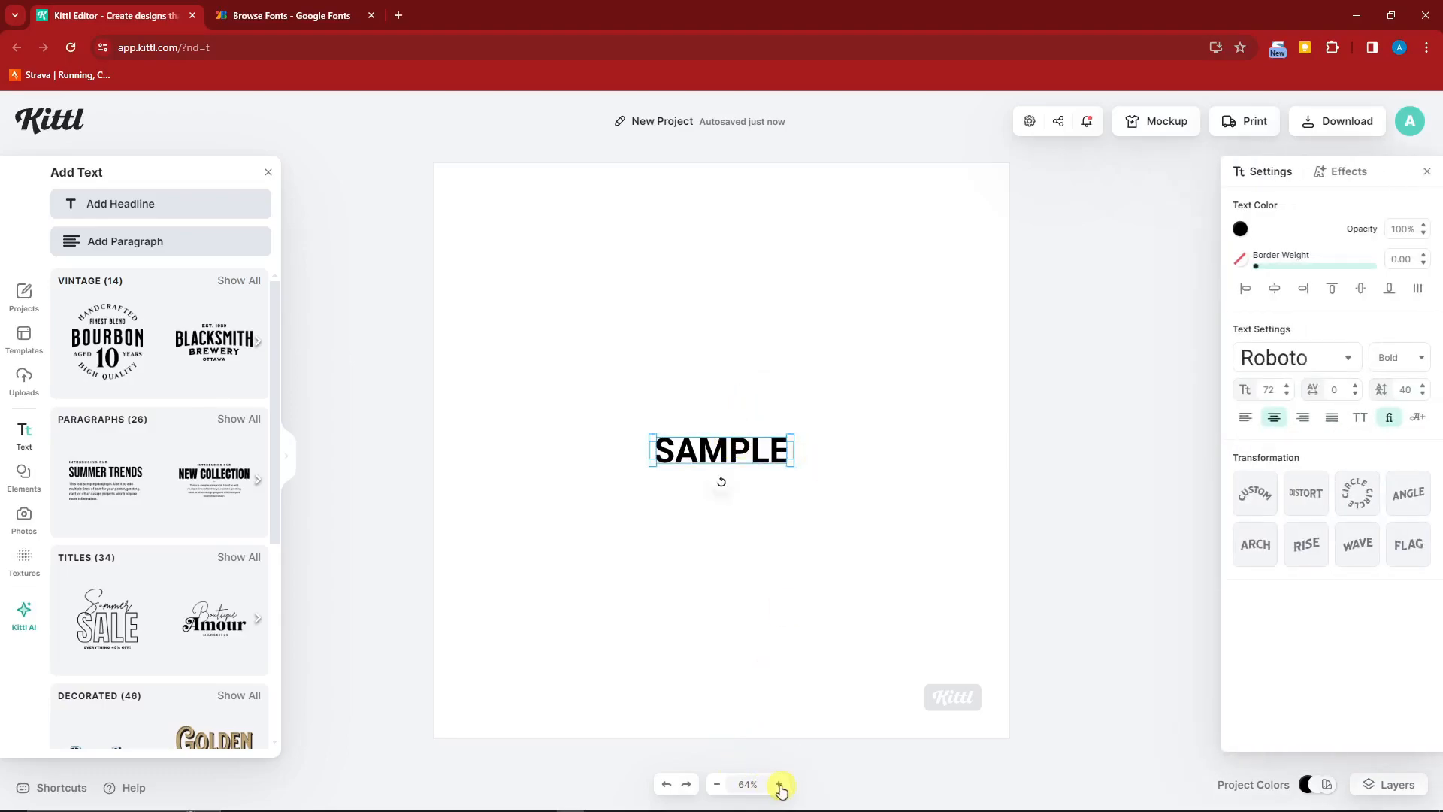
{"action": "left_click", "coordinate": [780, 784]}
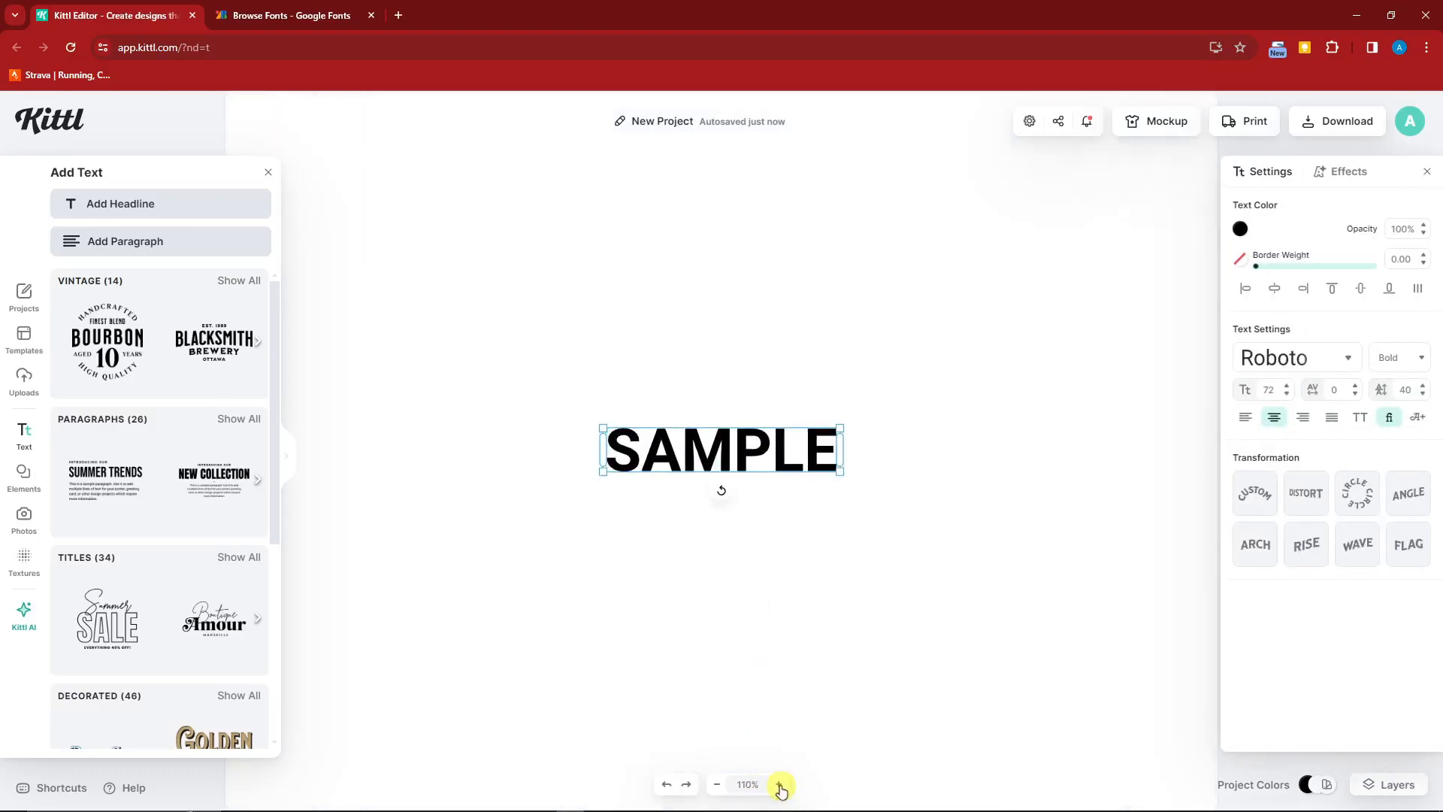
{"action": "left_click", "coordinate": [778, 783]}
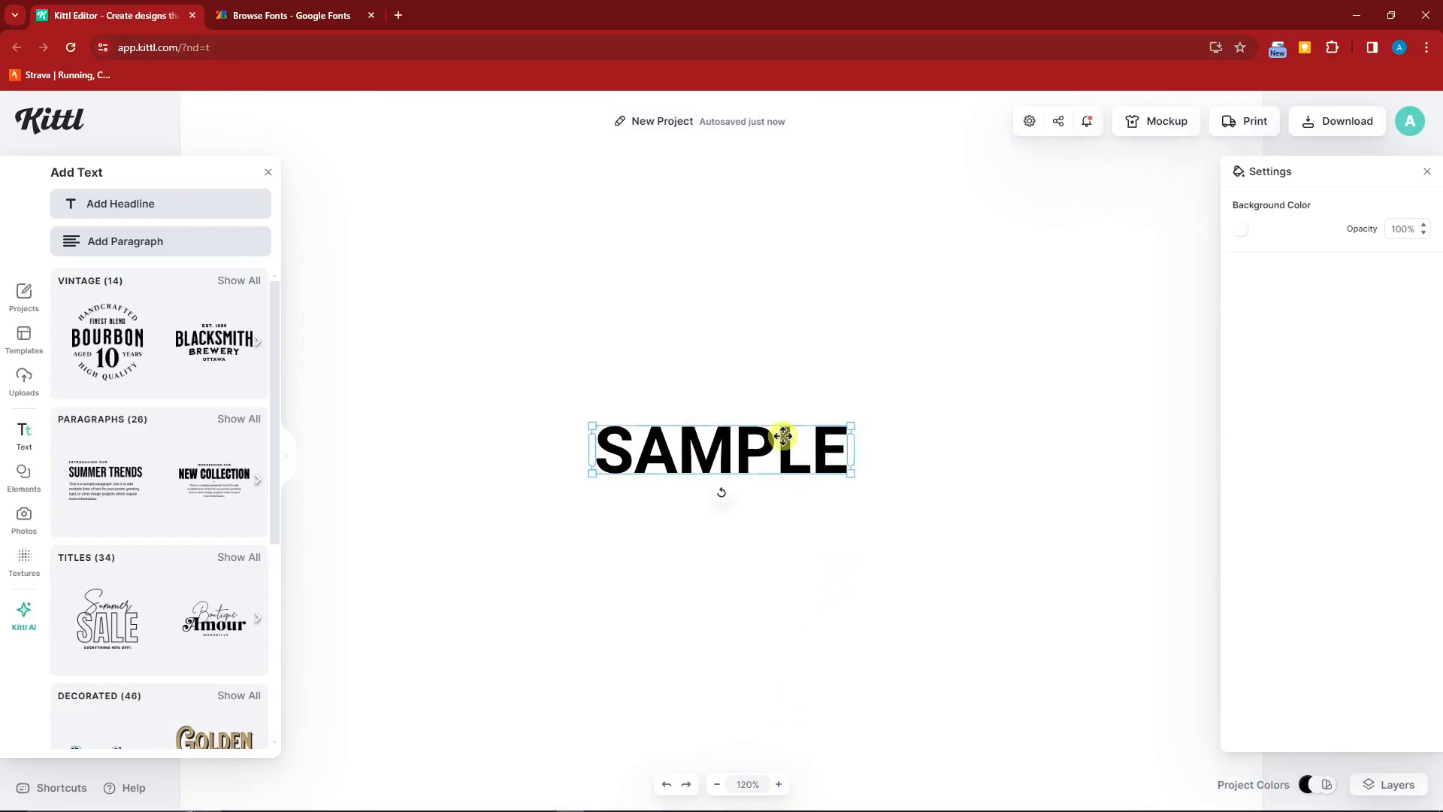
{"action": "left_click", "coordinate": [718, 451]}
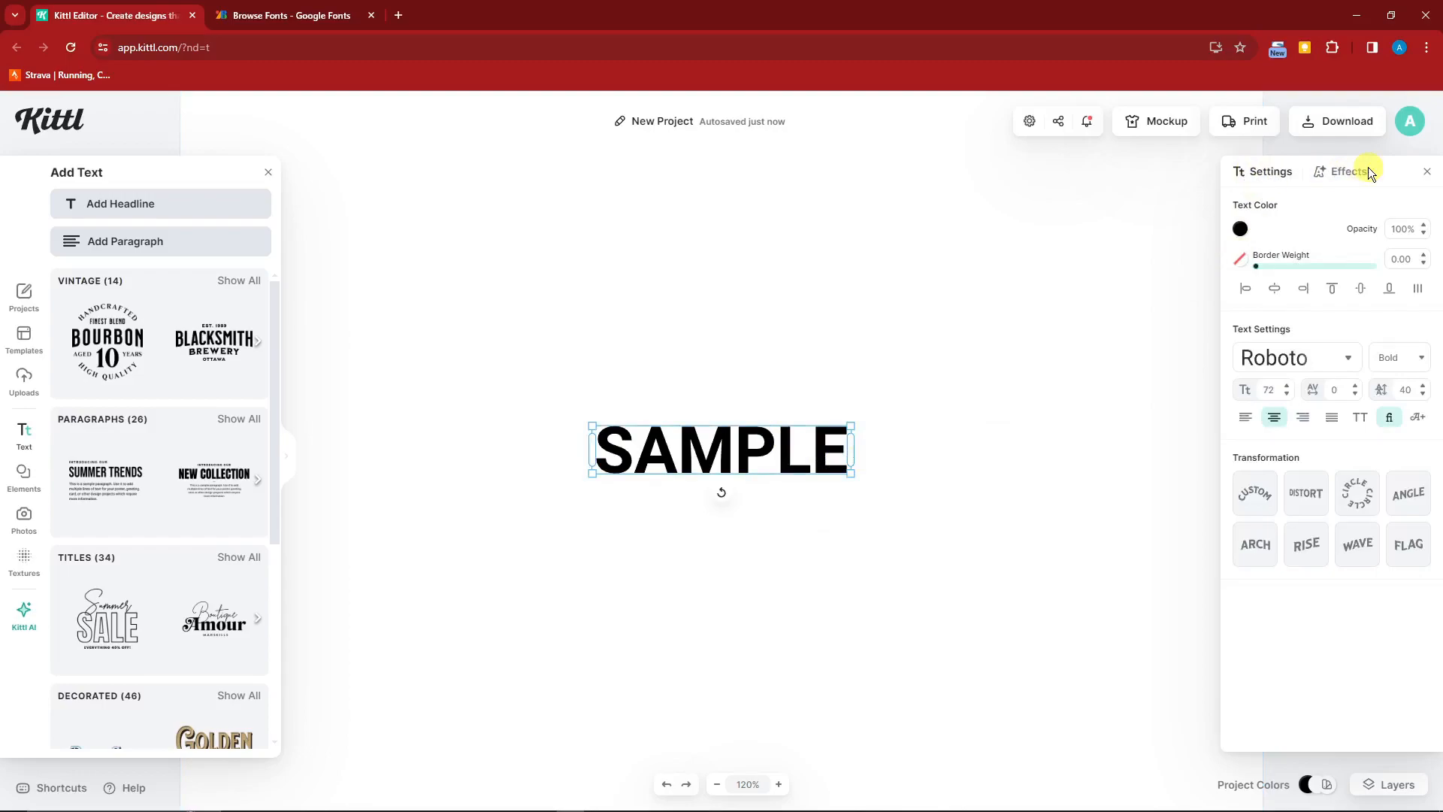
Try the Horizontal Lines effect, then change the SAMPLE text colour from black to red
{"action": "left_click", "coordinate": [1350, 171]}
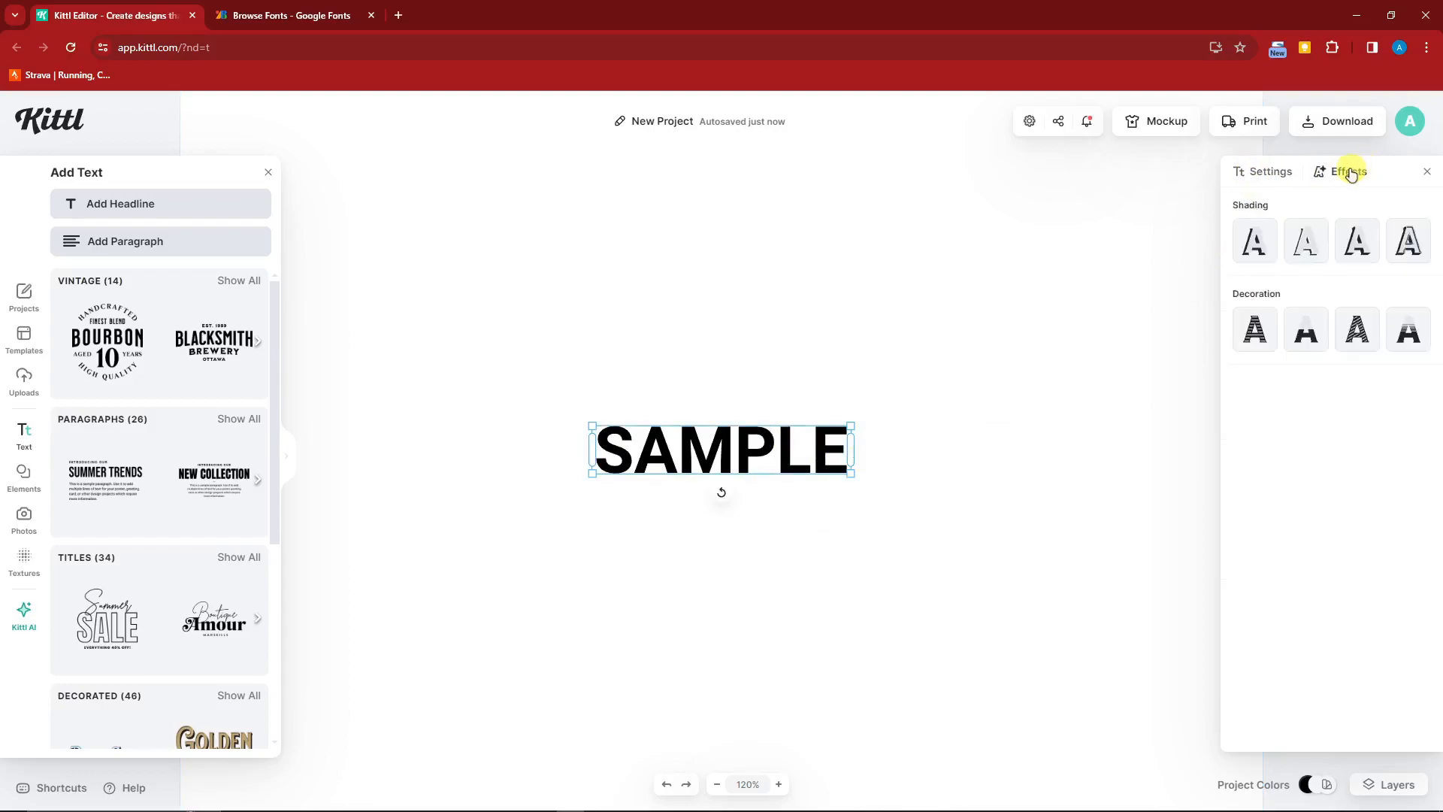
{"action": "left_click", "coordinate": [1254, 329]}
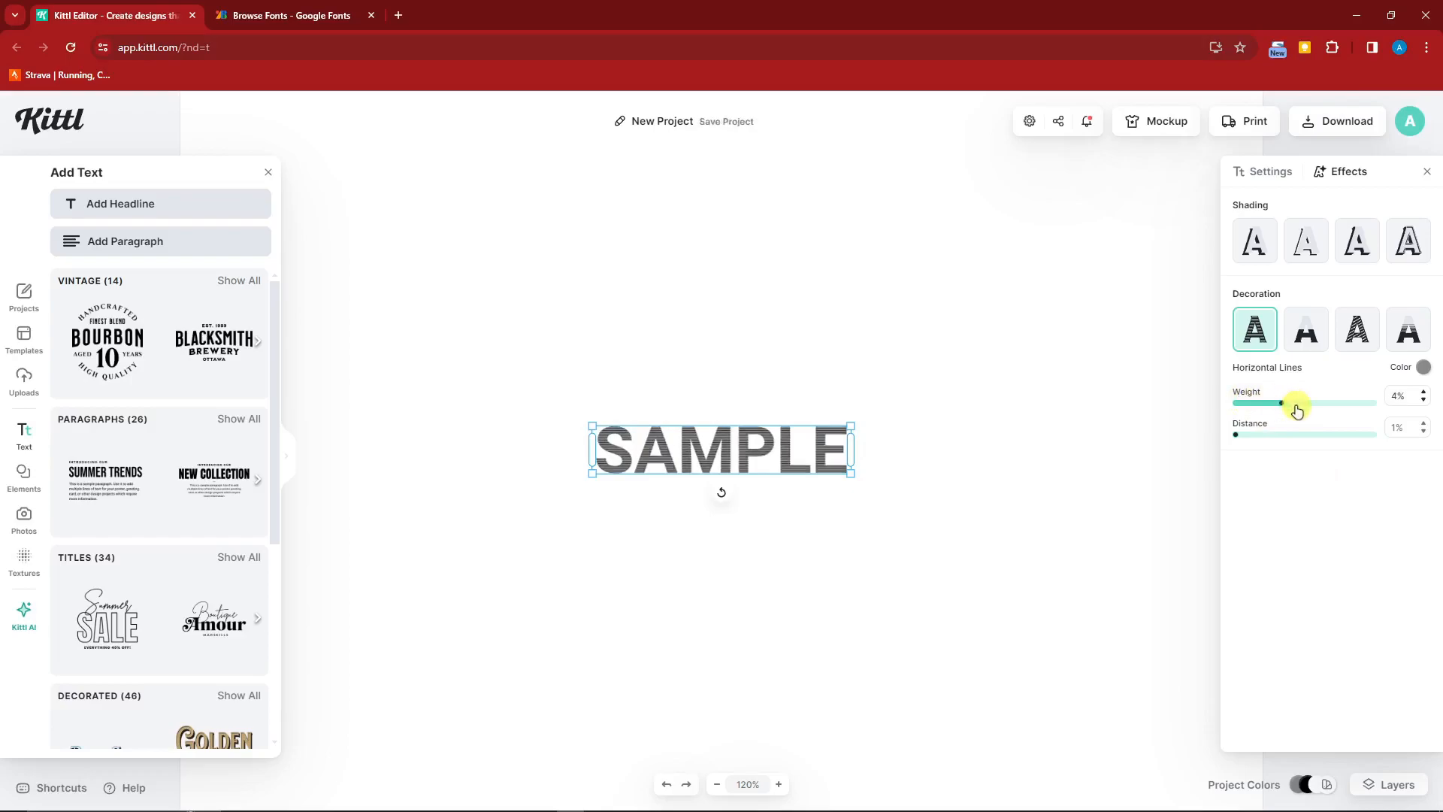
{"action": "left_click", "coordinate": [1270, 172]}
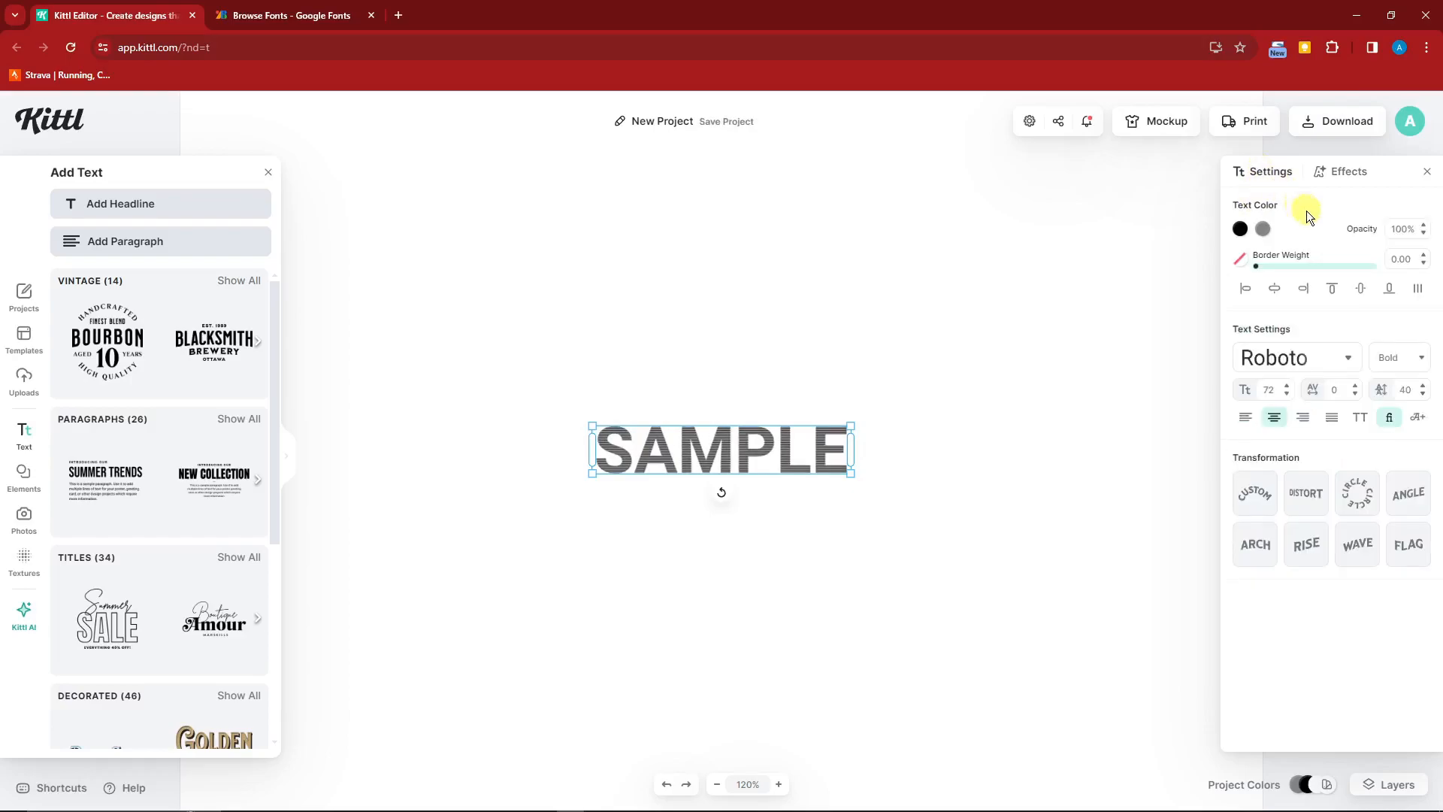
{"action": "left_click", "coordinate": [1239, 229]}
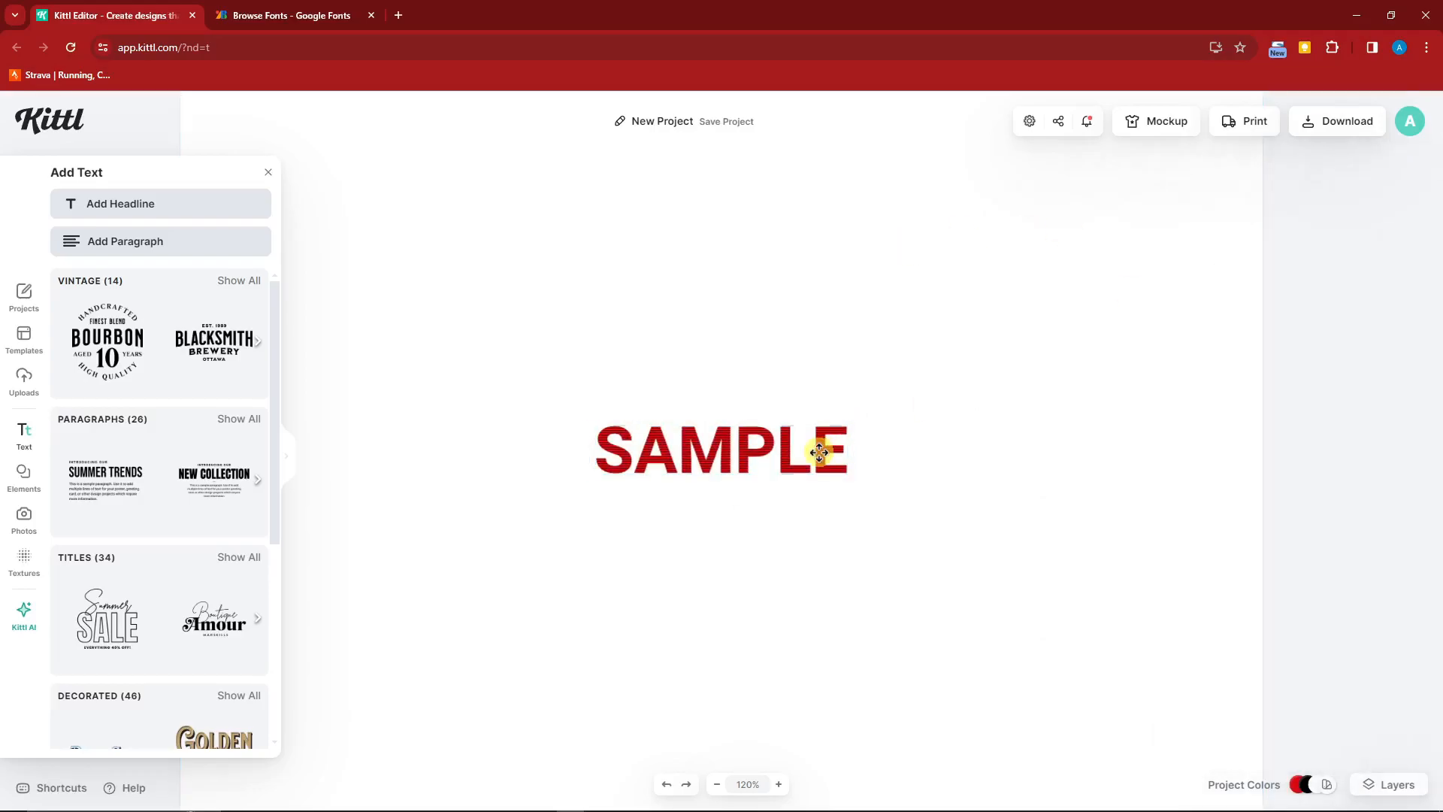
{"action": "left_click", "coordinate": [721, 451]}
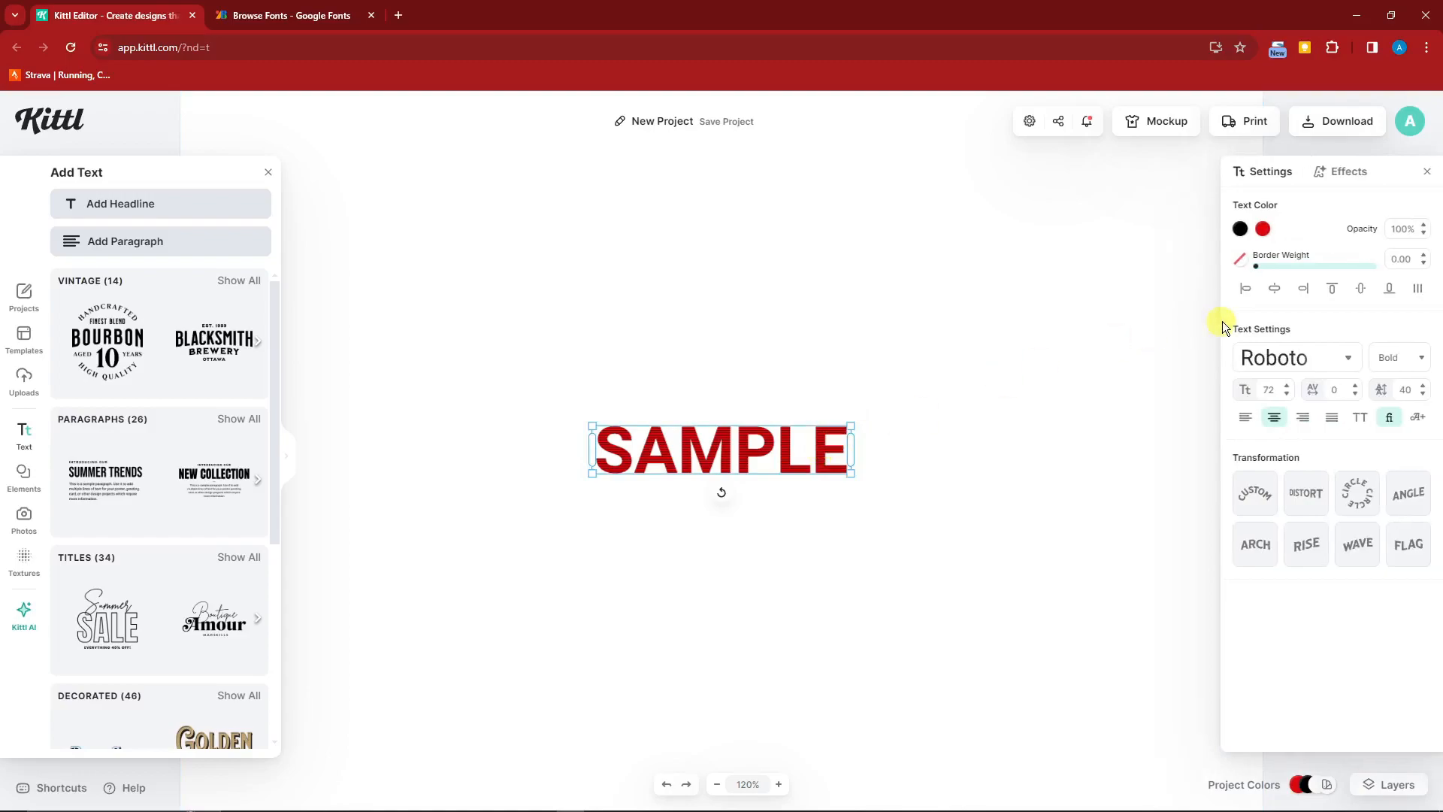
{"action": "mouse_move", "coordinate": [1339, 363]}
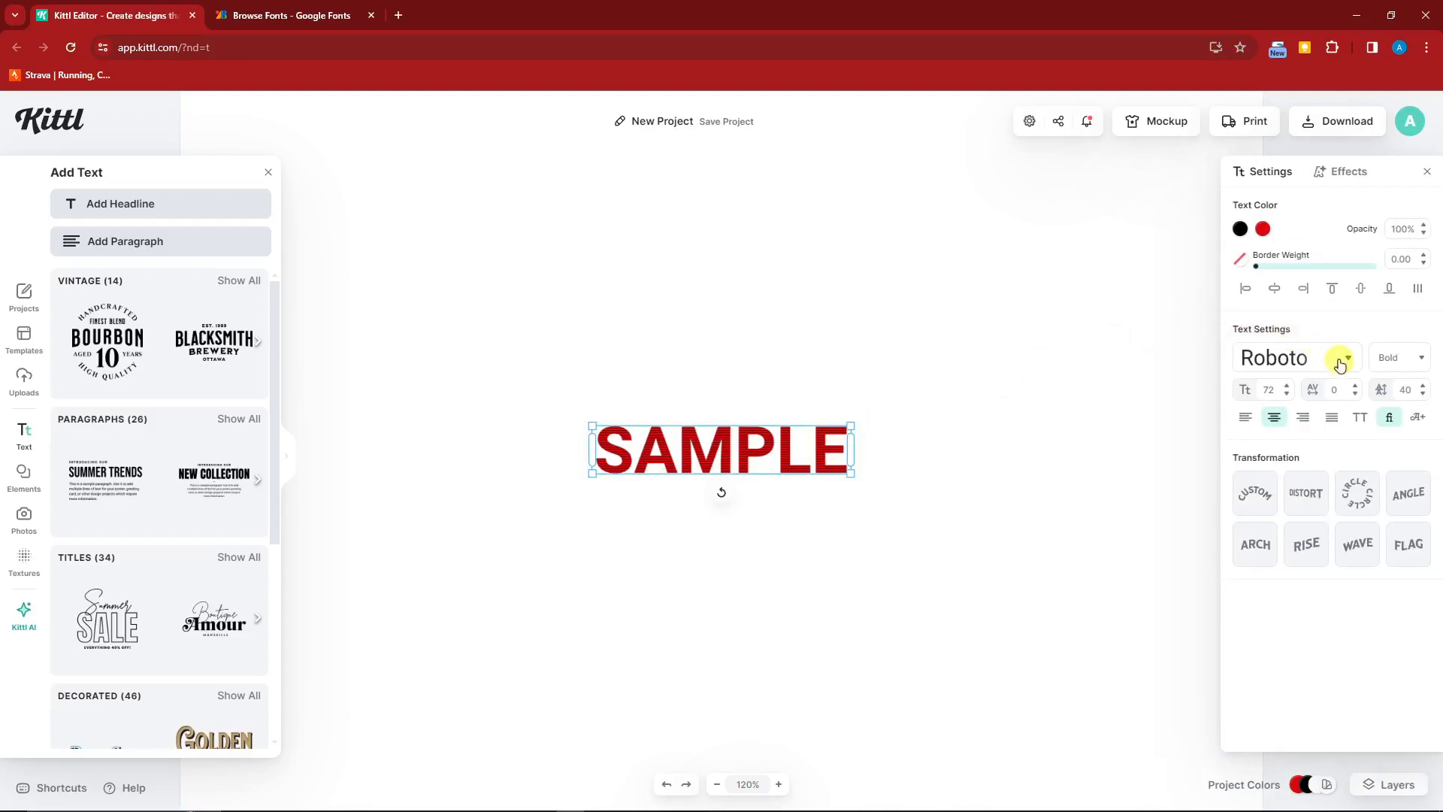
Open the Roboto font dropdown to show the Typeface panel
{"action": "left_click", "coordinate": [1340, 357]}
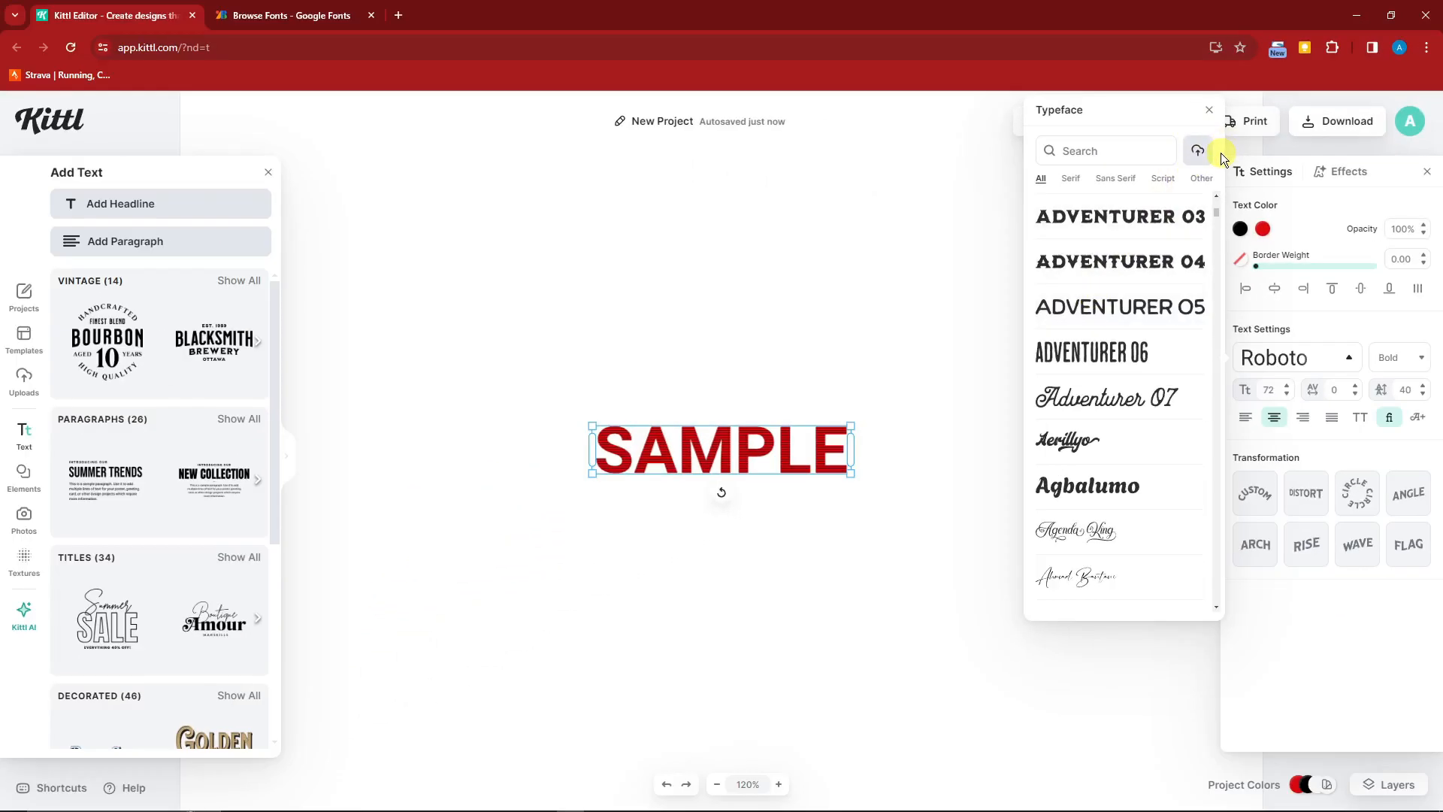
{"action": "mouse_move", "coordinate": [1197, 151]}
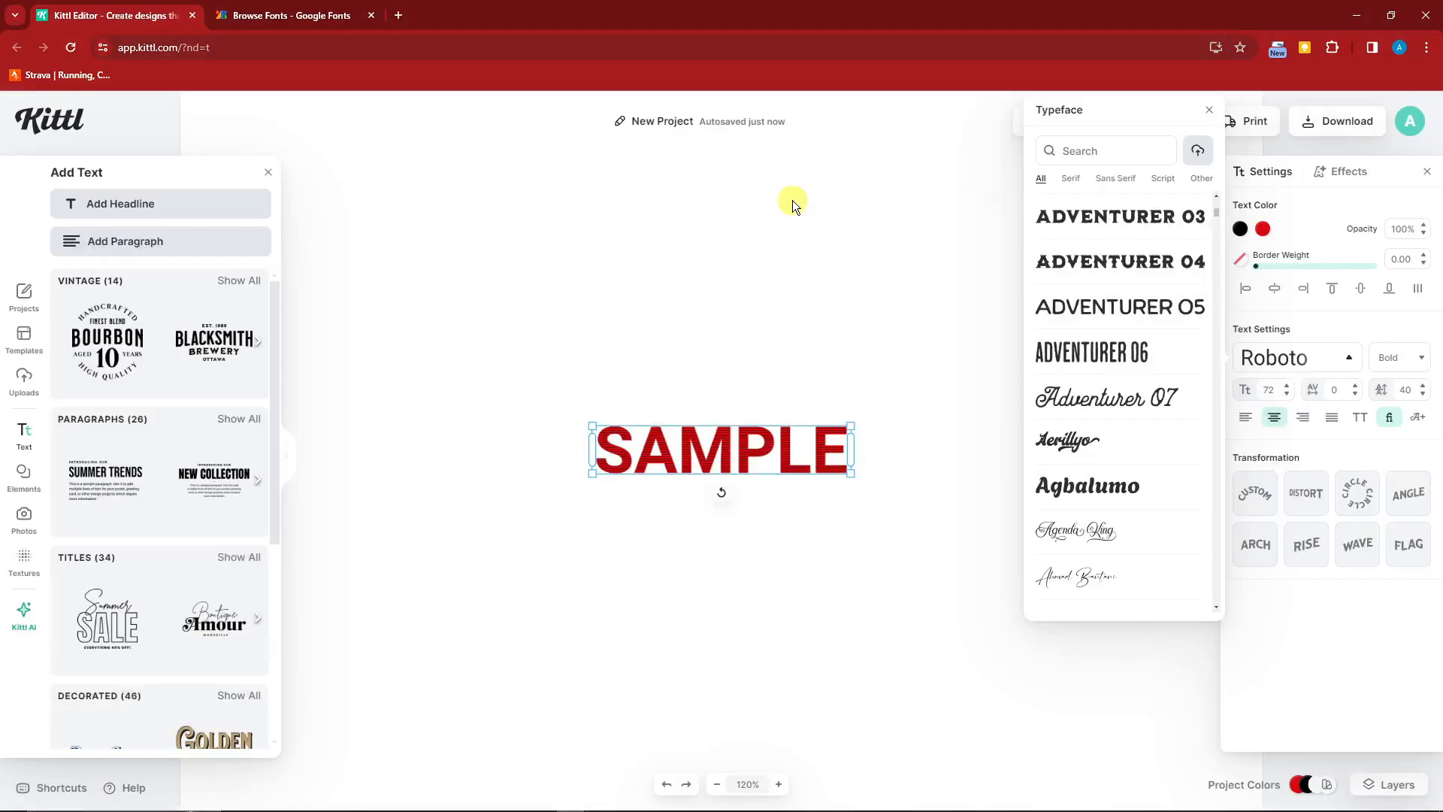
{"action": "mouse_move", "coordinate": [798, 205]}
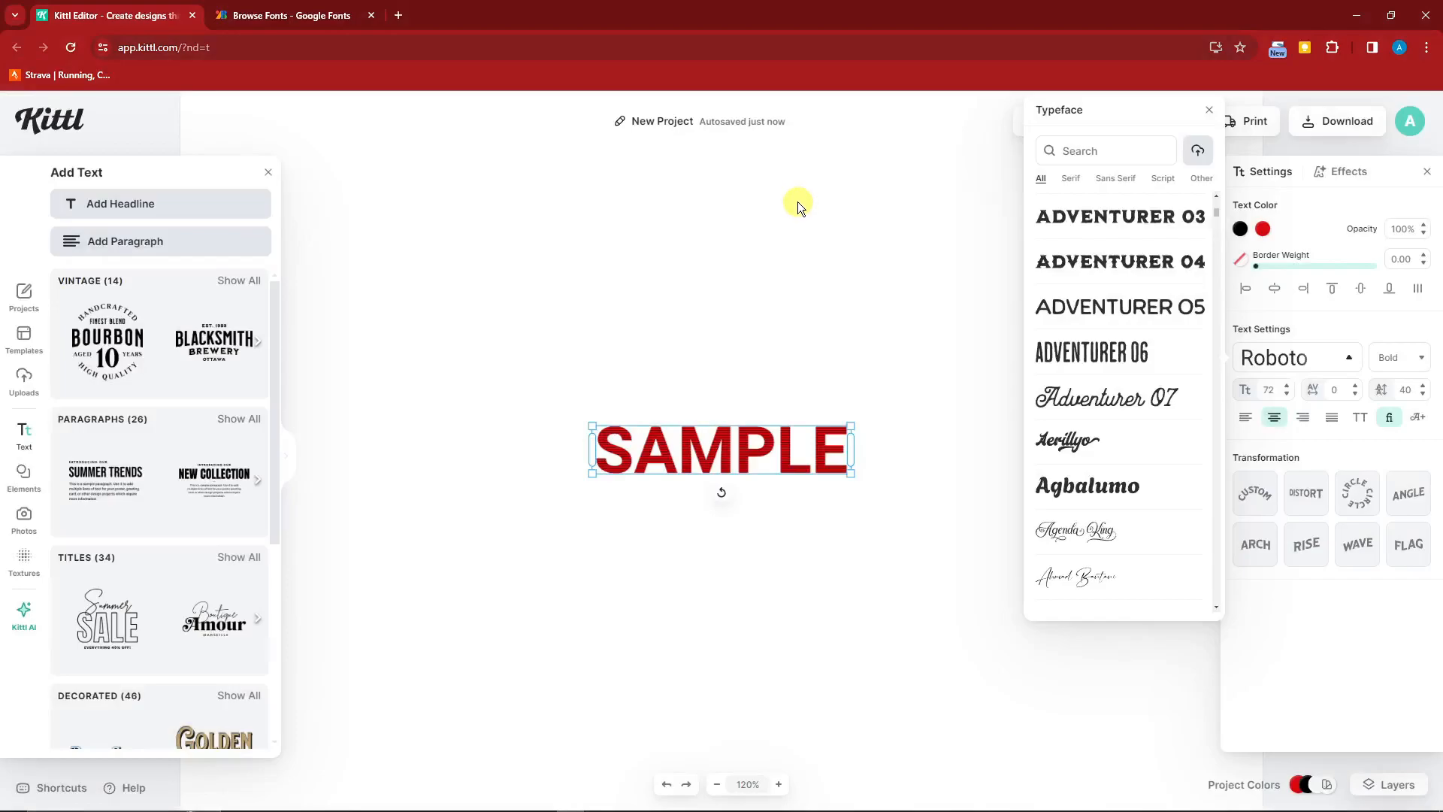
{"action": "mouse_move", "coordinate": [807, 196]}
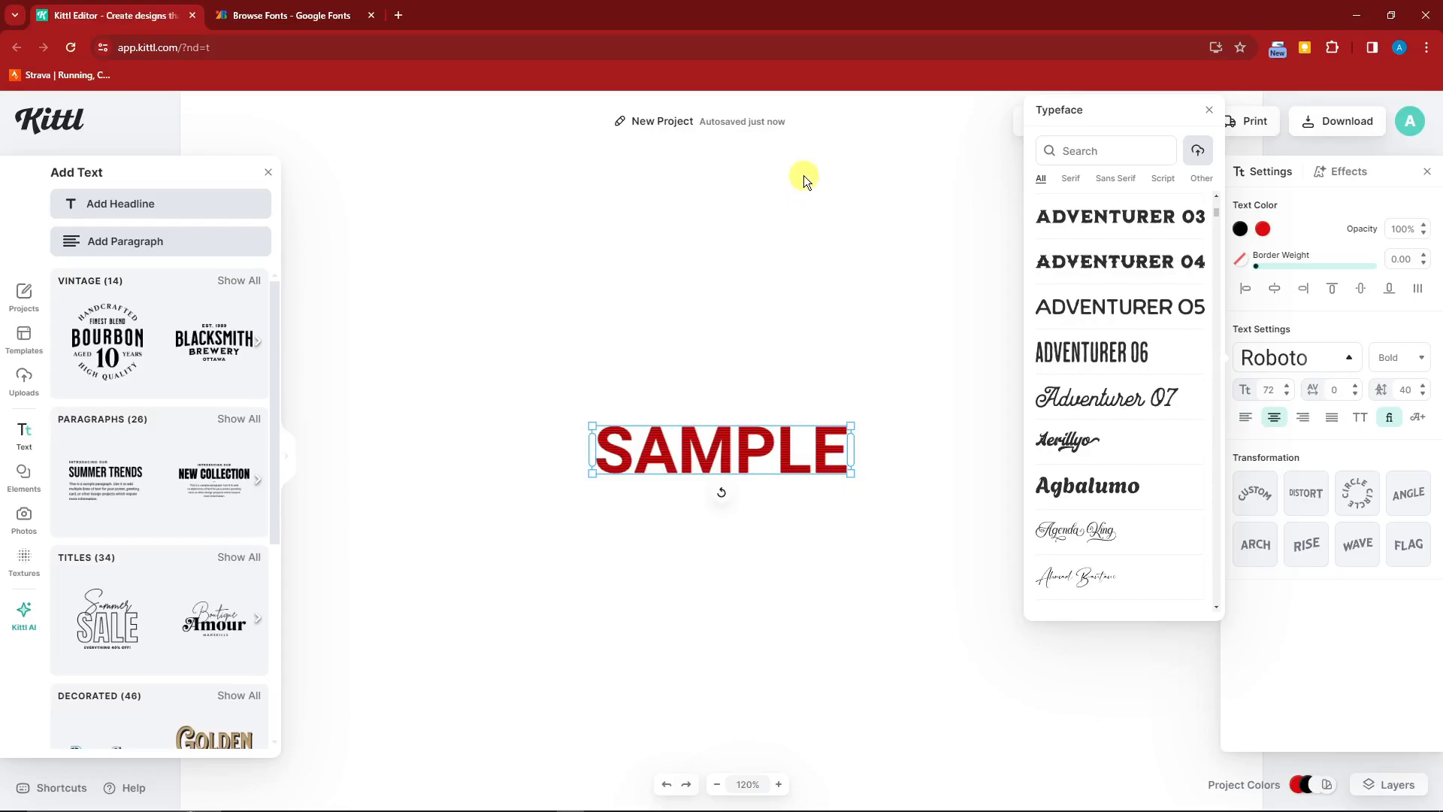
{"action": "mouse_move", "coordinate": [827, 204]}
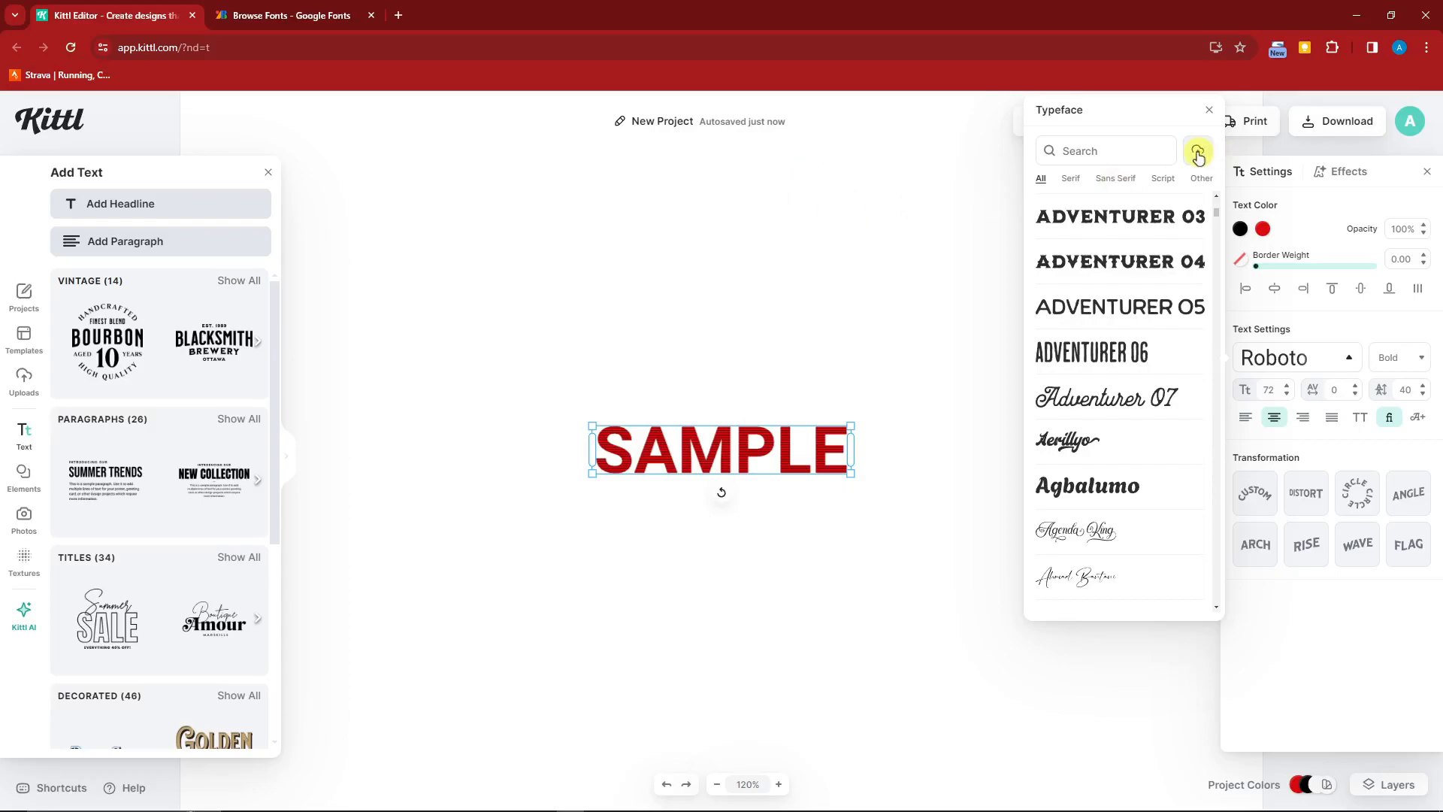
Try uploading a custom font, dismiss the upgrade prompt, and switch to the Google Fonts page
{"action": "left_click", "coordinate": [1197, 151]}
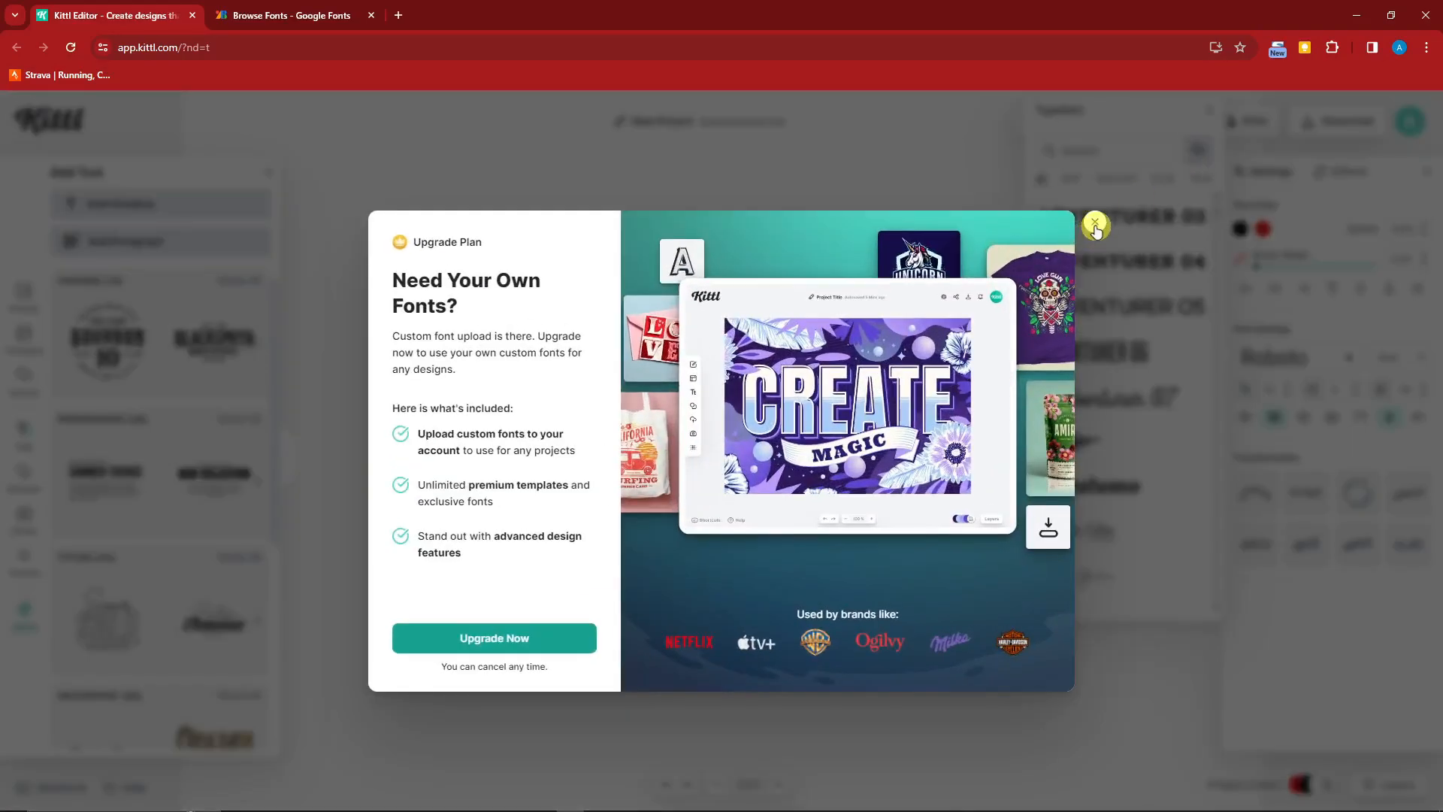
{"action": "left_click", "coordinate": [1095, 226]}
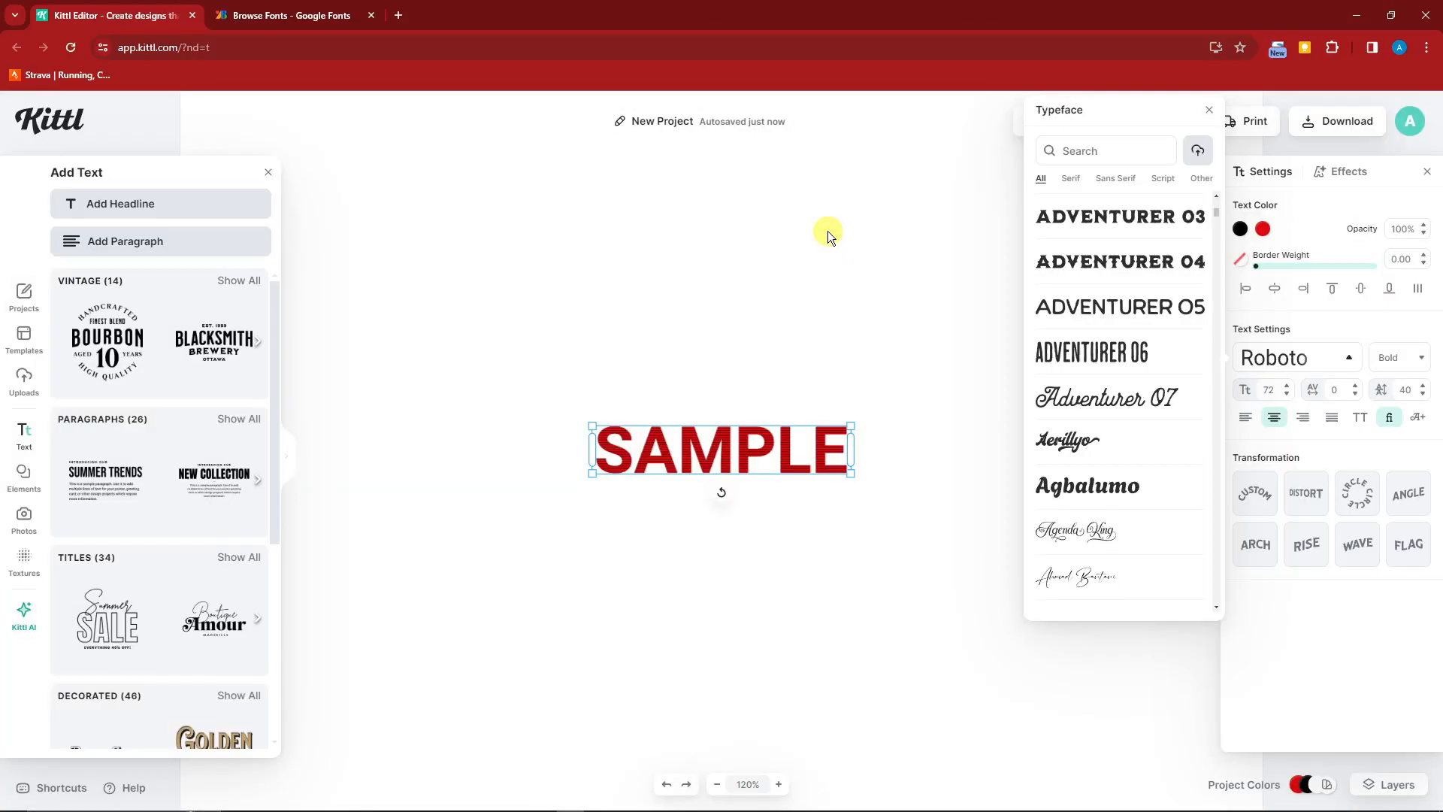
{"action": "mouse_move", "coordinate": [849, 267]}
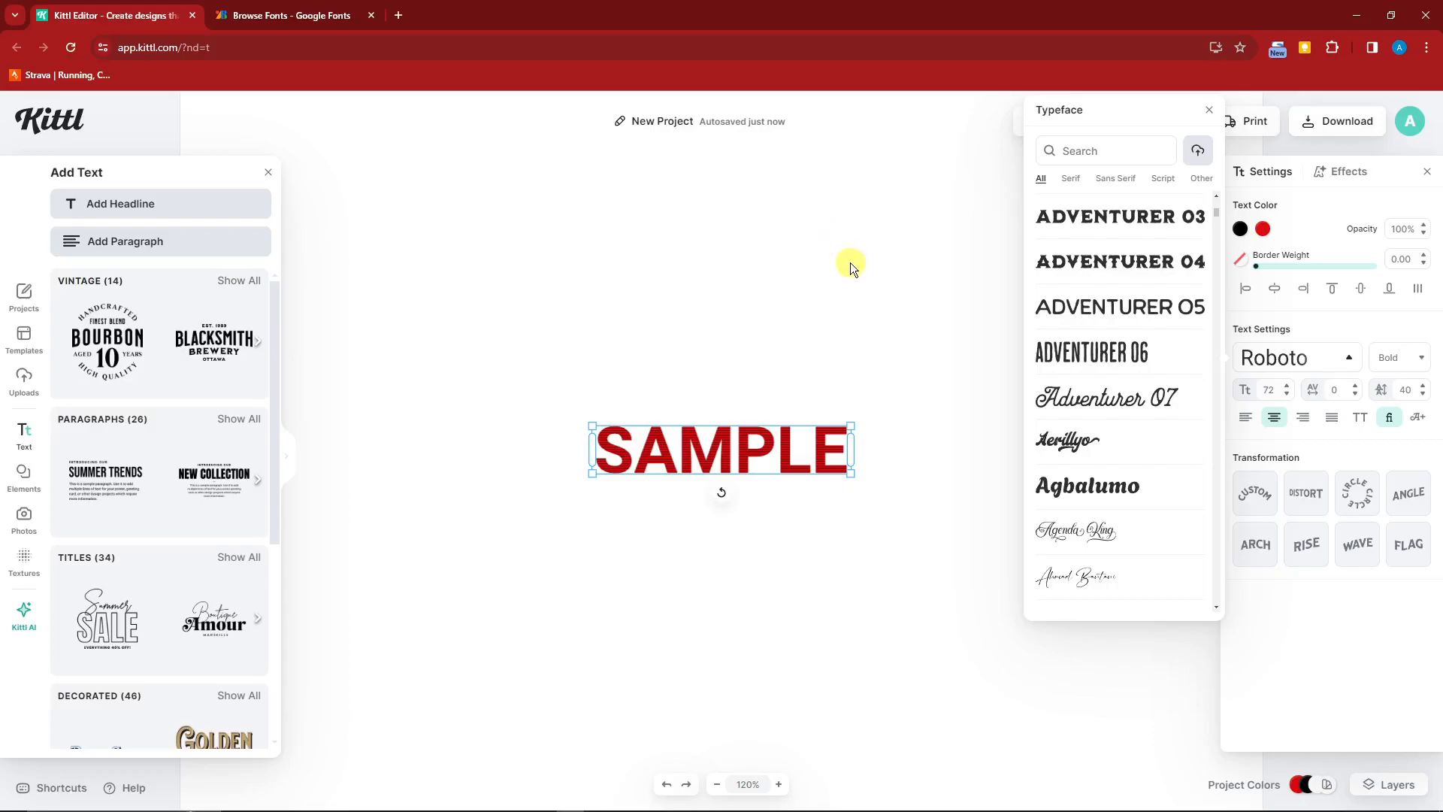
{"action": "mouse_move", "coordinate": [12, 204]}
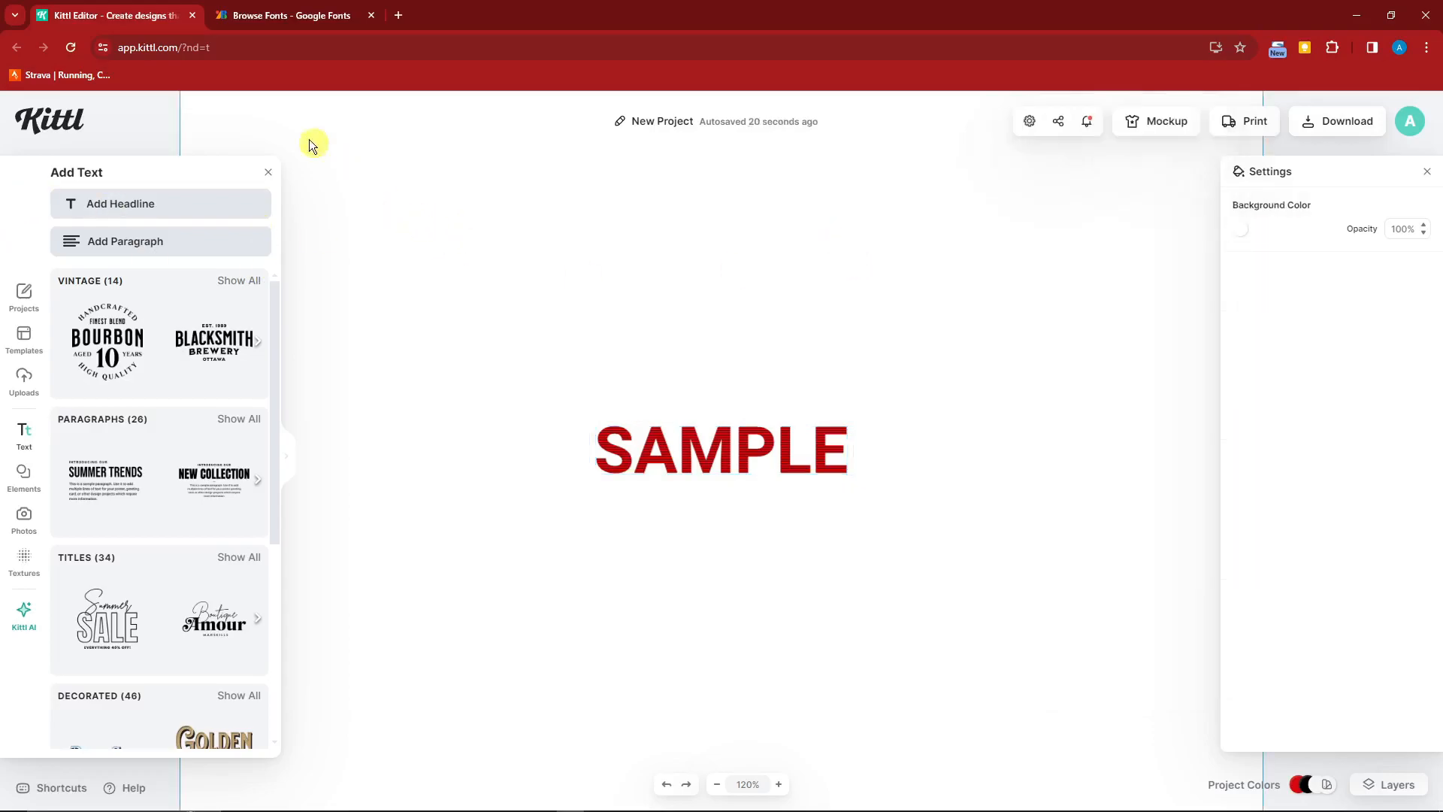
{"action": "left_click", "coordinate": [290, 15]}
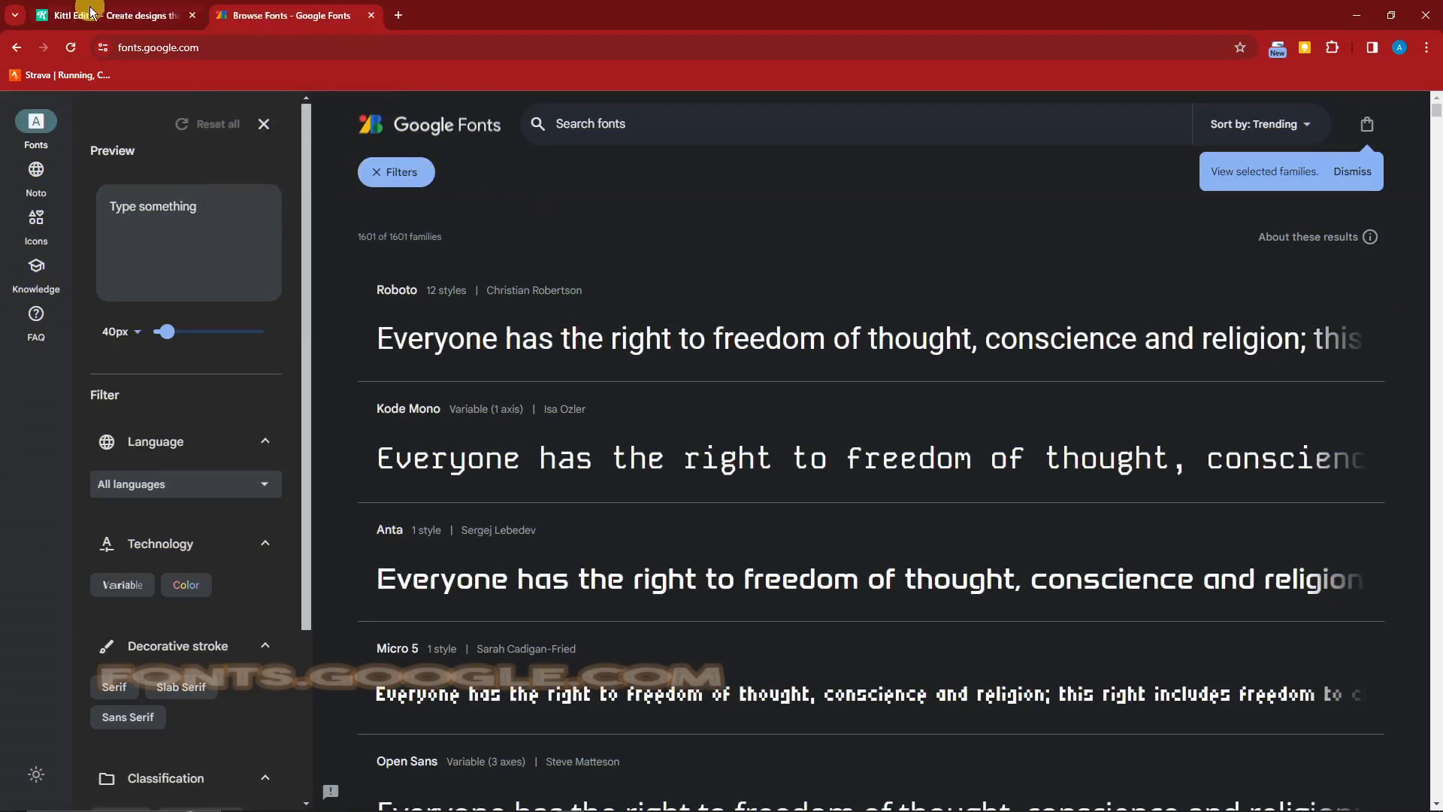
{"action": "mouse_move", "coordinate": [649, 296]}
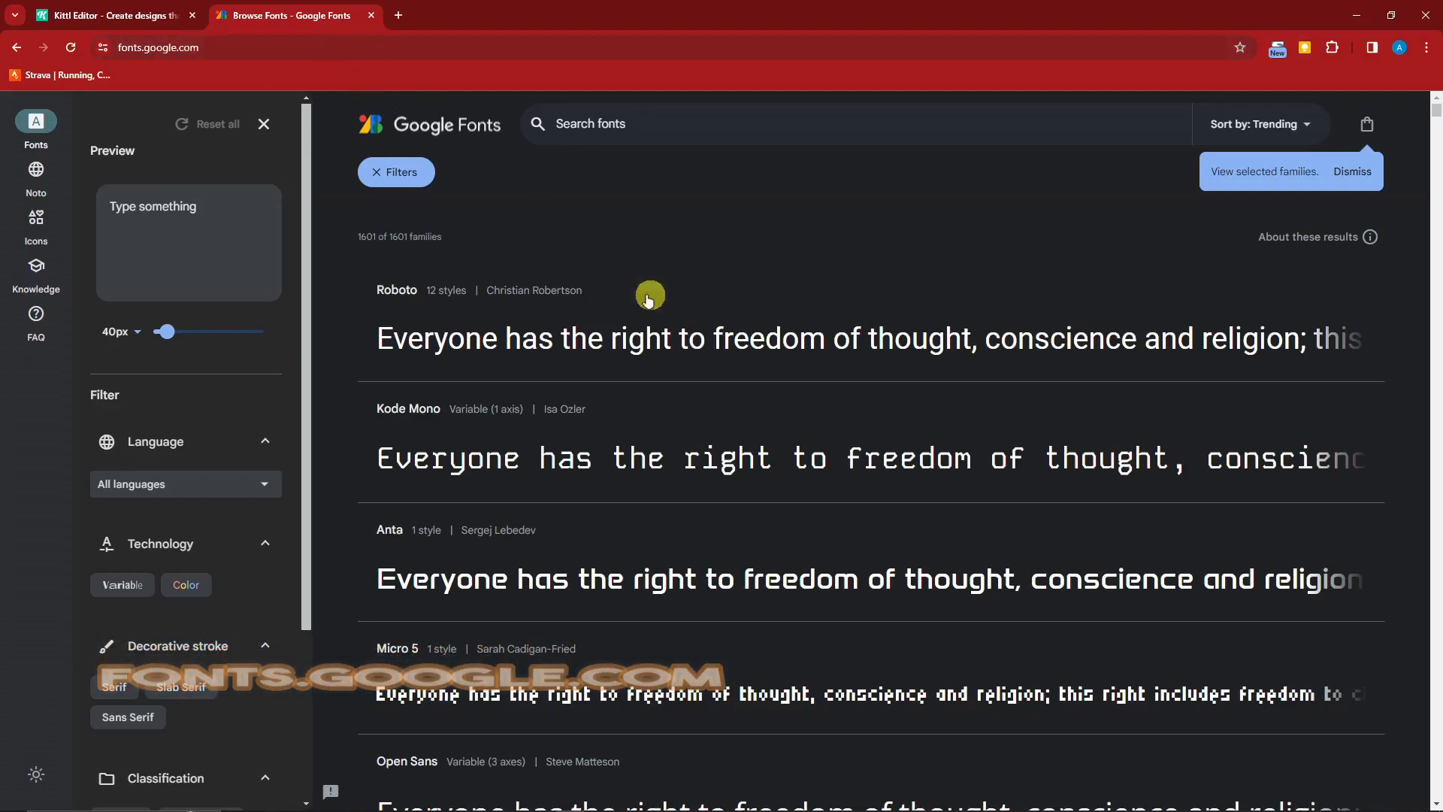
{"action": "mouse_move", "coordinate": [5, 99]}
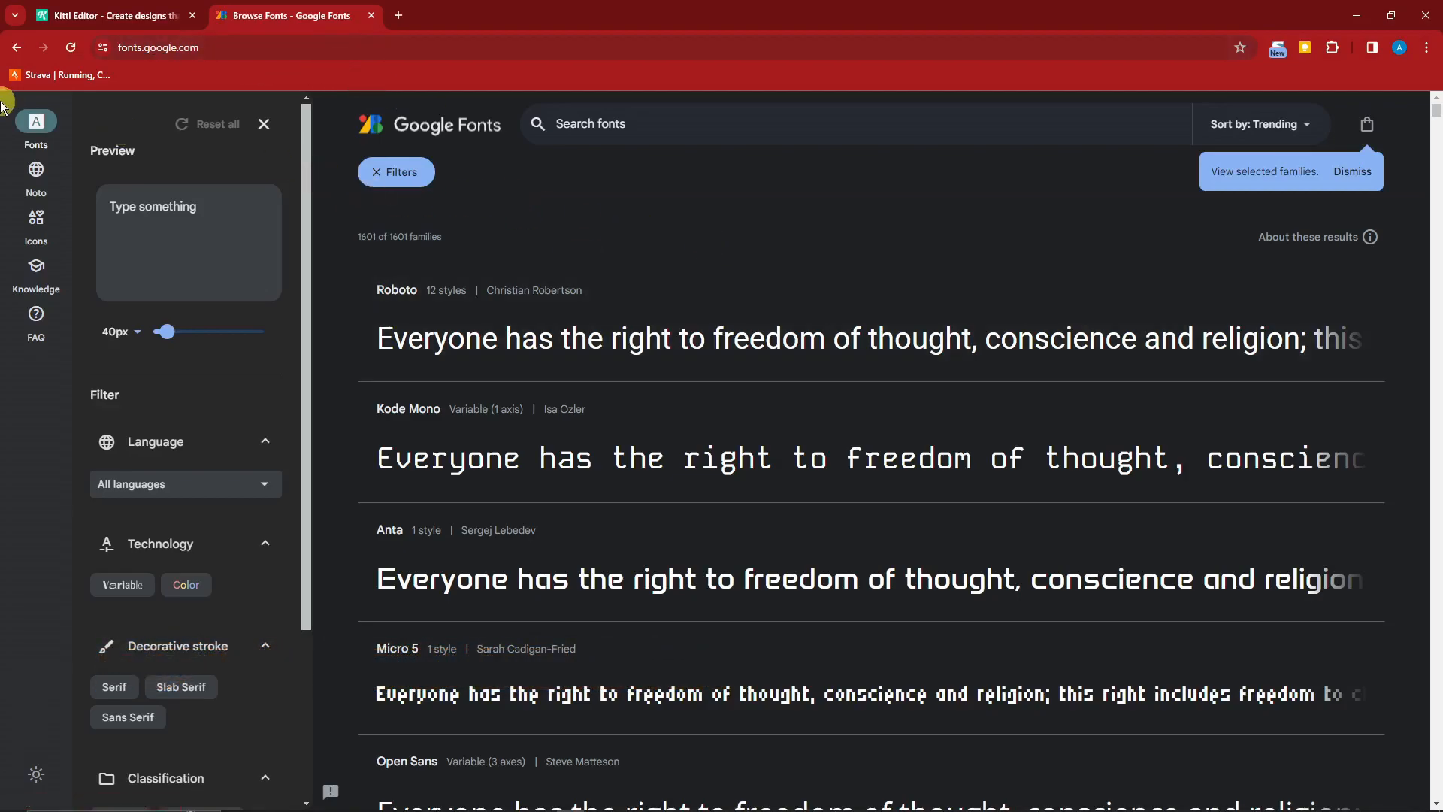
{"action": "mouse_move", "coordinate": [36, 120]}
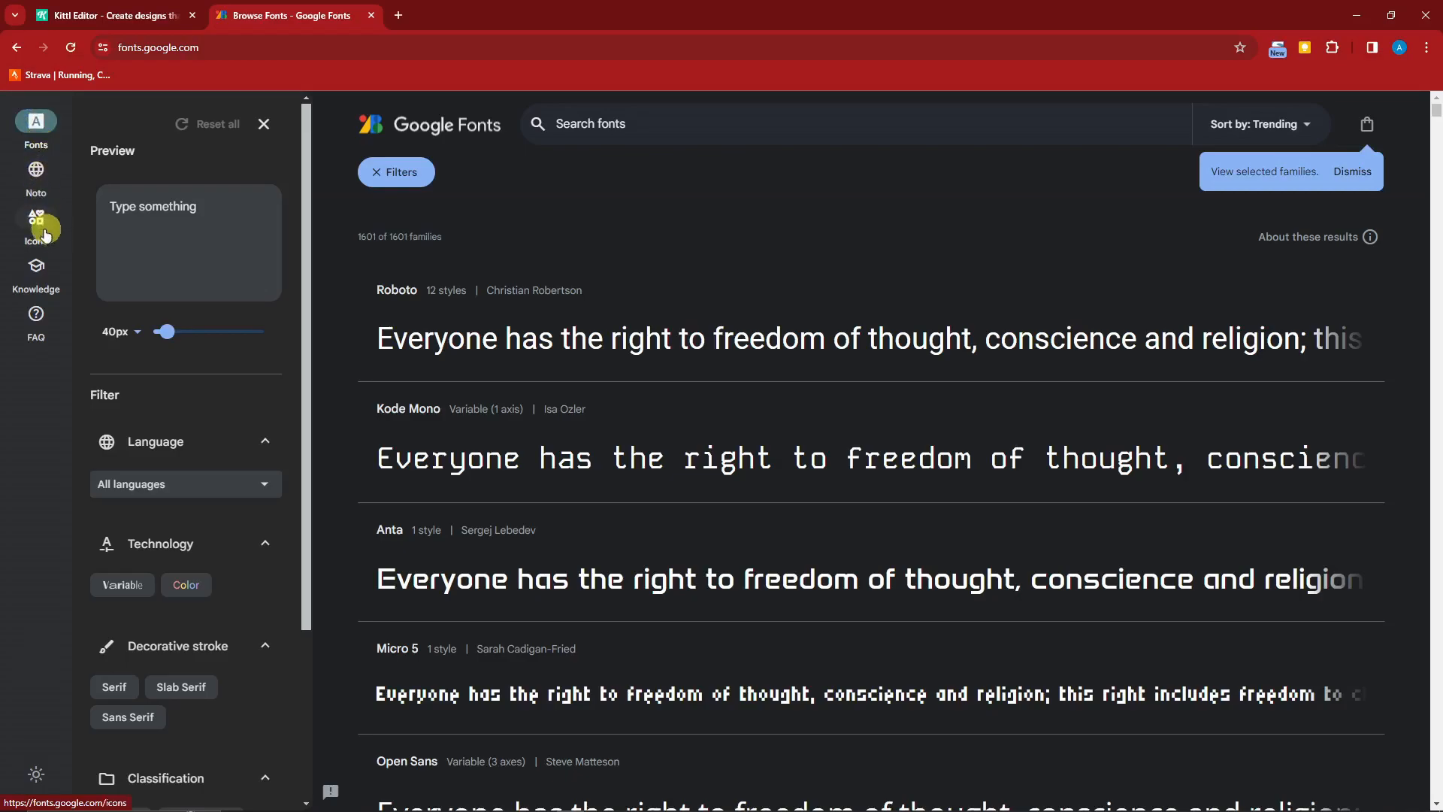
{"action": "mouse_move", "coordinate": [36, 320]}
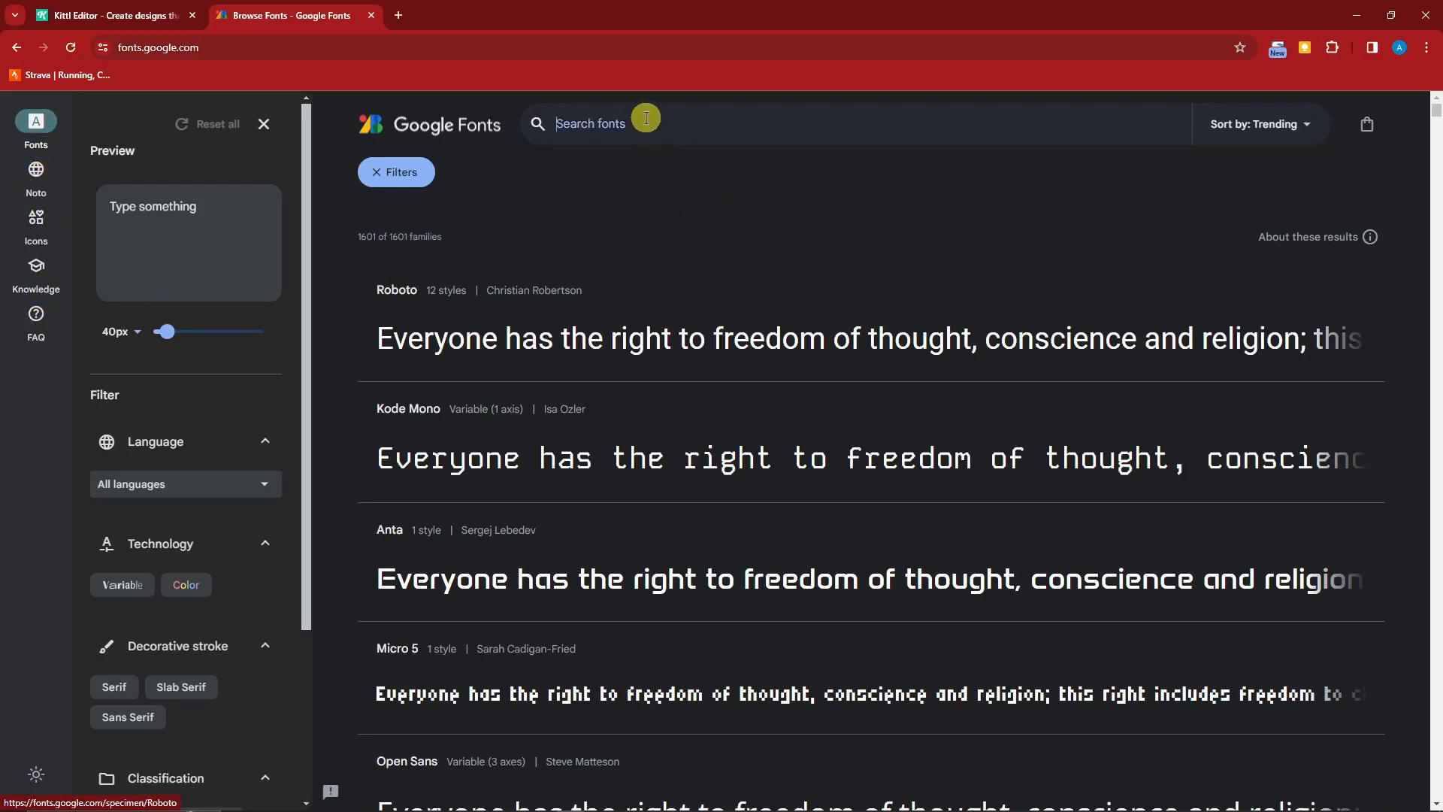
Scroll to the Micro 5 specimen page, dismiss the download tip, and view its Regular 400 preview
{"action": "scroll", "scroll_direction": "down", "scroll_amount": 3}
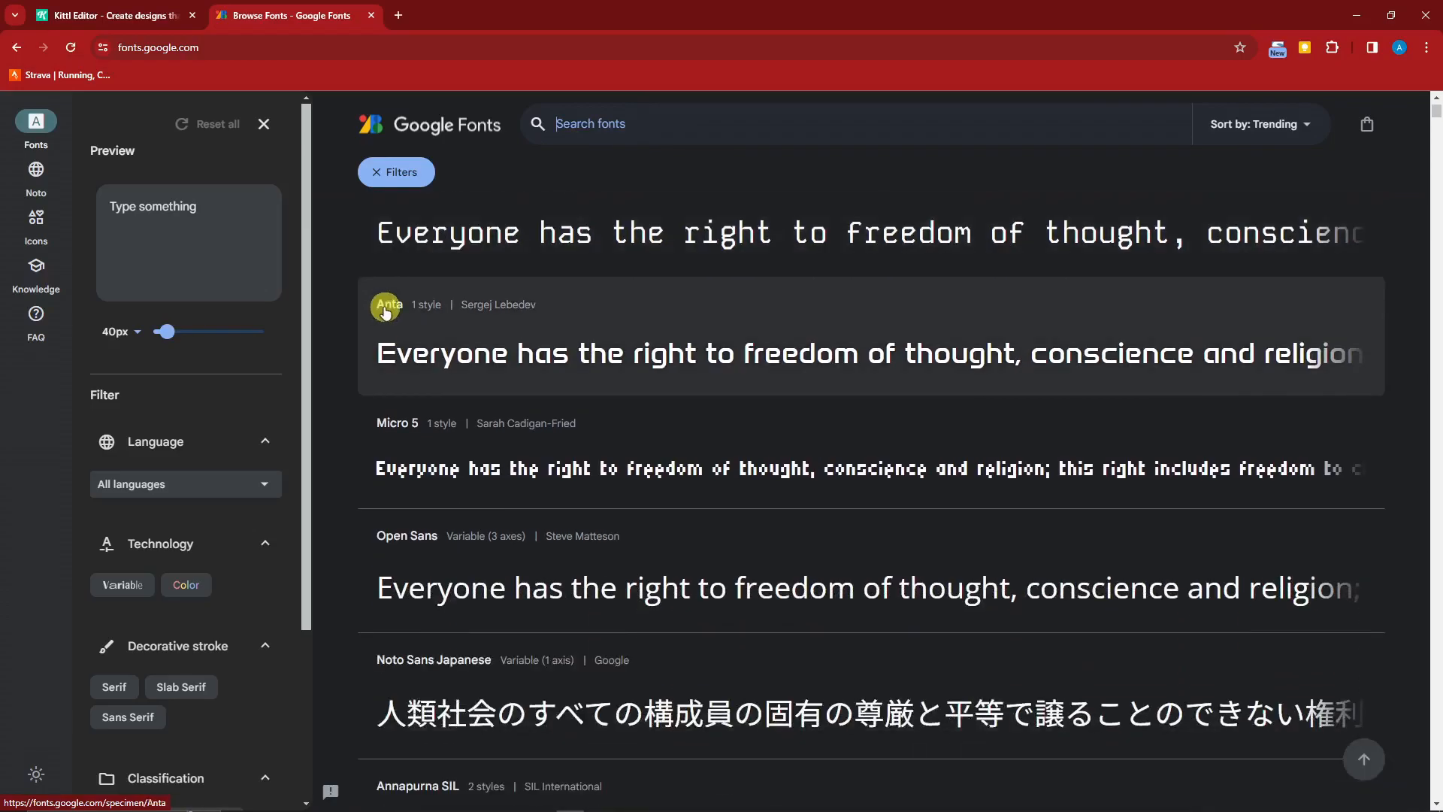
{"action": "scroll", "scroll_direction": "down", "scroll_amount": 3}
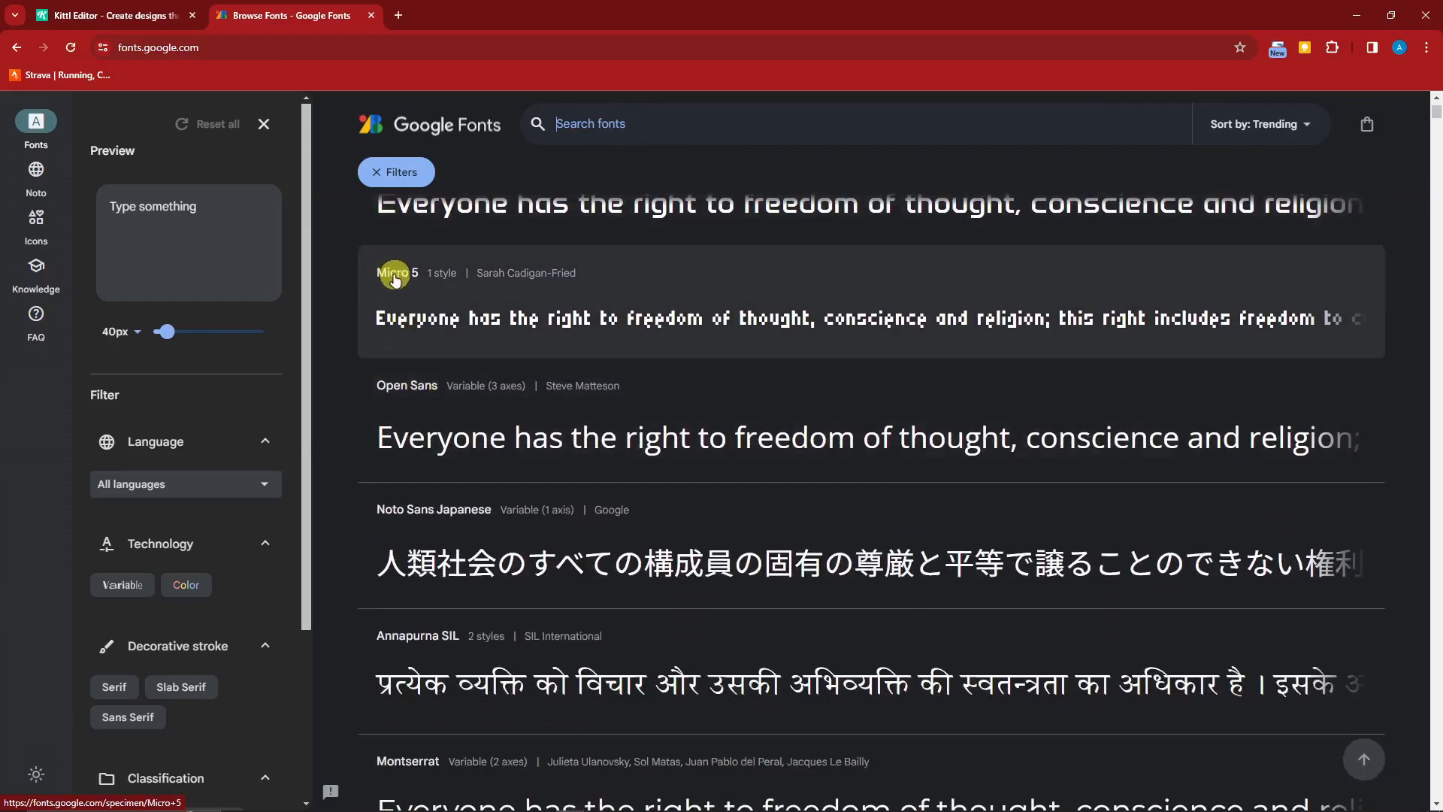
{"action": "scroll", "scroll_direction": "down", "scroll_amount": 3}
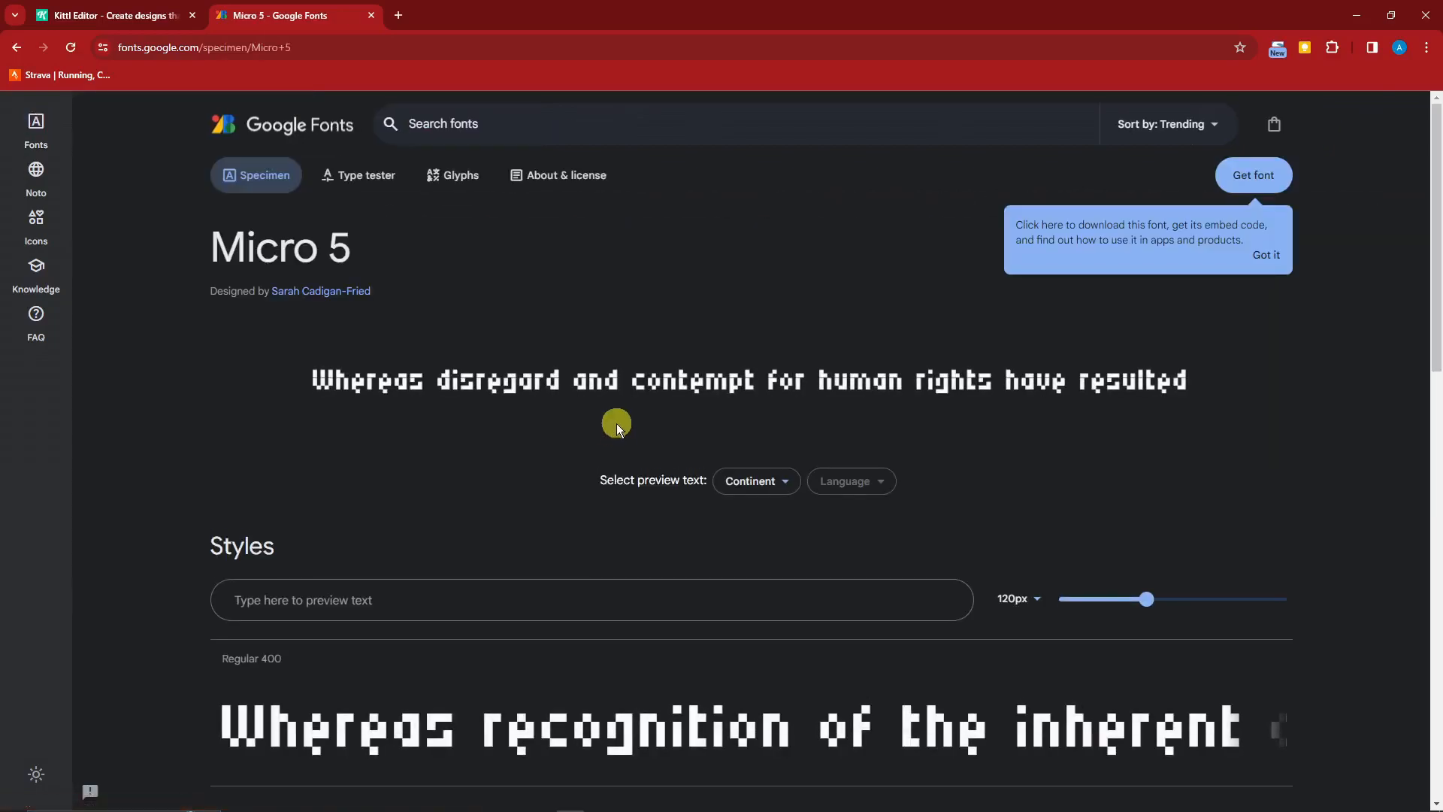
{"action": "mouse_move", "coordinate": [792, 317]}
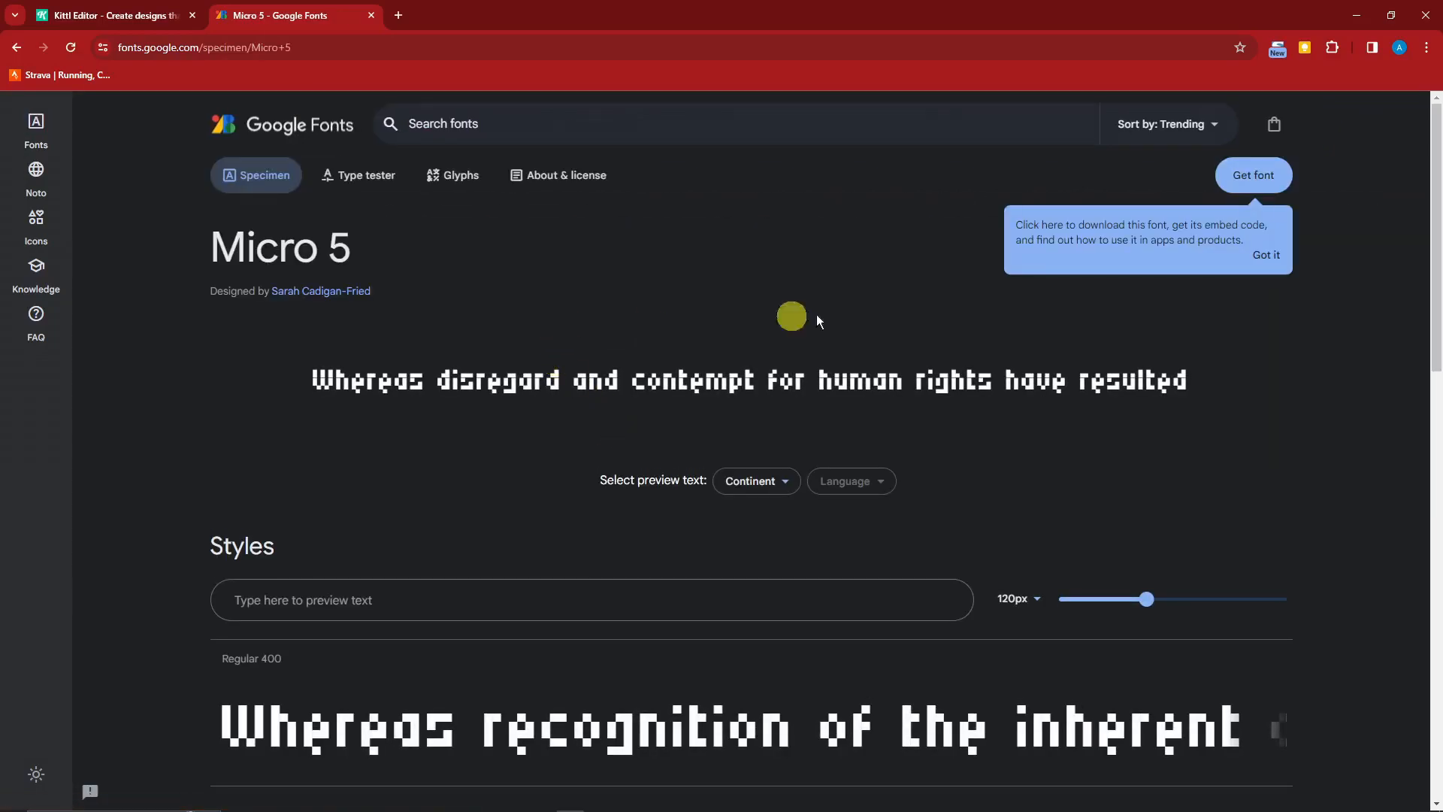
{"action": "left_click", "coordinate": [1265, 255]}
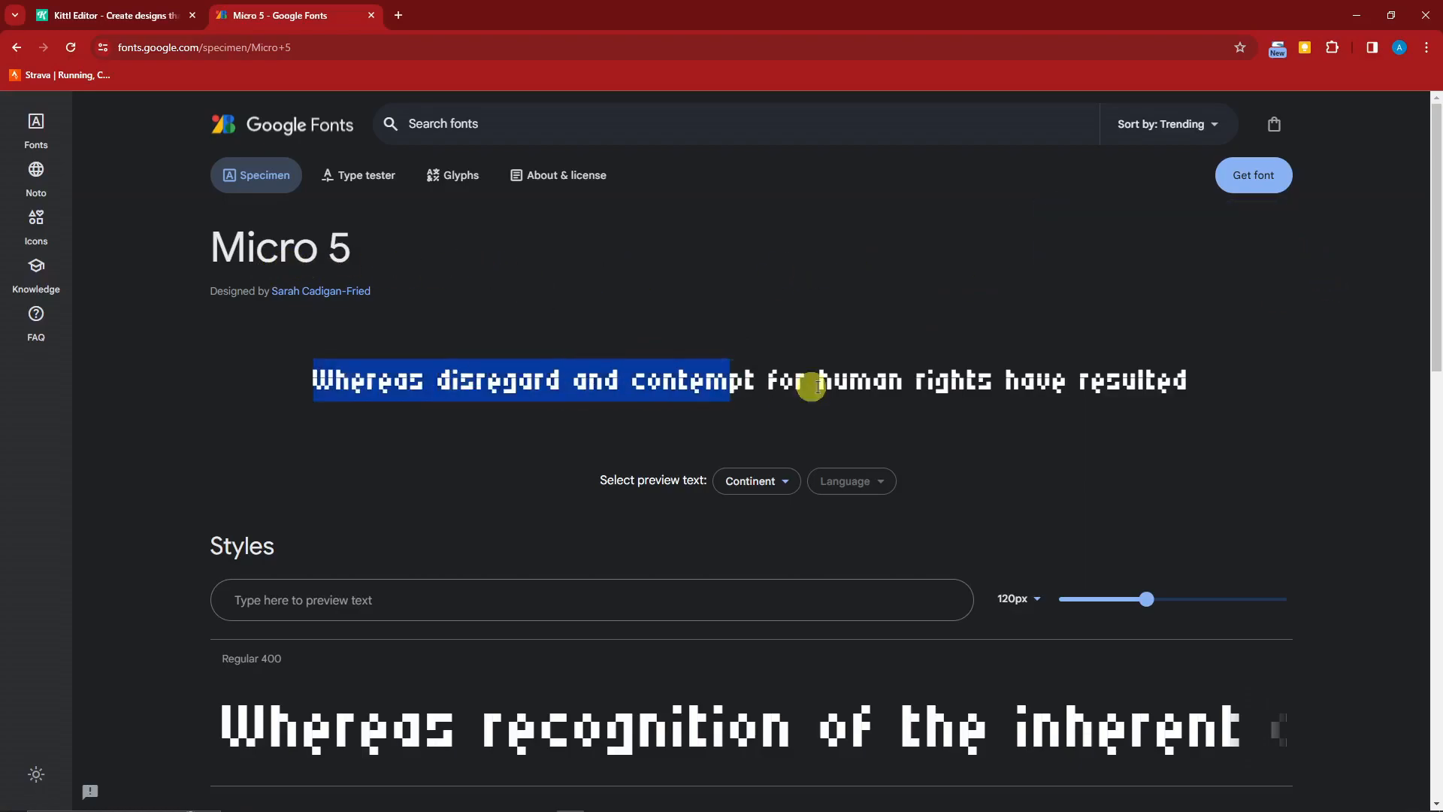
{"action": "left_click", "coordinate": [999, 513]}
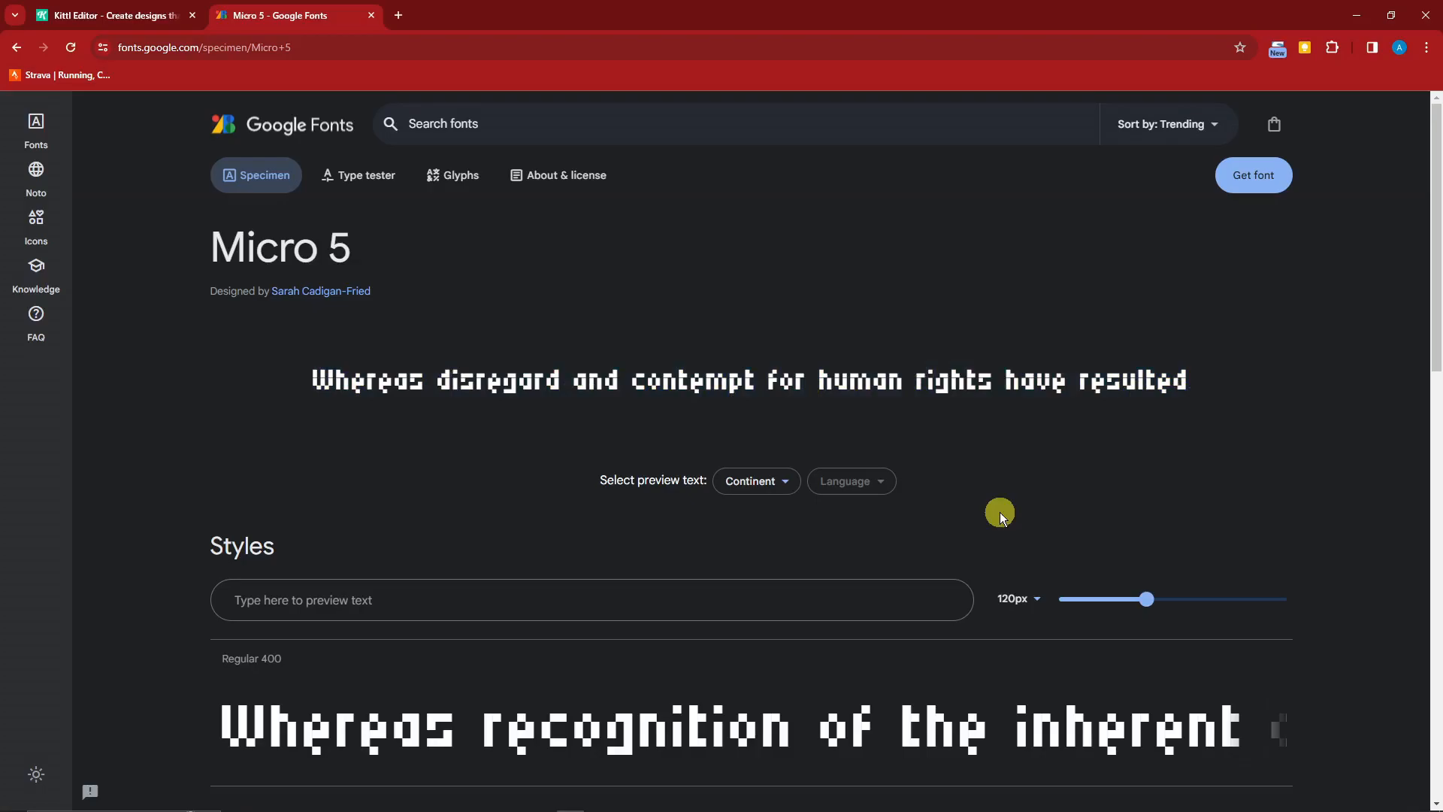
{"action": "scroll", "scroll_direction": "down", "scroll_amount": 3}
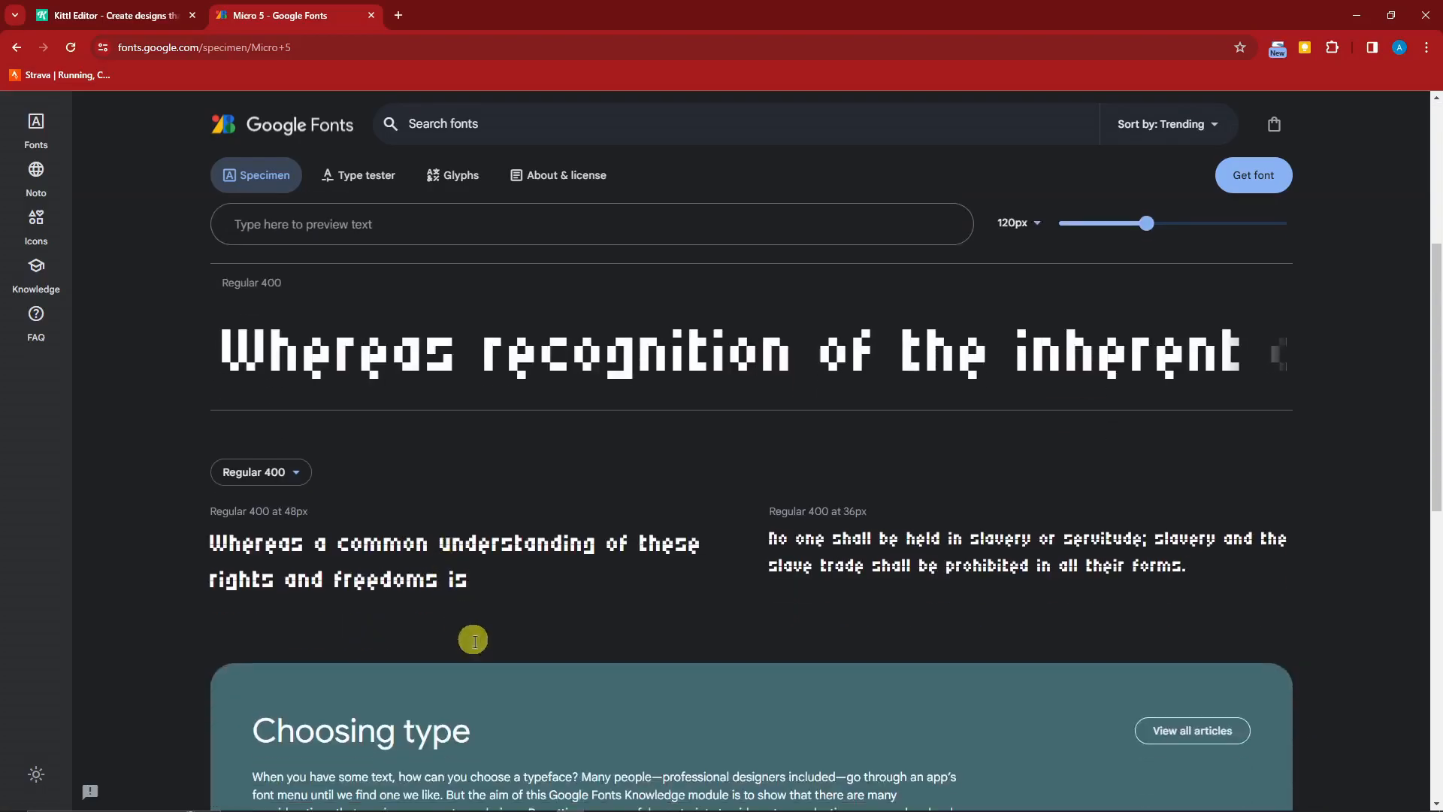
{"action": "scroll", "scroll_direction": "up", "scroll_amount": 3}
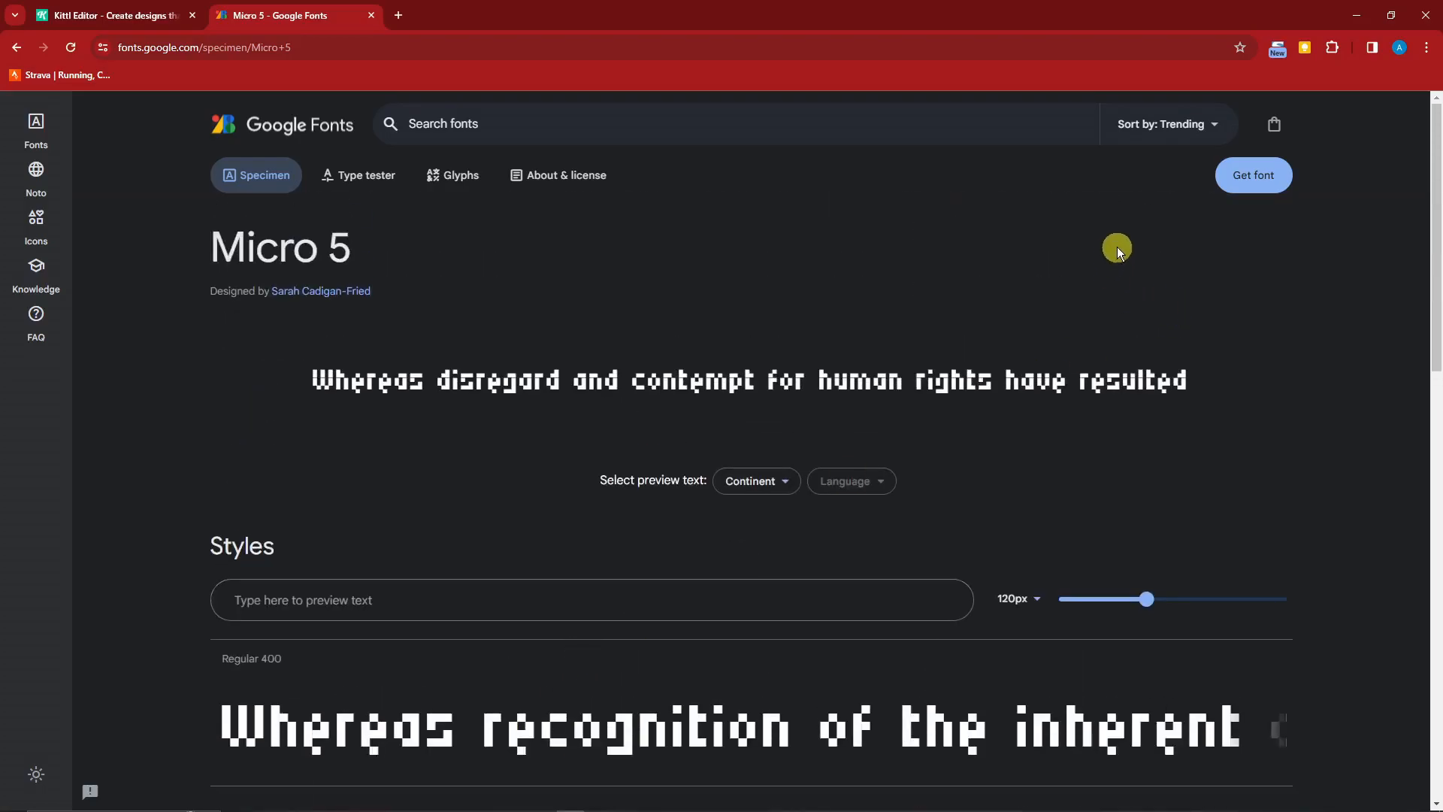
{"action": "mouse_move", "coordinate": [1252, 175]}
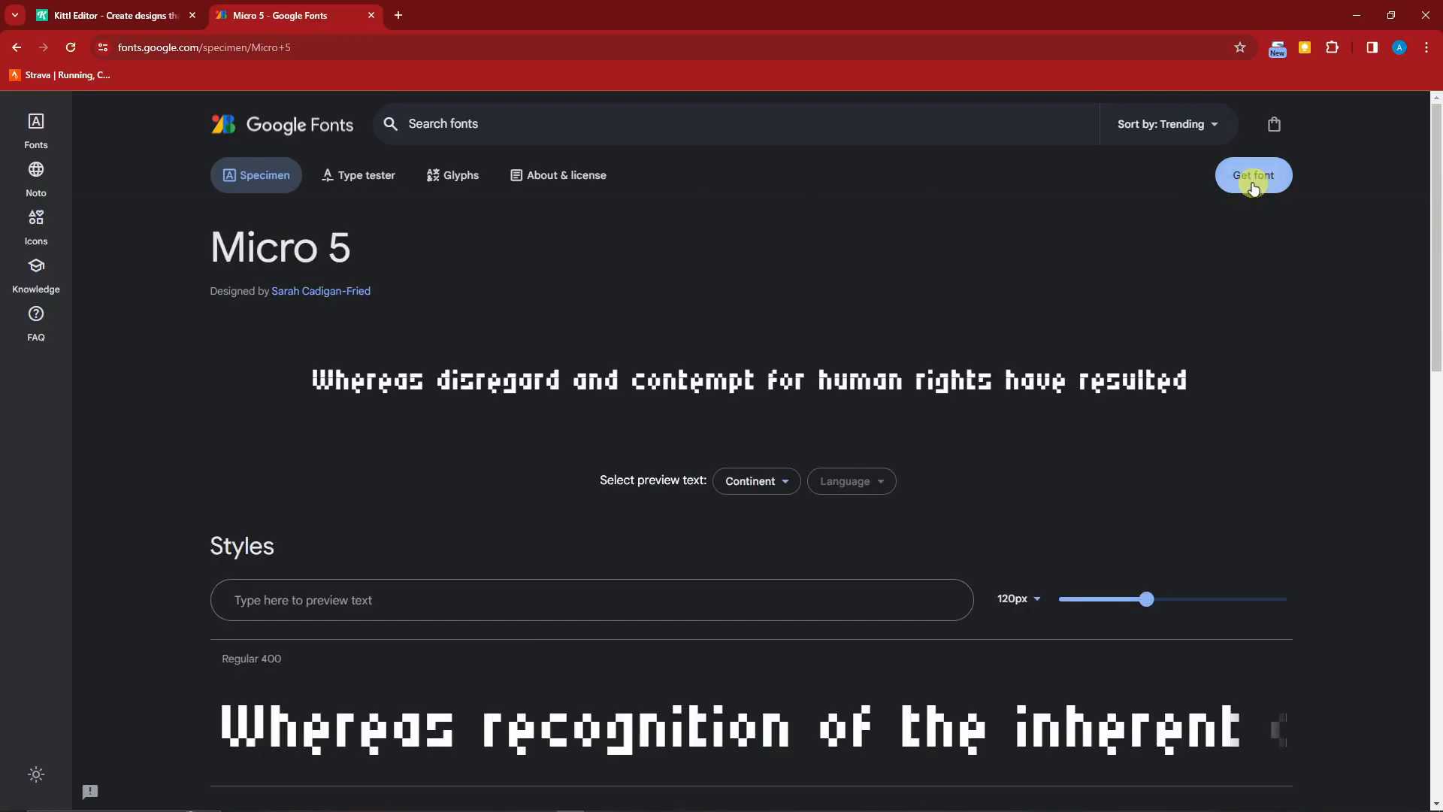
Add Micro 5 to the selection with Get font
{"action": "left_click", "coordinate": [1253, 176]}
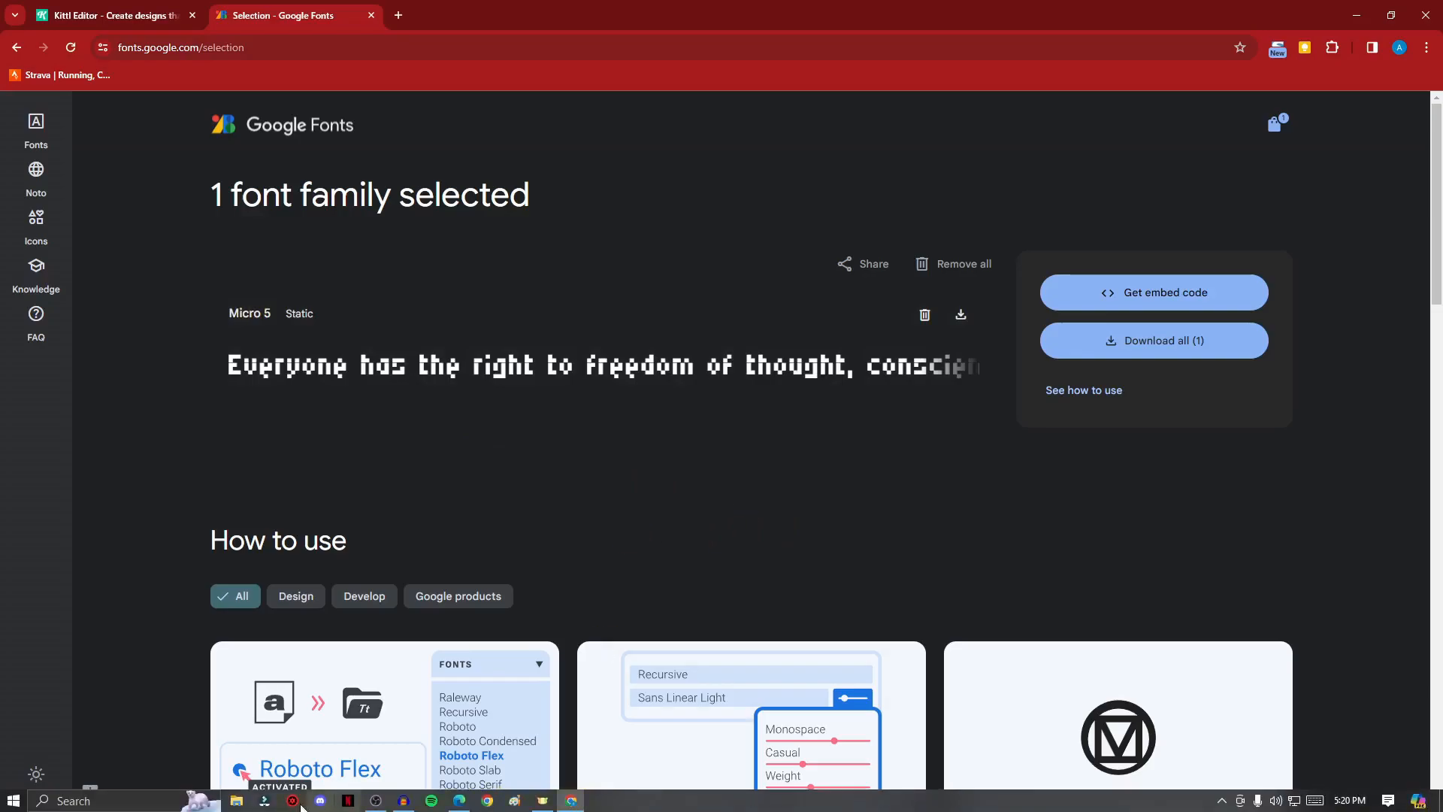
Browse the Downloads 'static' folder of Josefin Sans .ttf files in File Explorer
{"action": "left_click", "coordinate": [238, 798]}
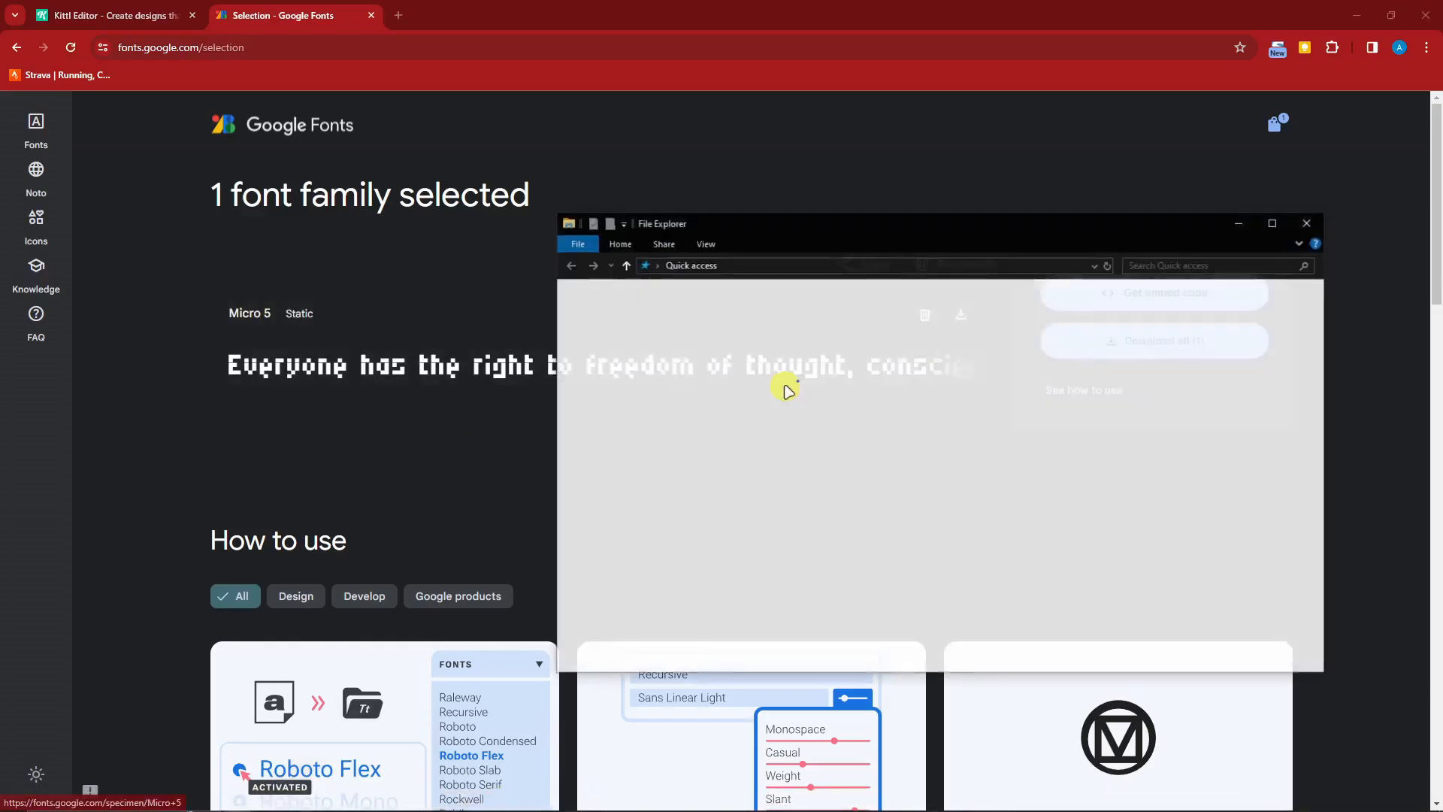
{"action": "left_click", "coordinate": [614, 334]}
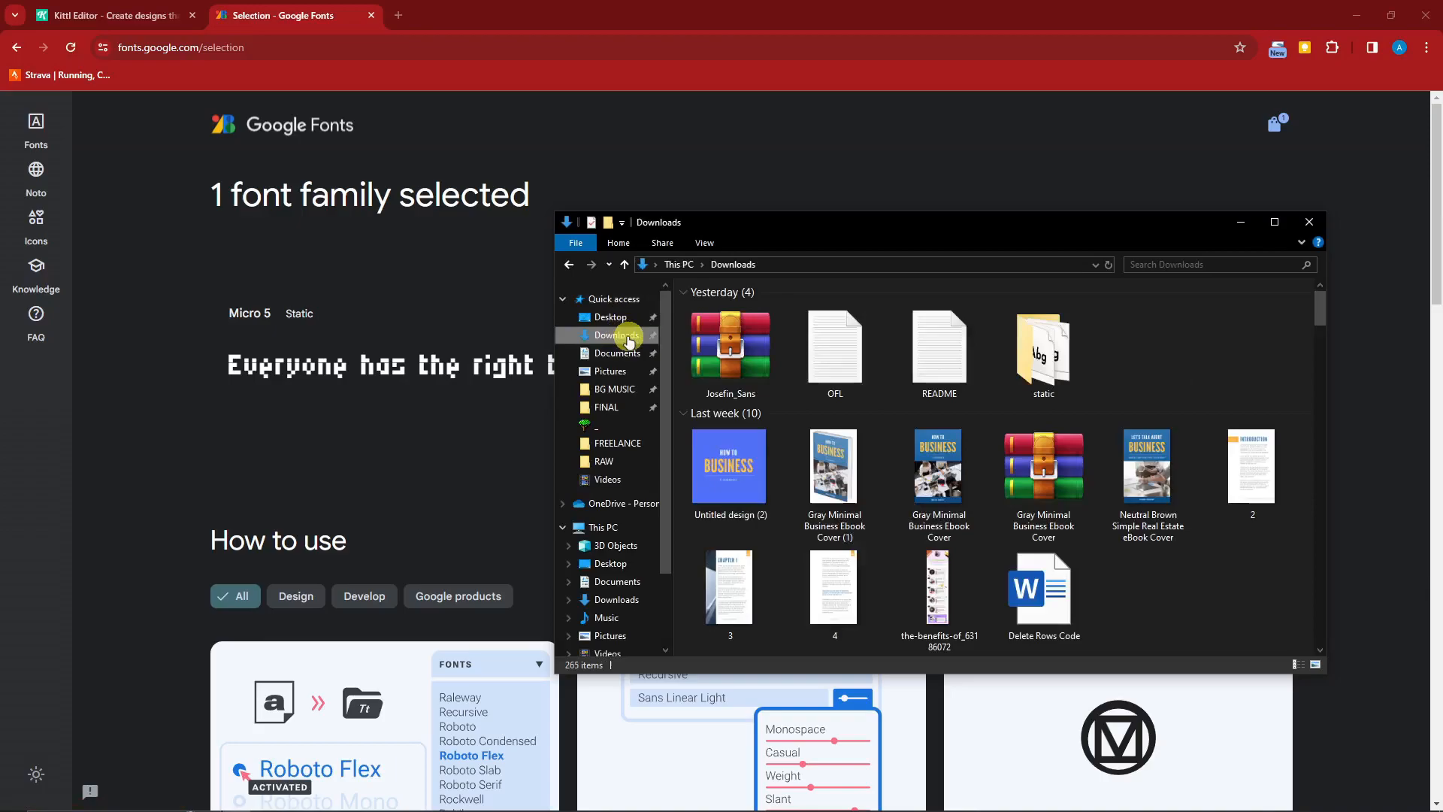
{"action": "double_click", "coordinate": [1042, 348]}
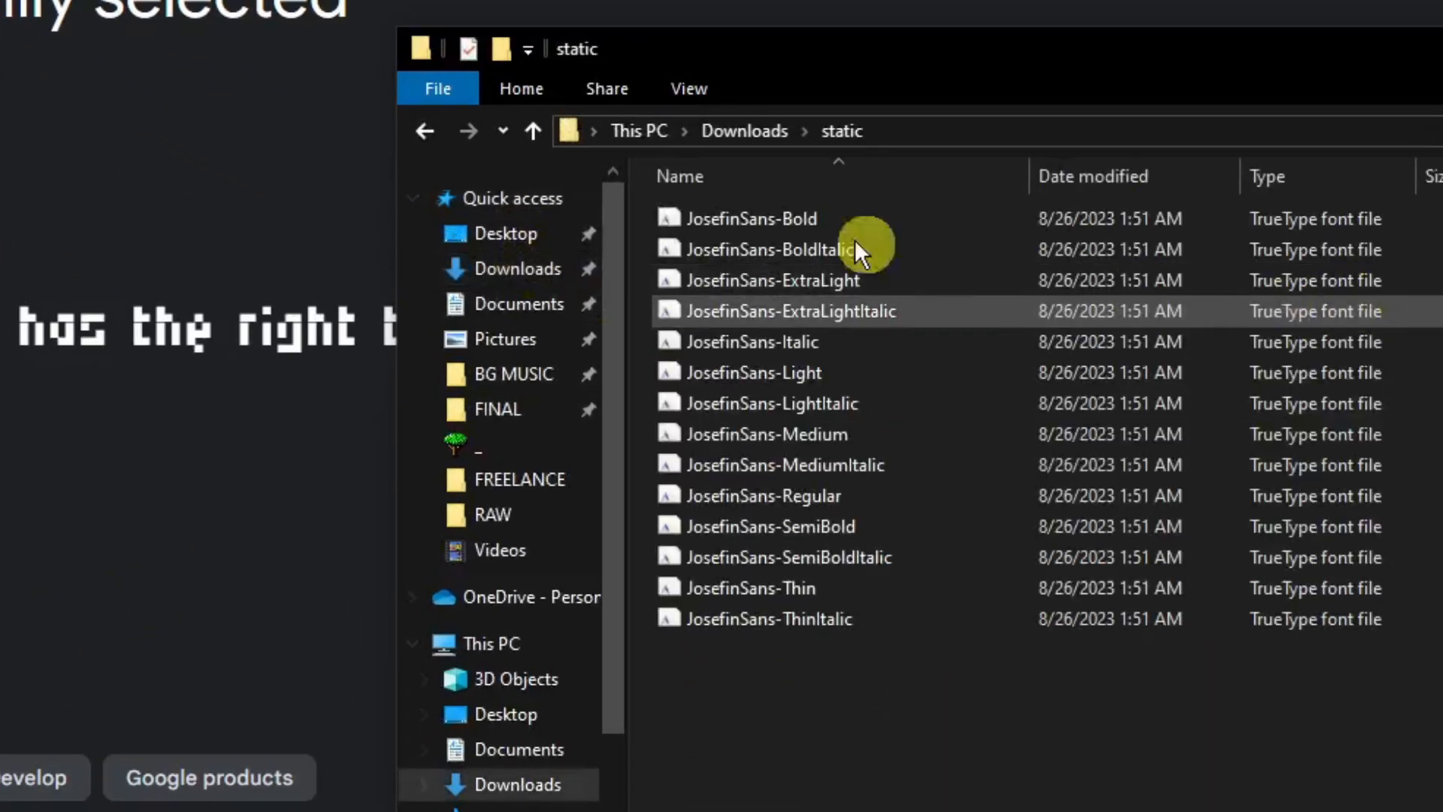
{"action": "mouse_move", "coordinate": [893, 225]}
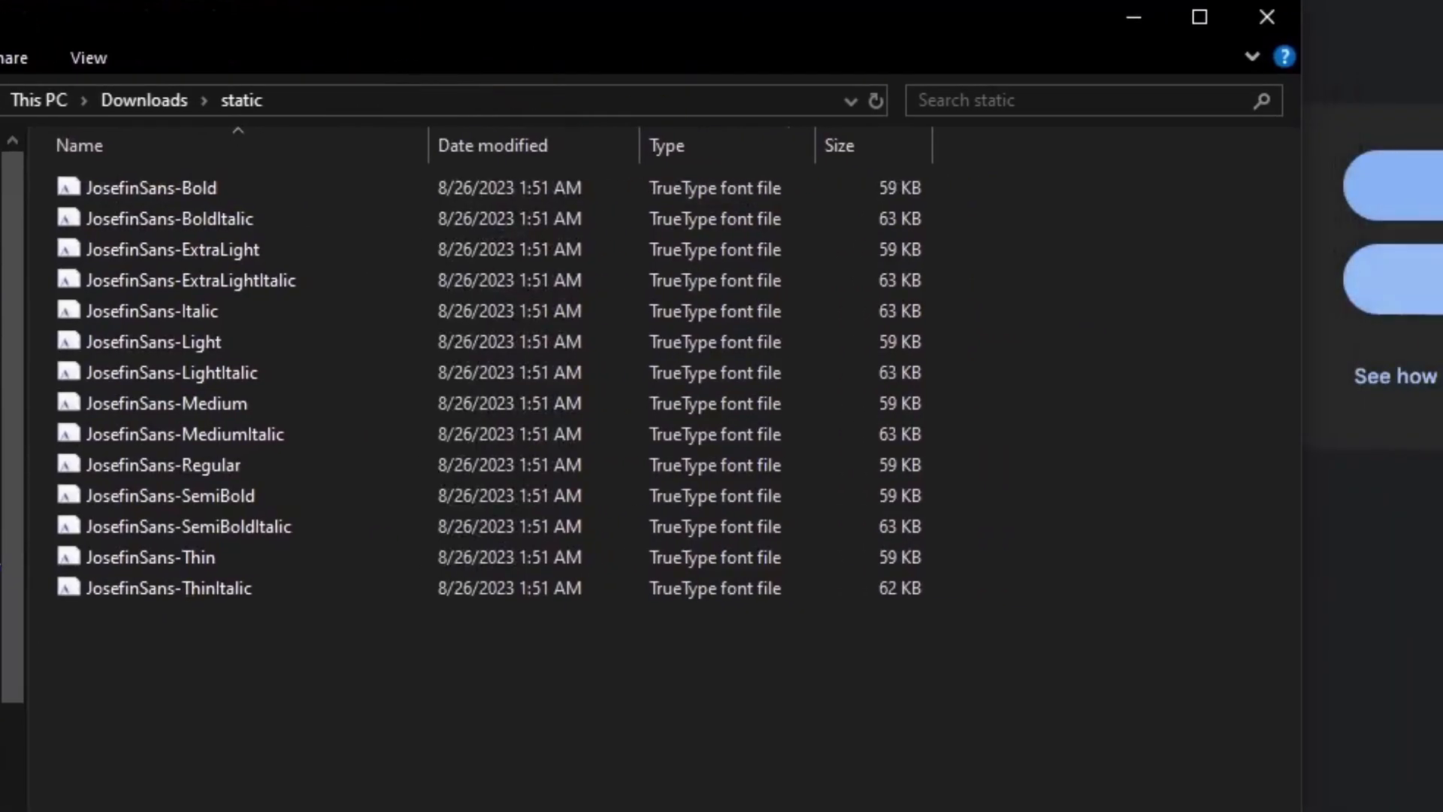
{"action": "mouse_move", "coordinate": [1018, 190]}
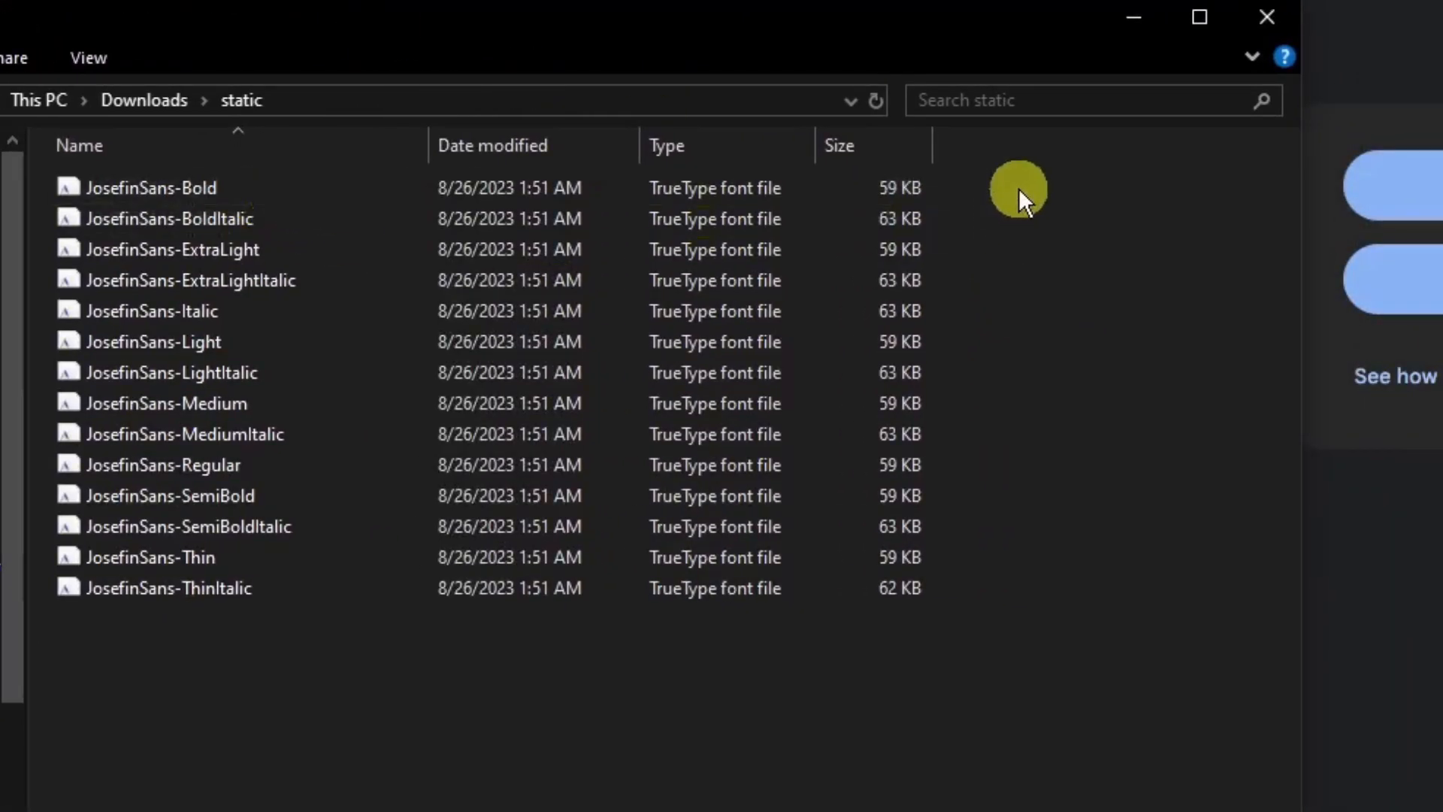
{"action": "mouse_move", "coordinate": [371, 773]}
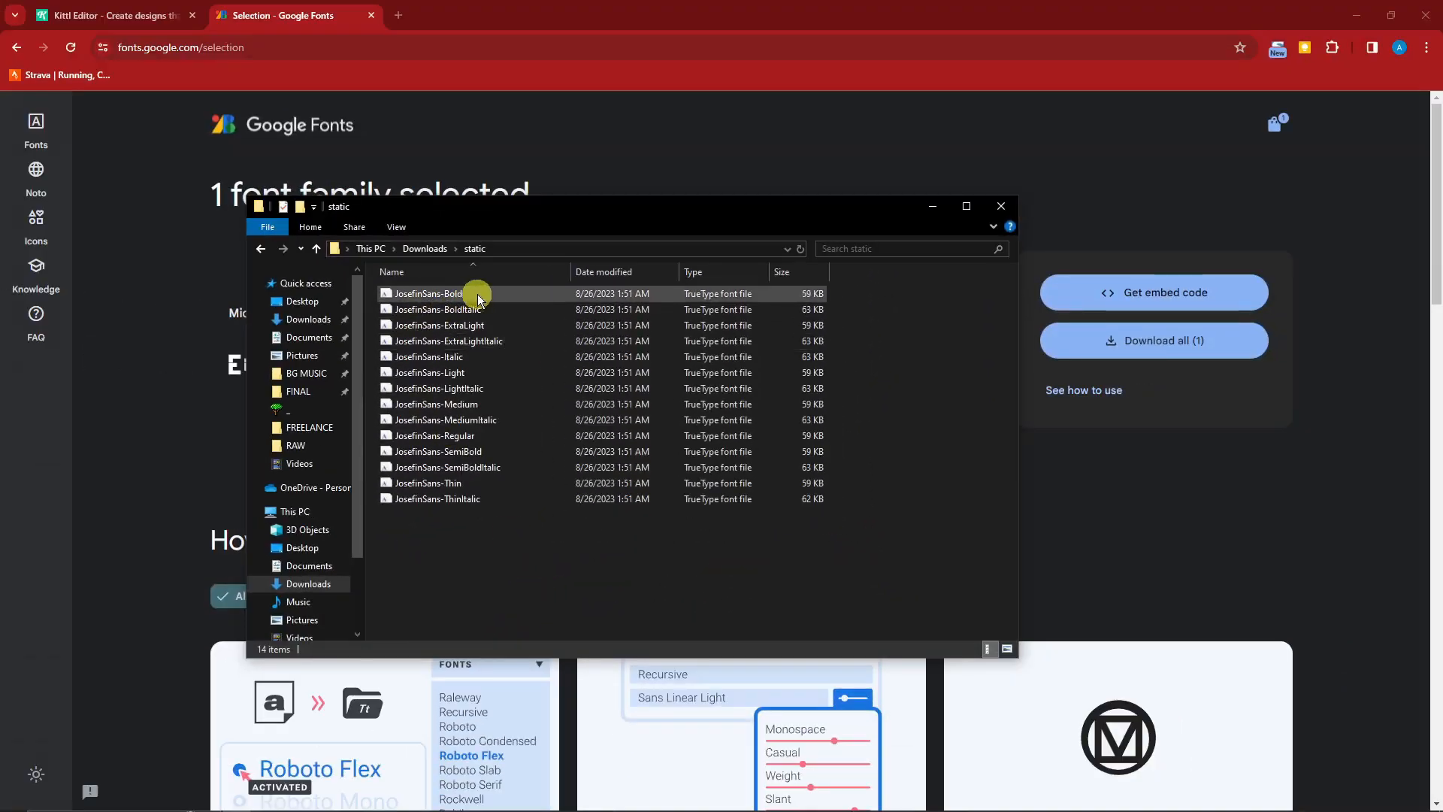
{"action": "mouse_move", "coordinate": [512, 325]}
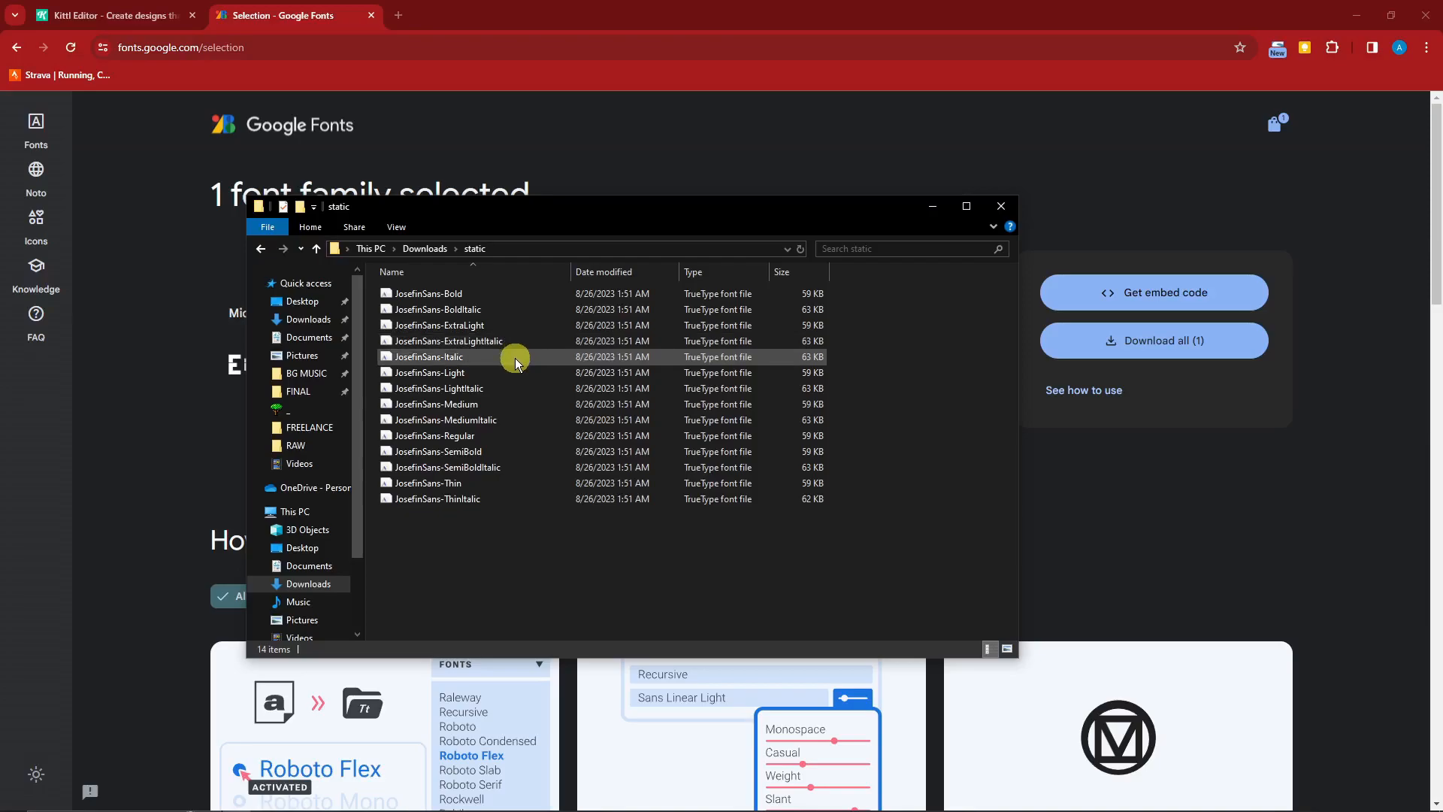
{"action": "mouse_move", "coordinate": [932, 206]}
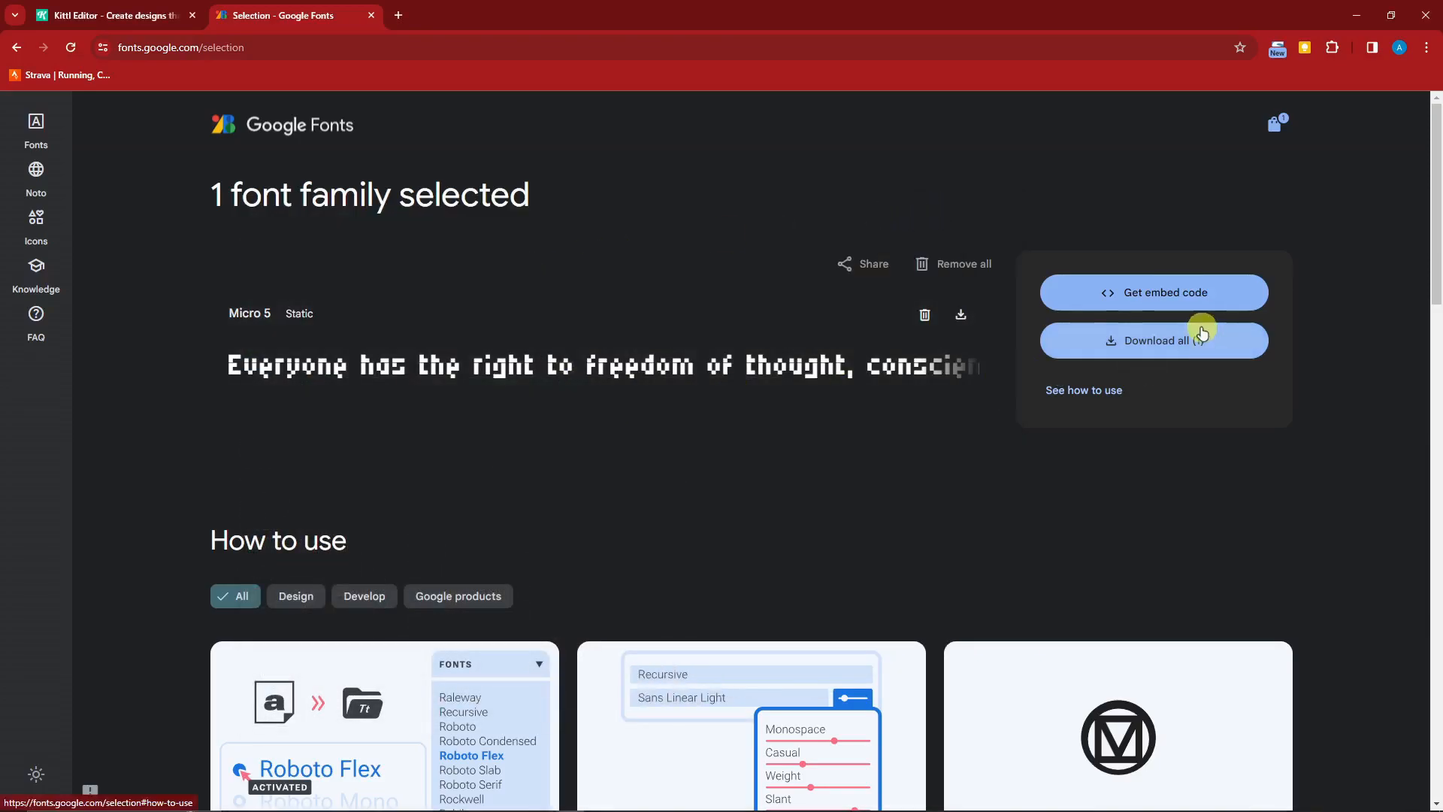
{"action": "mouse_move", "coordinate": [1153, 340]}
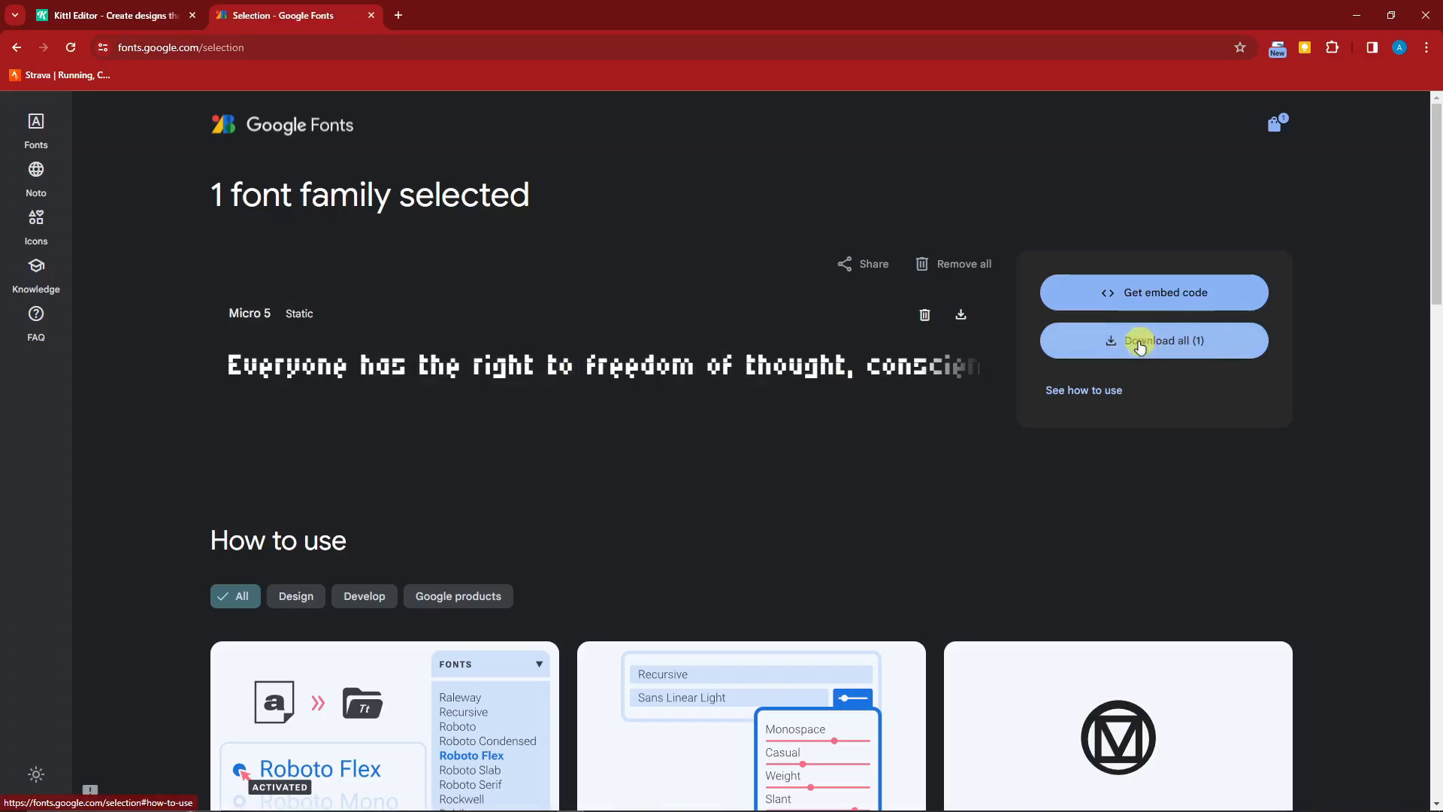
Use 'Download all (1)' for Micro 5 and go back to the Kittl Editor tab
{"action": "left_click", "coordinate": [111, 15]}
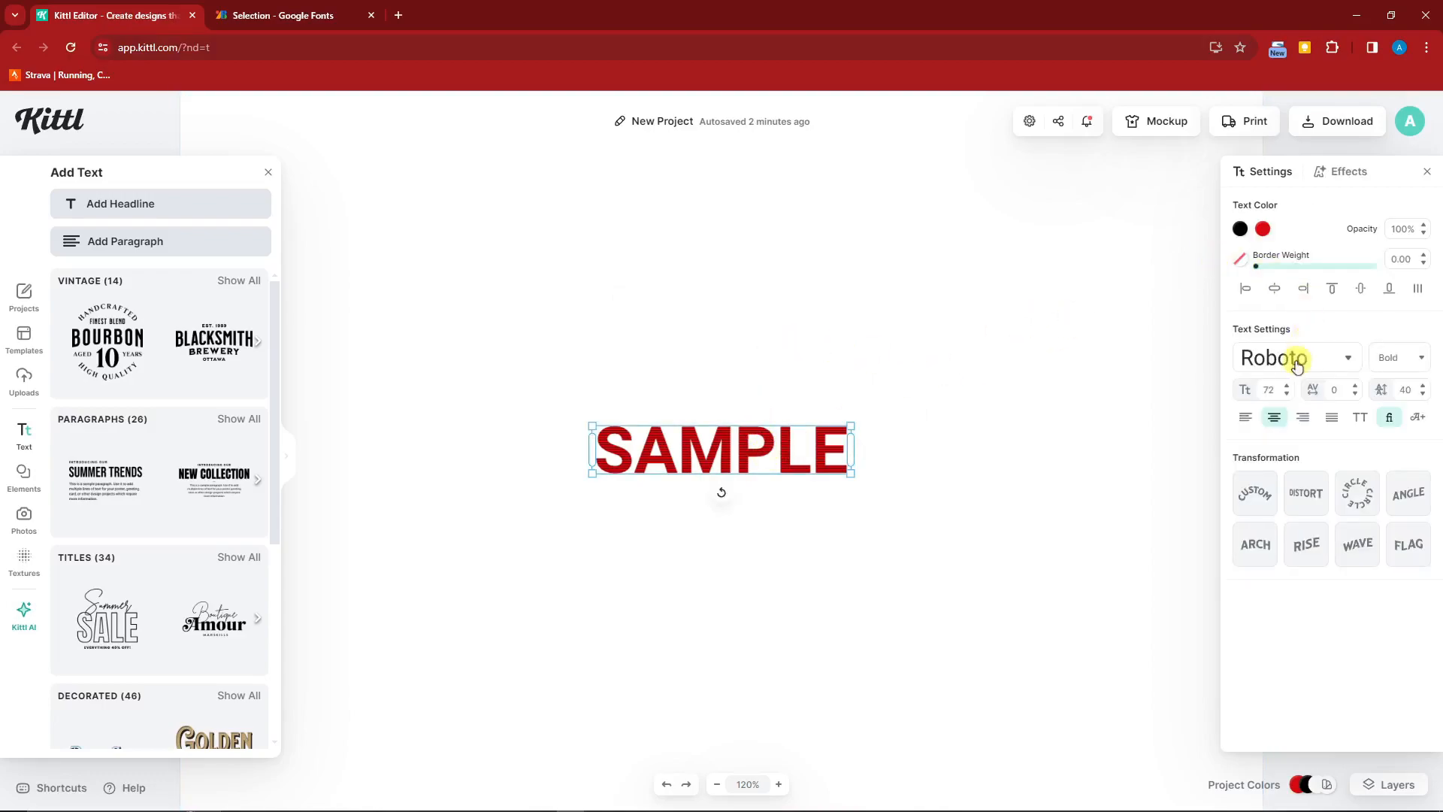
Open the Roboto font dropdown in Text Settings for SAMPLE
{"action": "left_click", "coordinate": [1291, 356]}
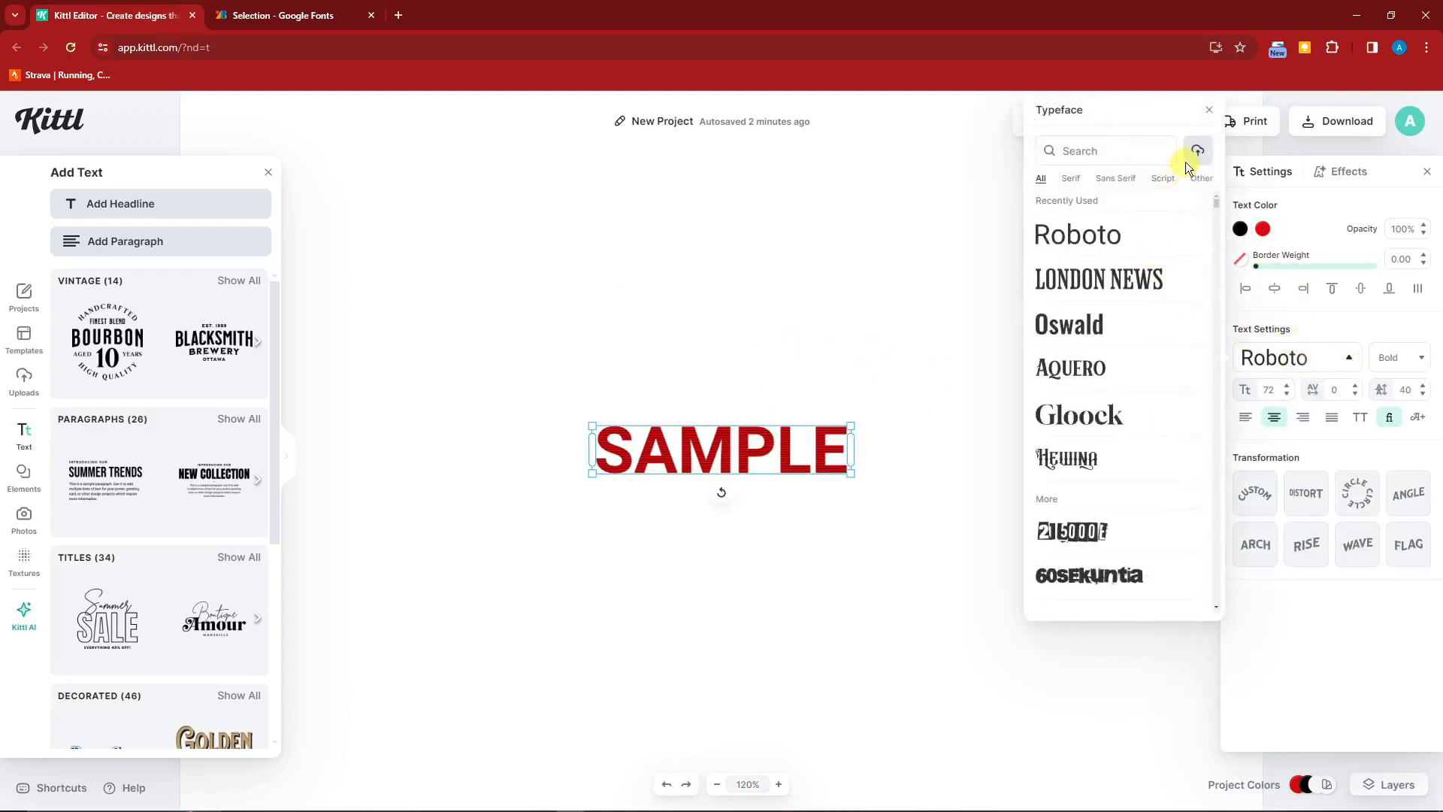
{"action": "mouse_move", "coordinate": [685, 235]}
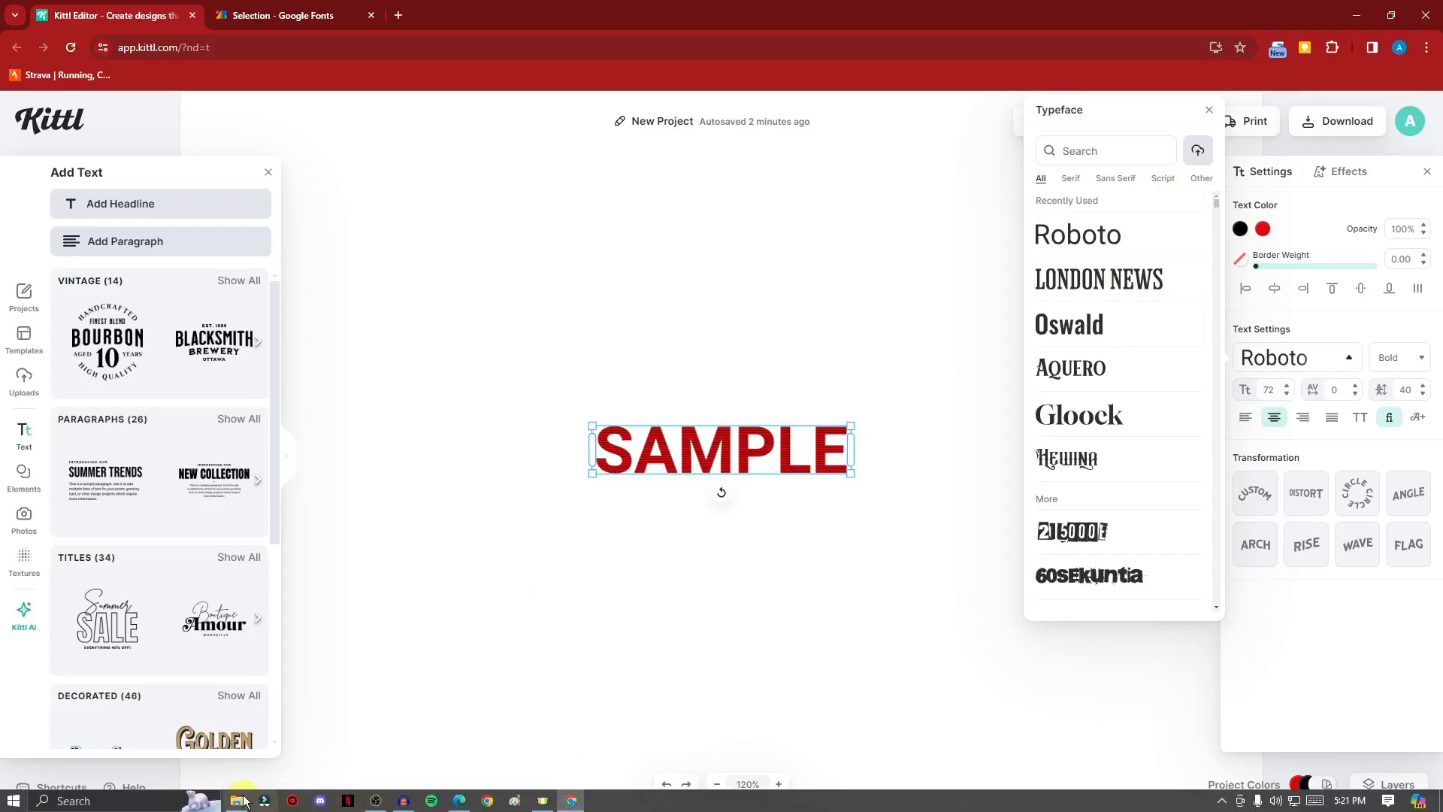
{"action": "left_click", "coordinate": [242, 800]}
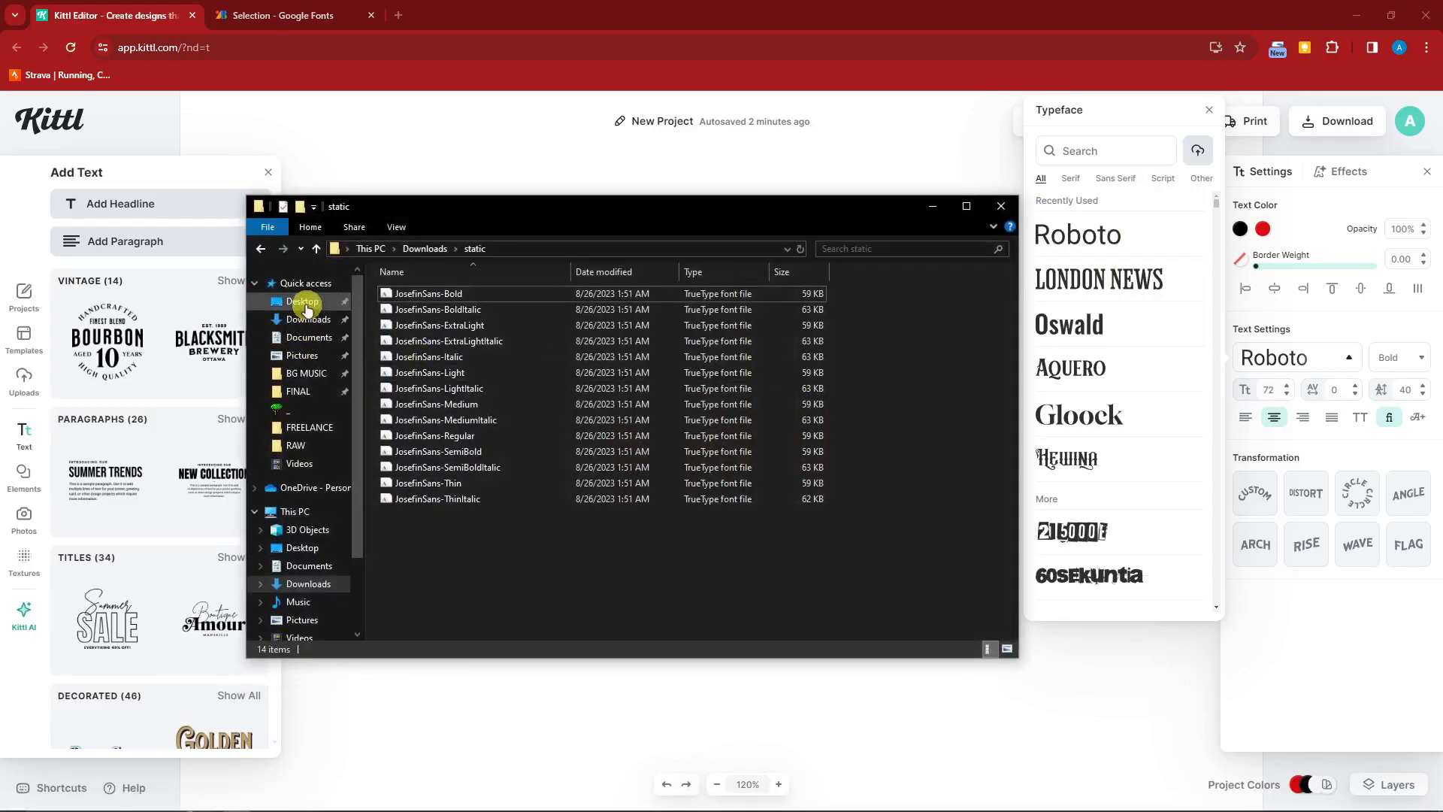
{"action": "left_click", "coordinate": [304, 301]}
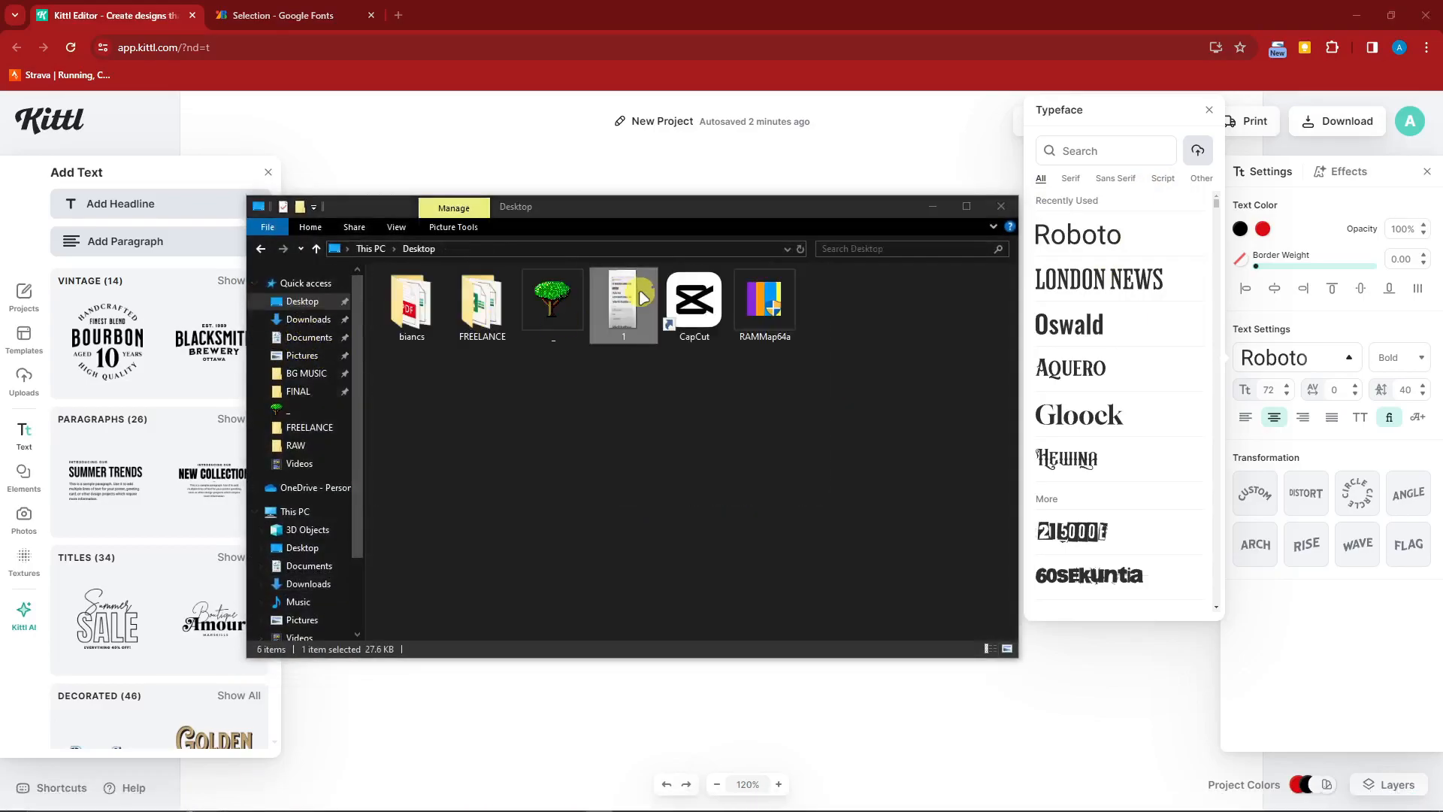
{"action": "double_click", "coordinate": [623, 303]}
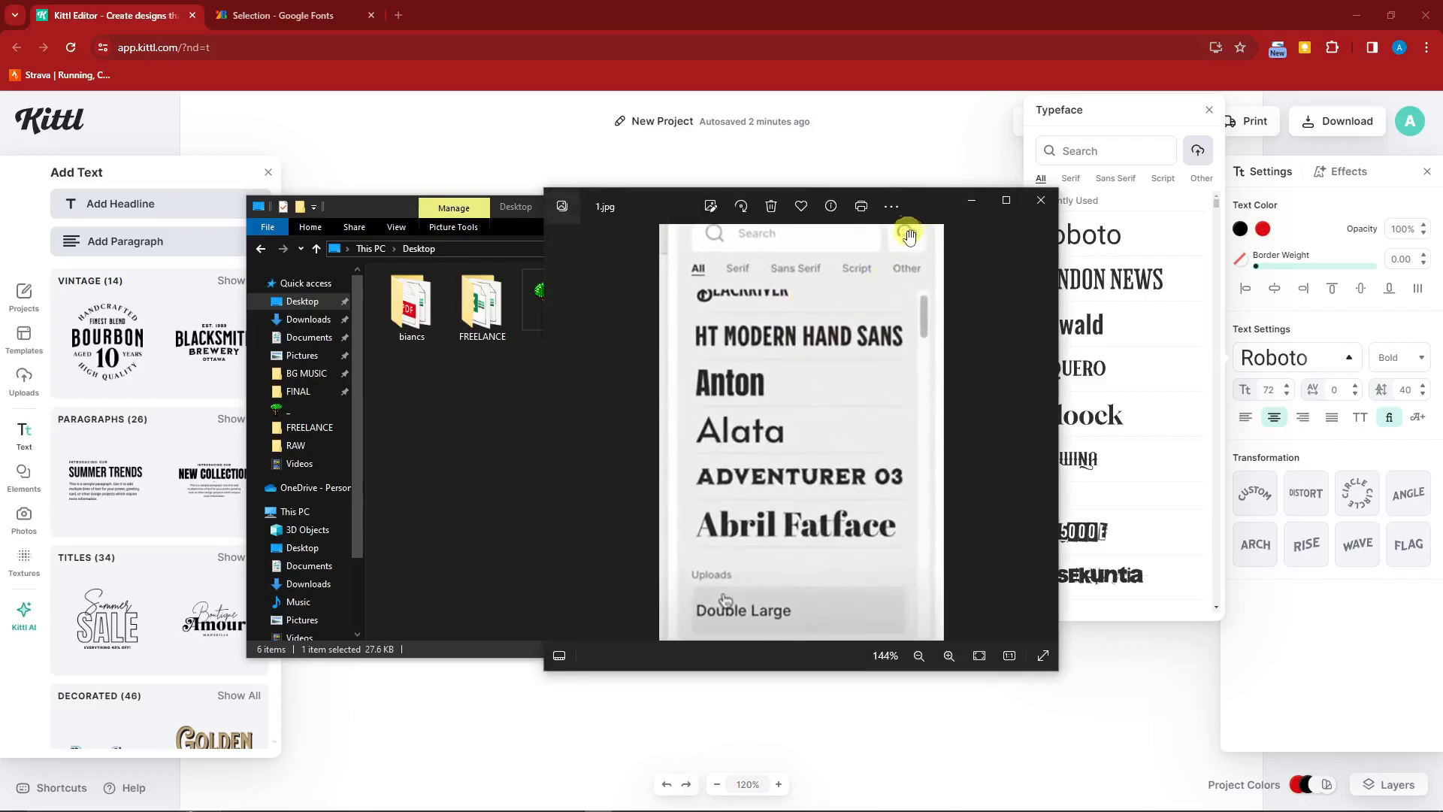
{"action": "scroll", "scroll_direction": "down", "scroll_amount": 3}
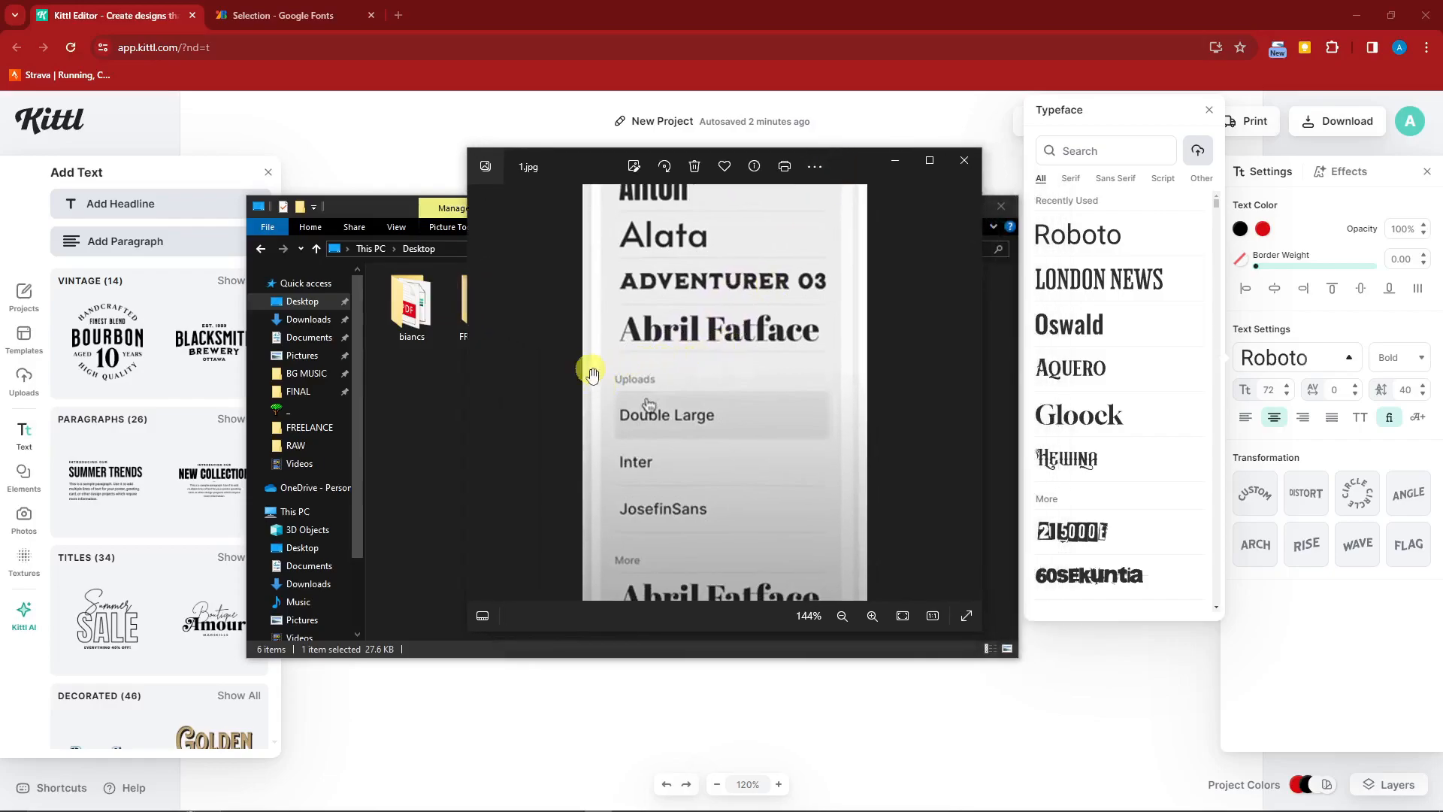
{"action": "mouse_move", "coordinate": [644, 362]}
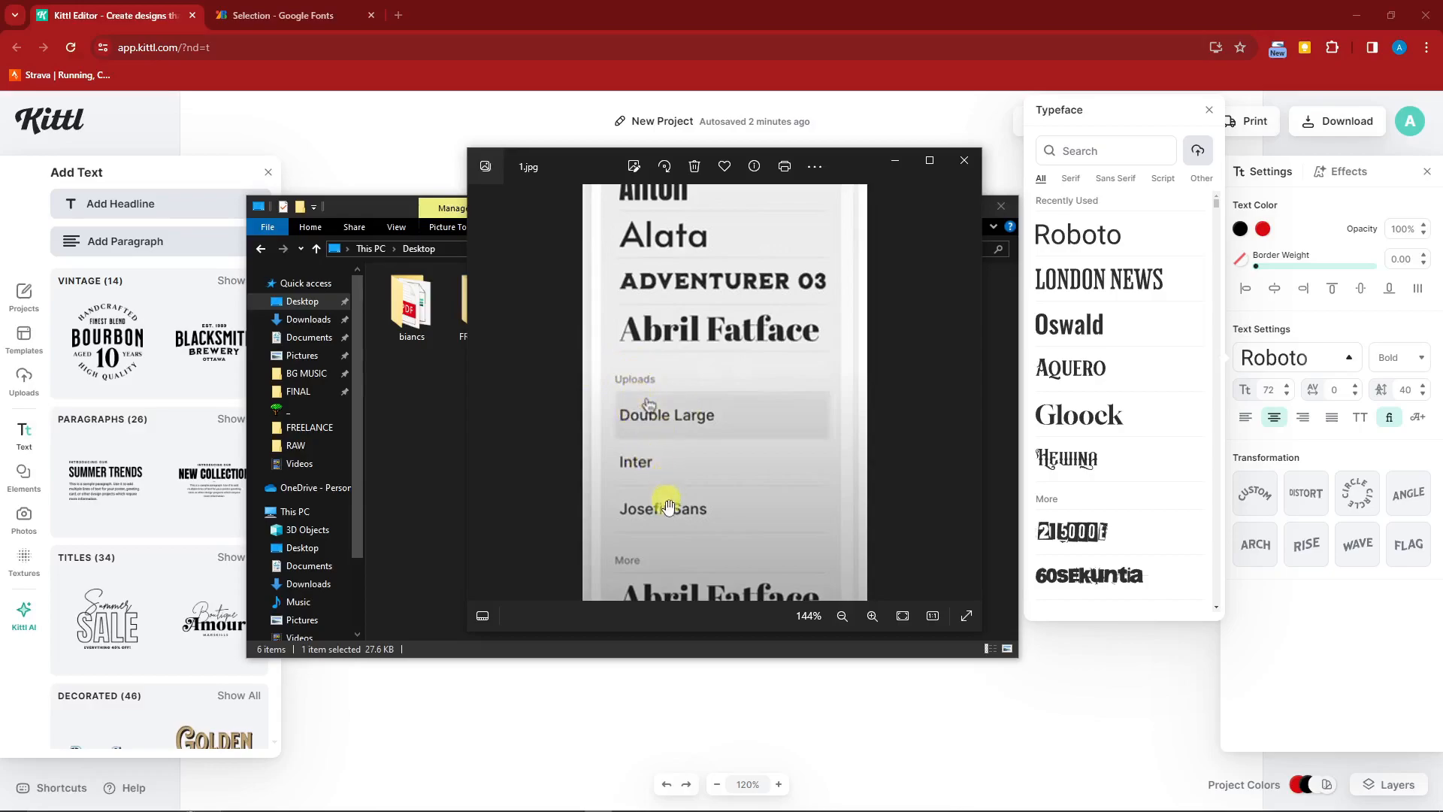
{"action": "mouse_move", "coordinate": [700, 515]}
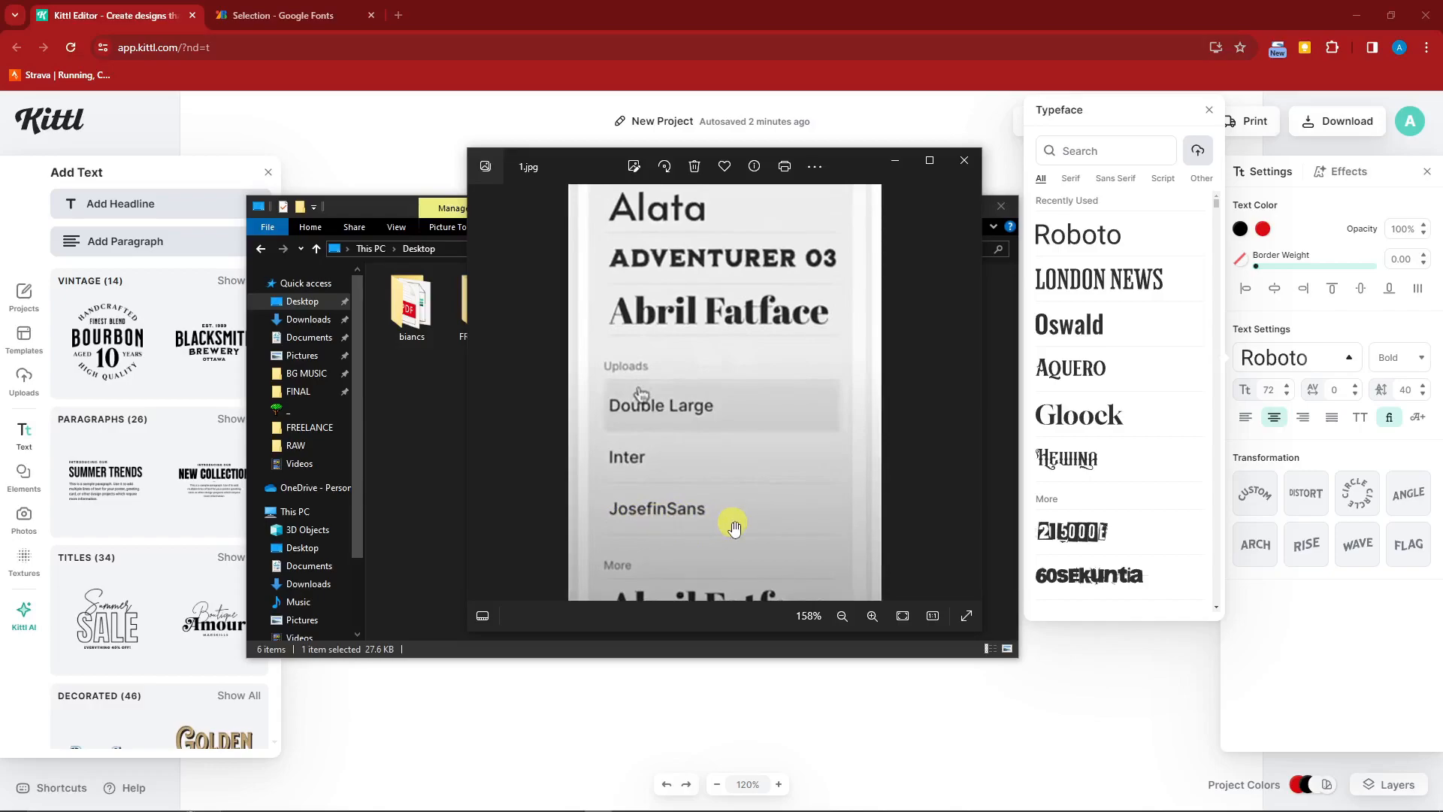
{"action": "left_click", "coordinate": [962, 160]}
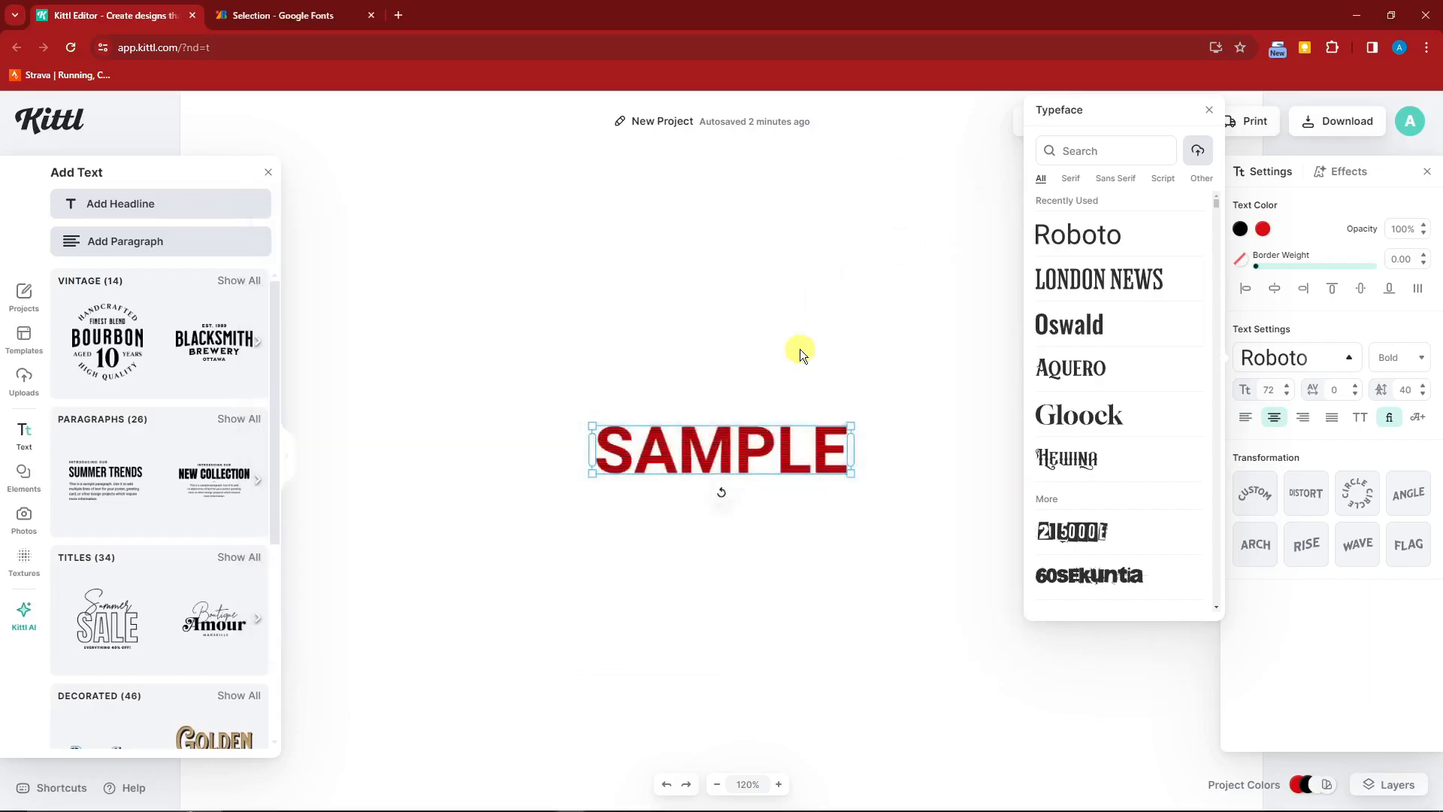
Reselect SAMPLE, browse Roboto weights Thin through Bold, and dismiss the list keeping Bold
{"action": "left_click", "coordinate": [937, 384]}
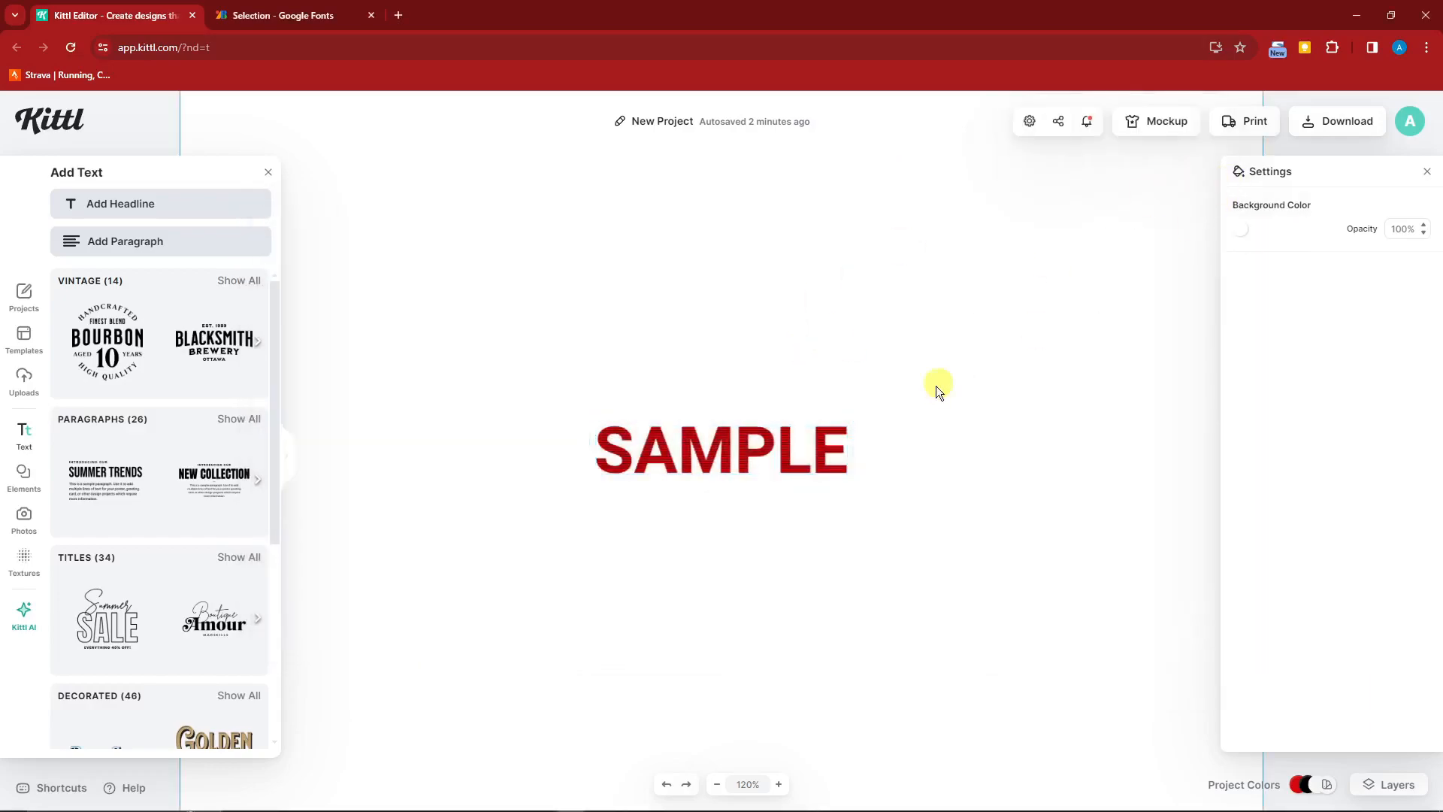
{"action": "left_click", "coordinate": [721, 450]}
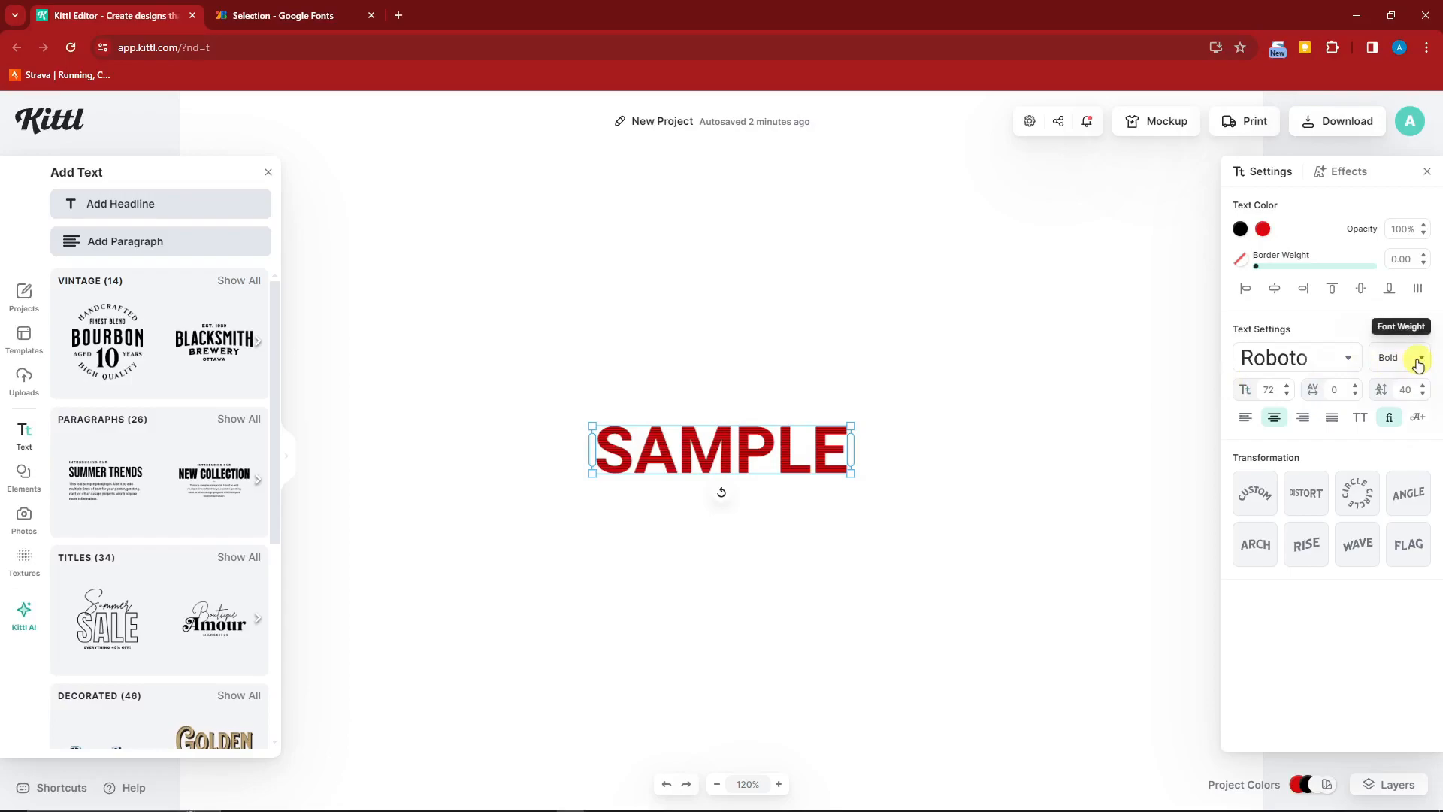
{"action": "left_click", "coordinate": [1397, 357]}
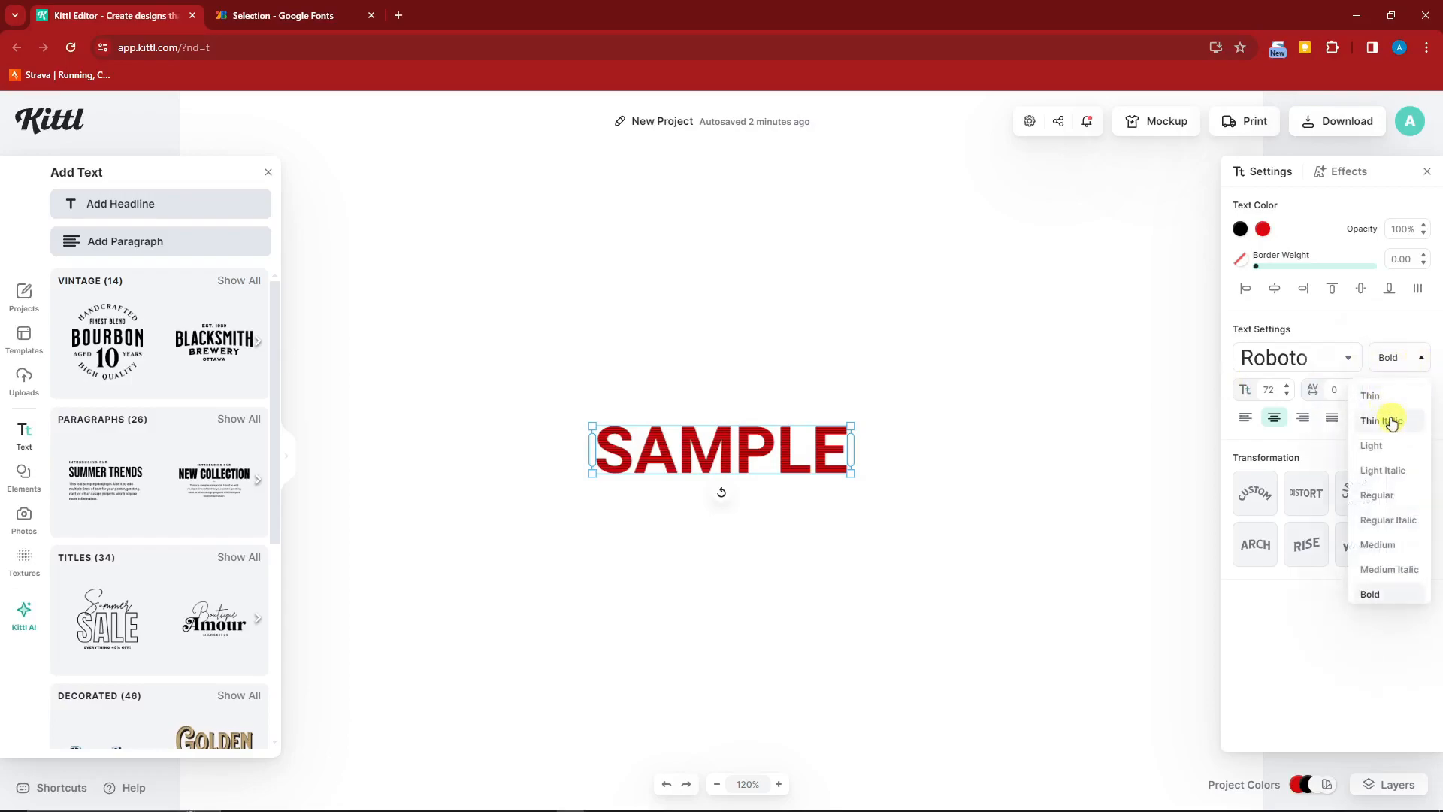
{"action": "mouse_move", "coordinate": [1409, 476]}
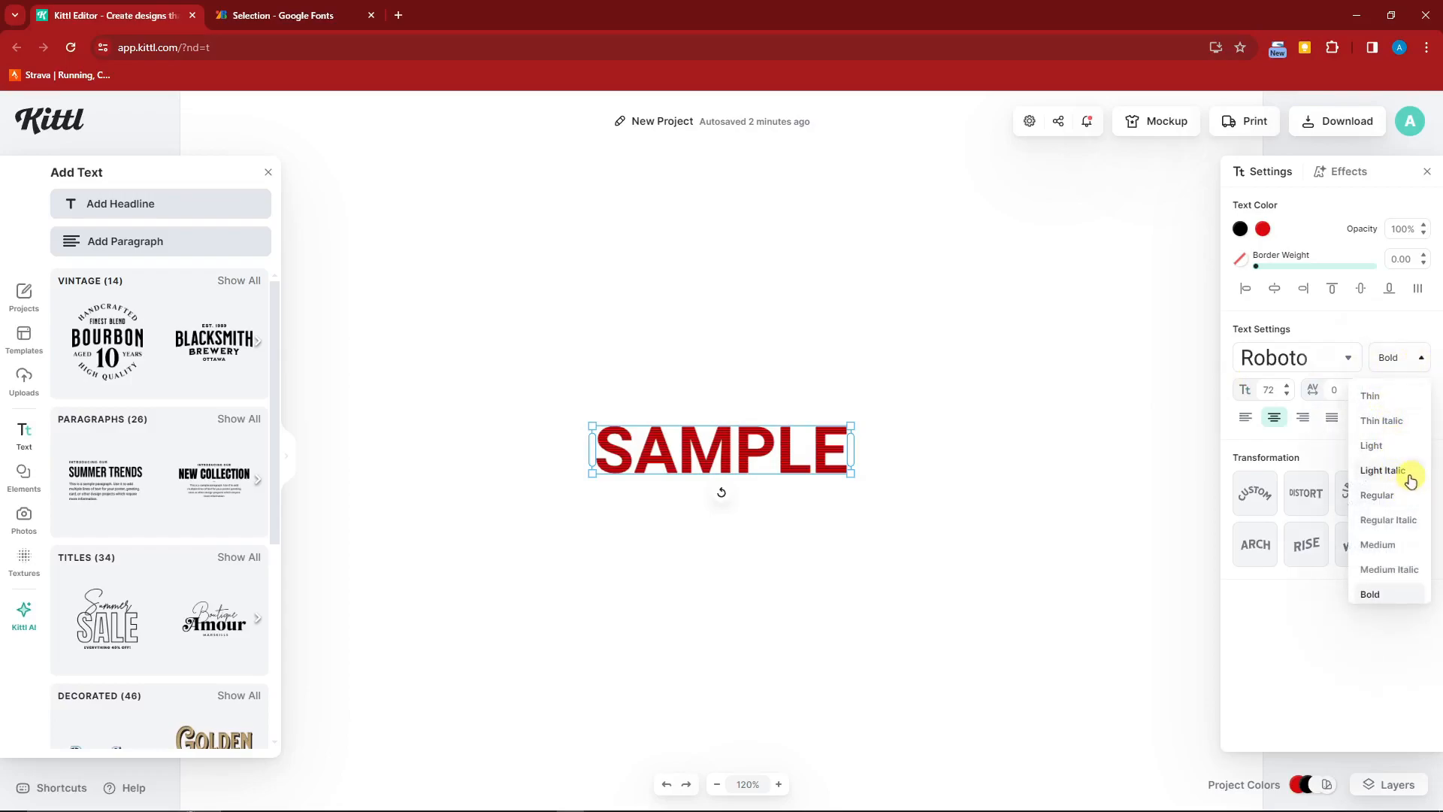
{"action": "left_click", "coordinate": [1175, 411]}
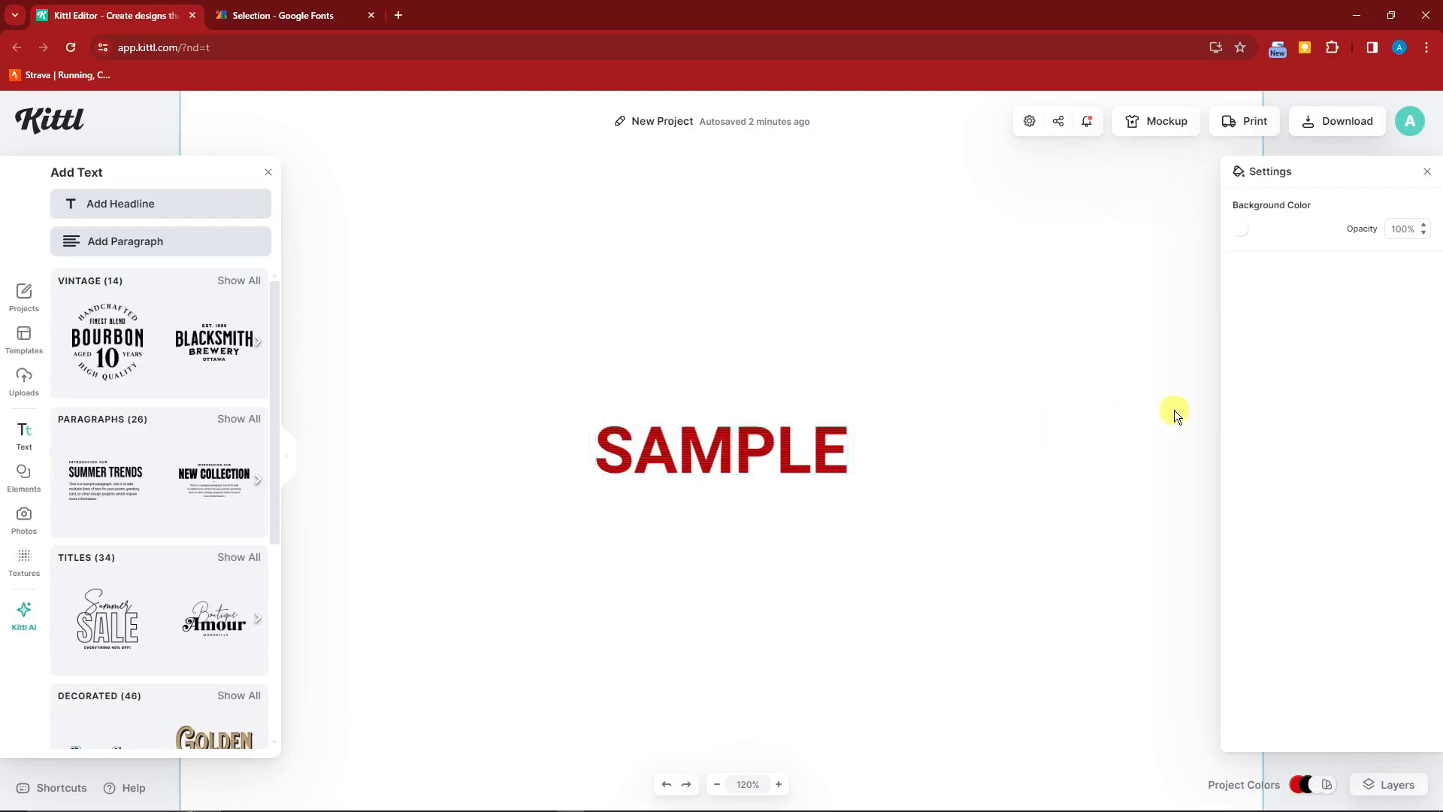
{"action": "mouse_move", "coordinate": [1000, 403]}
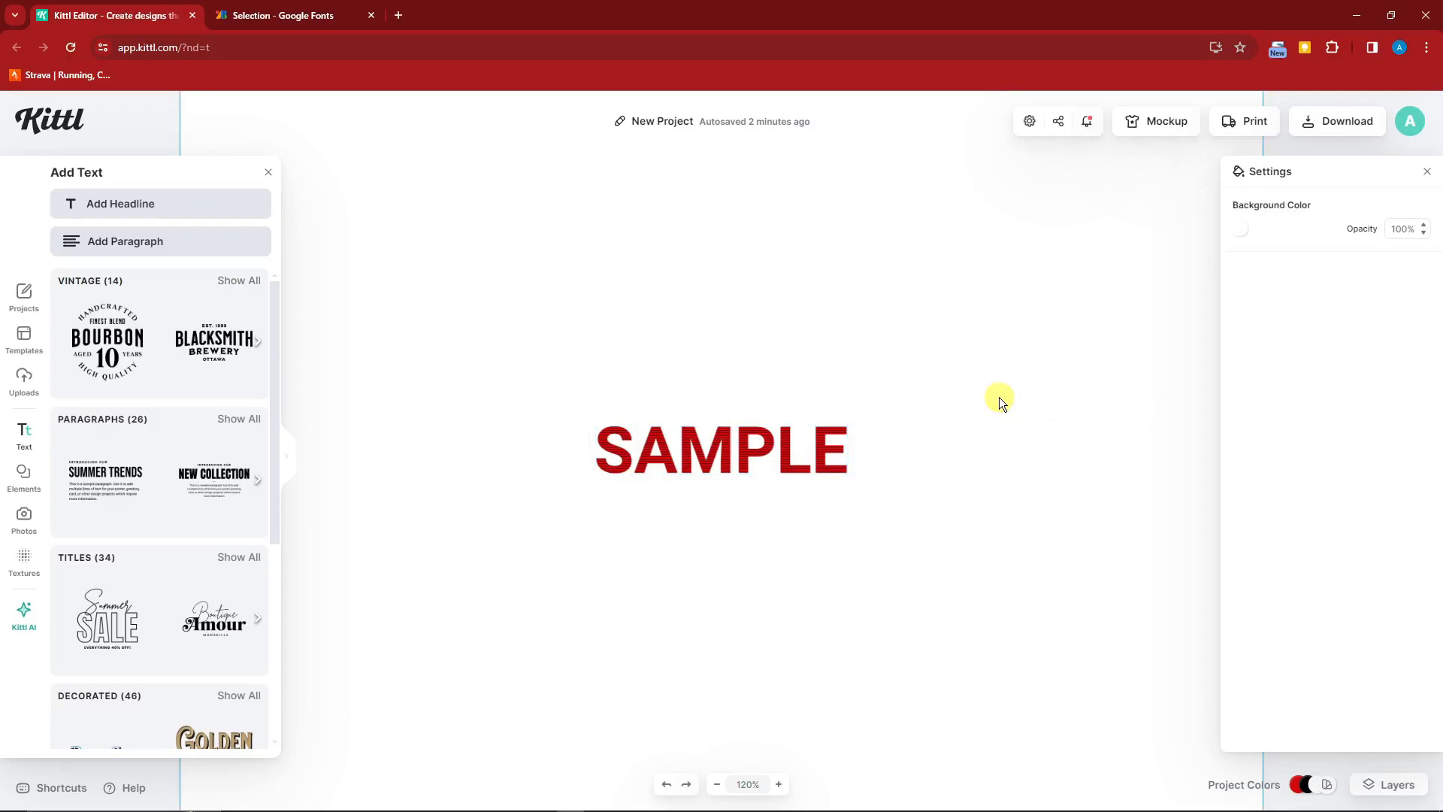
{"action": "mouse_move", "coordinate": [950, 374]}
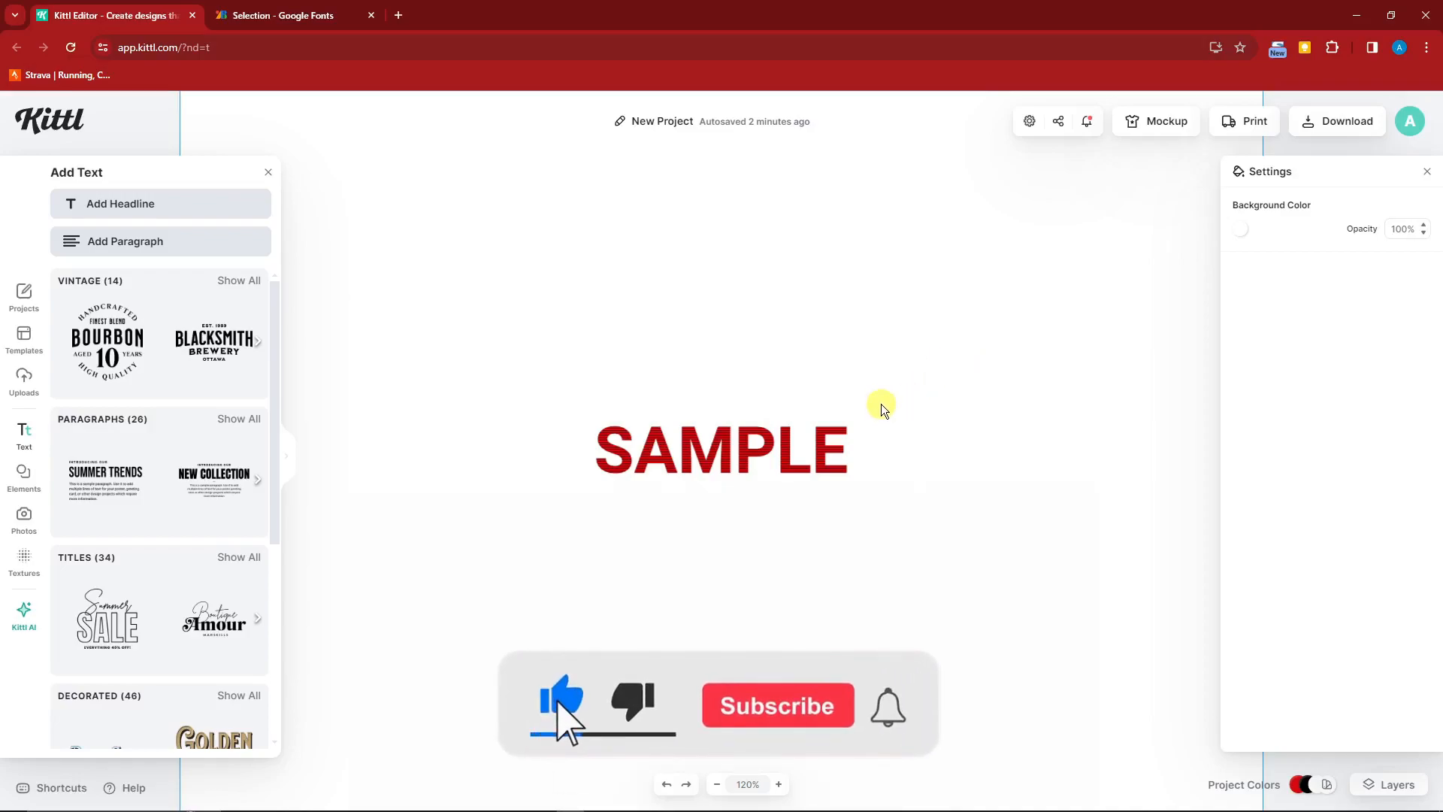
{"action": "left_click", "coordinate": [776, 704]}
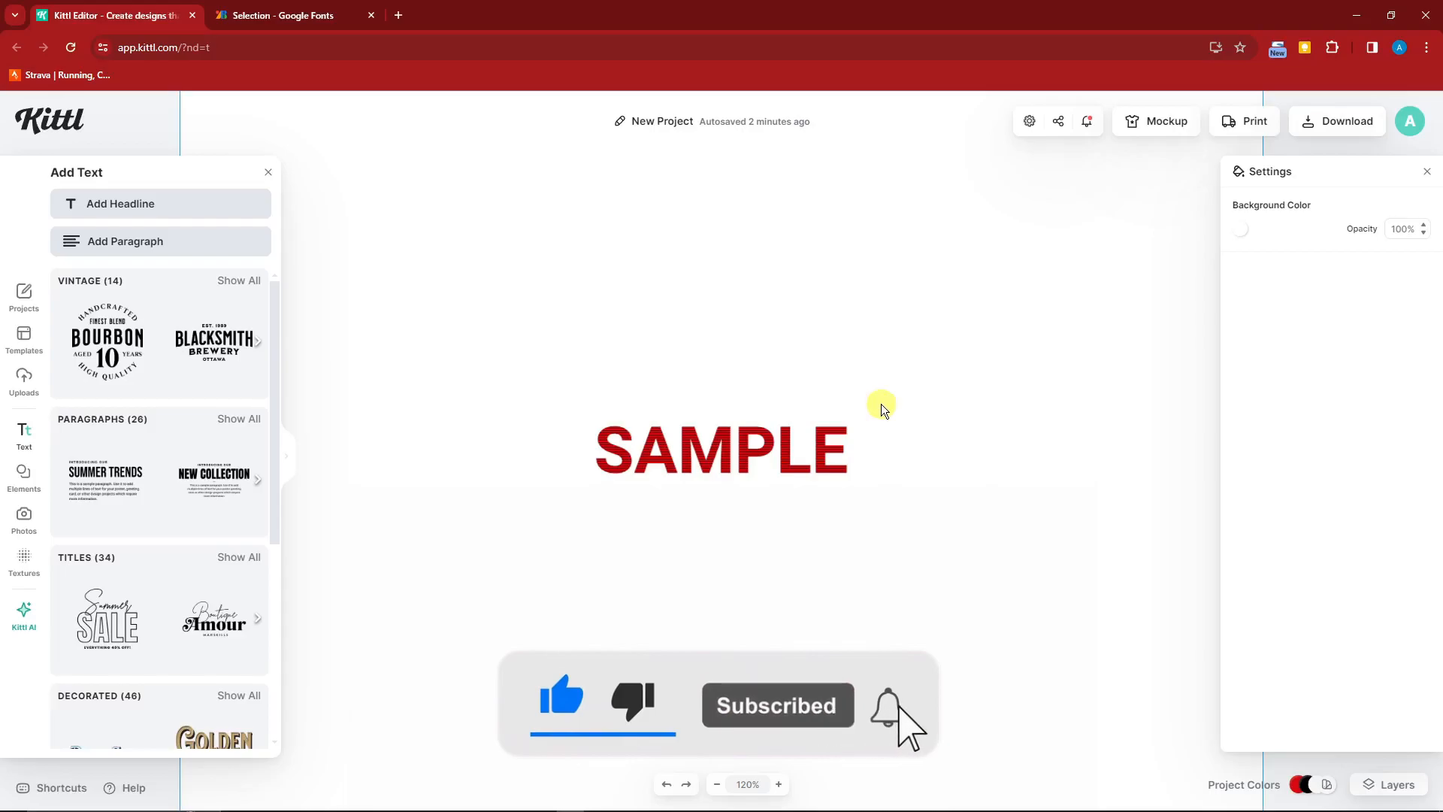